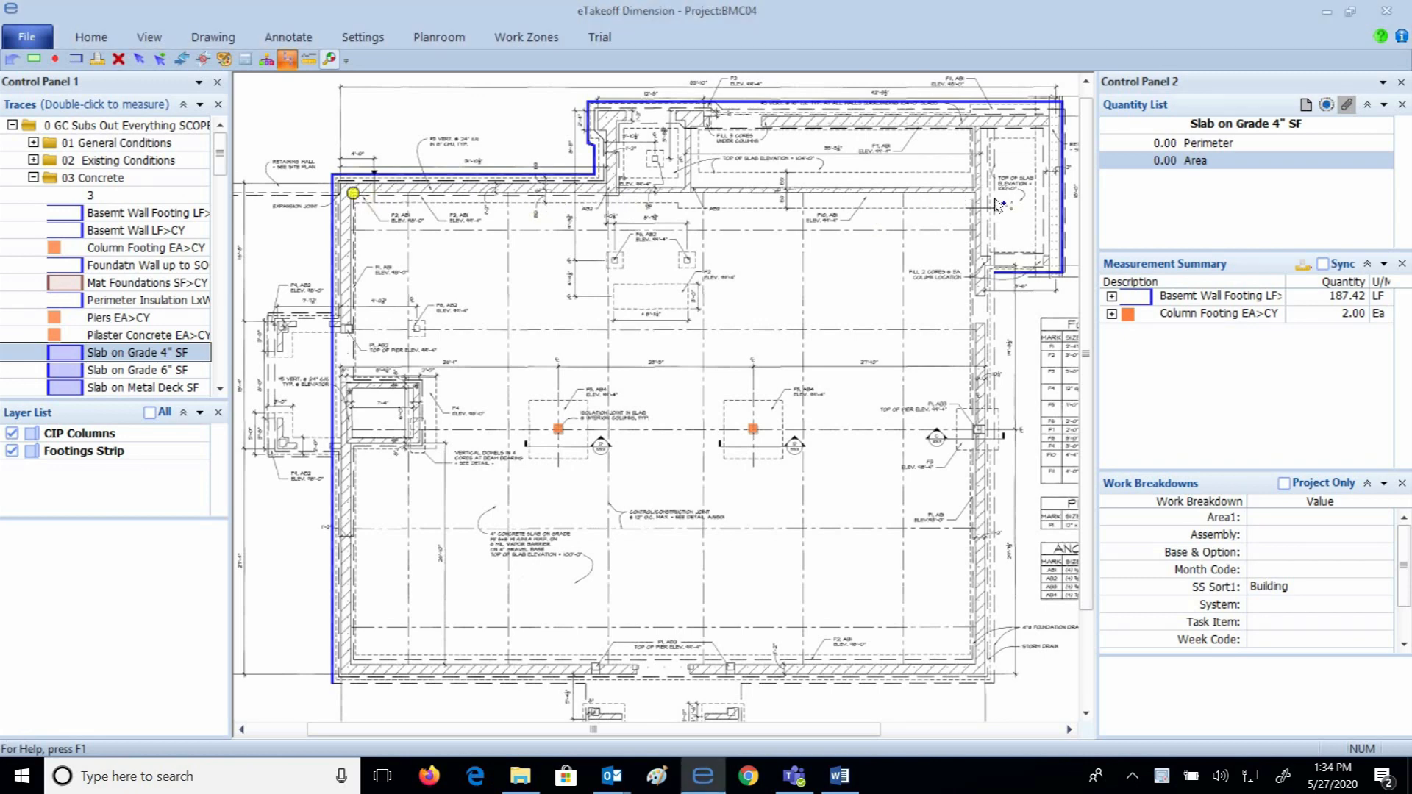
Place two more corner points along the foundation outline for the Slab on Grade 4" SF area.
{"action": "left_click", "coordinate": [975, 193]}
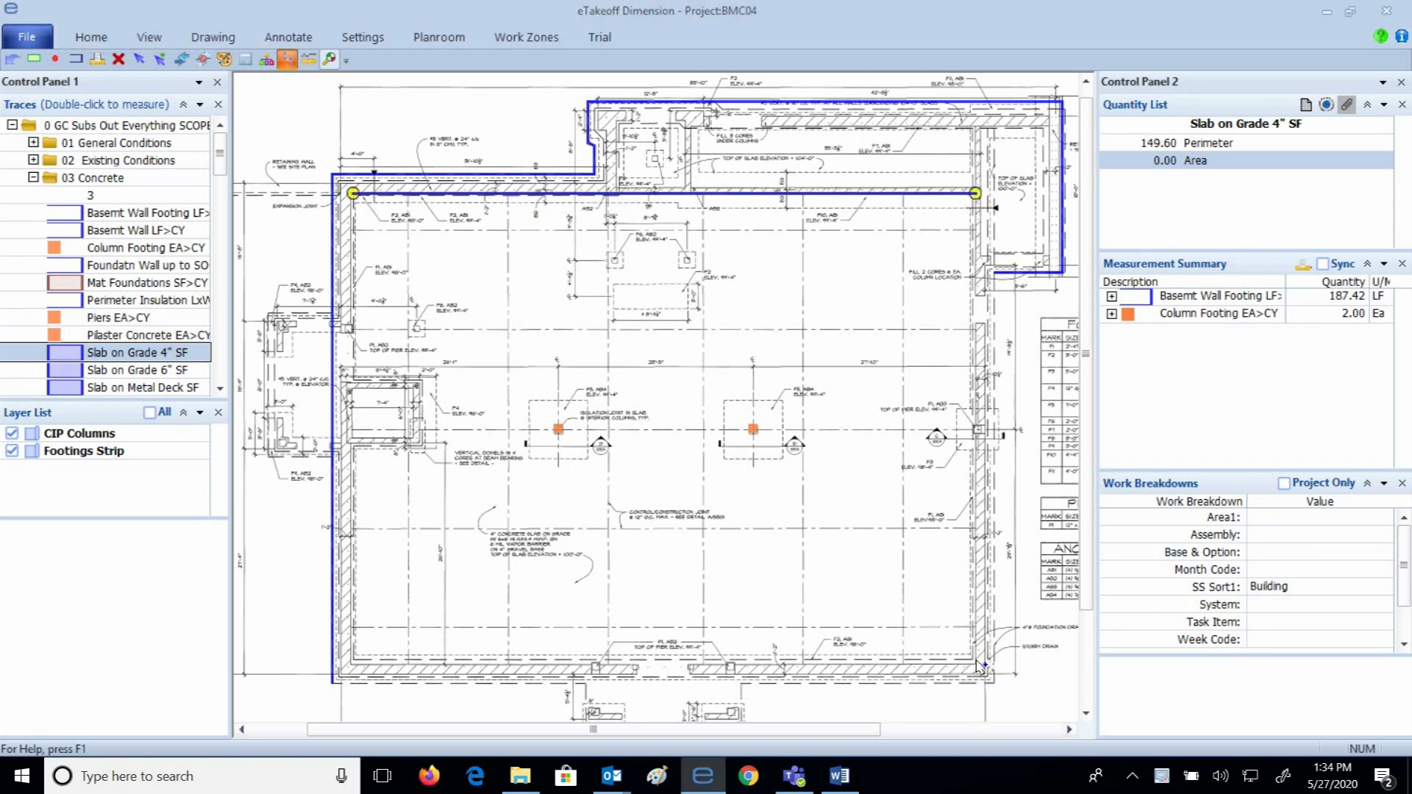
{"action": "left_click", "coordinate": [351, 660]}
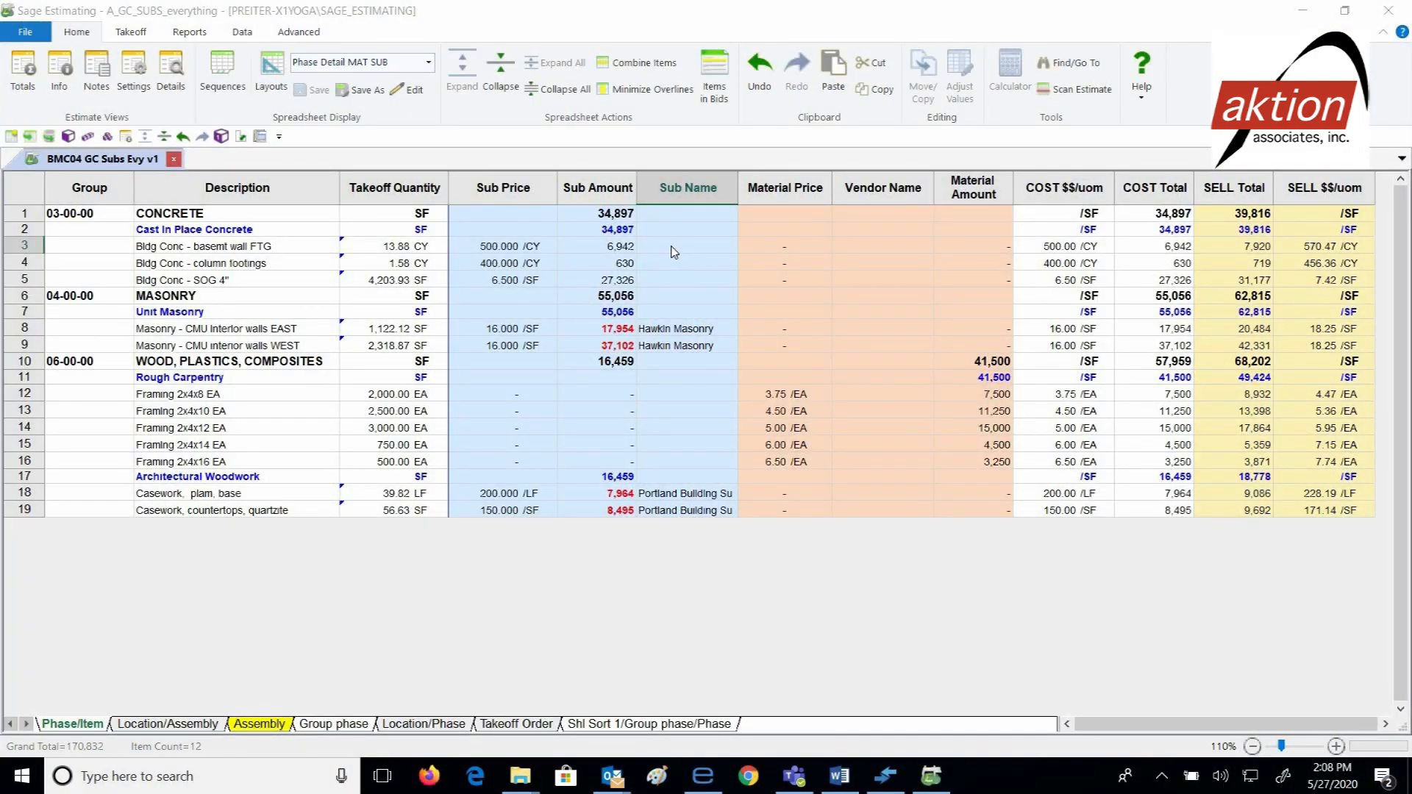
Assign NW Concrete, found under the 03 Concrete filter, as subcontractor for the concrete items.
{"action": "left_click", "coordinate": [686, 245]}
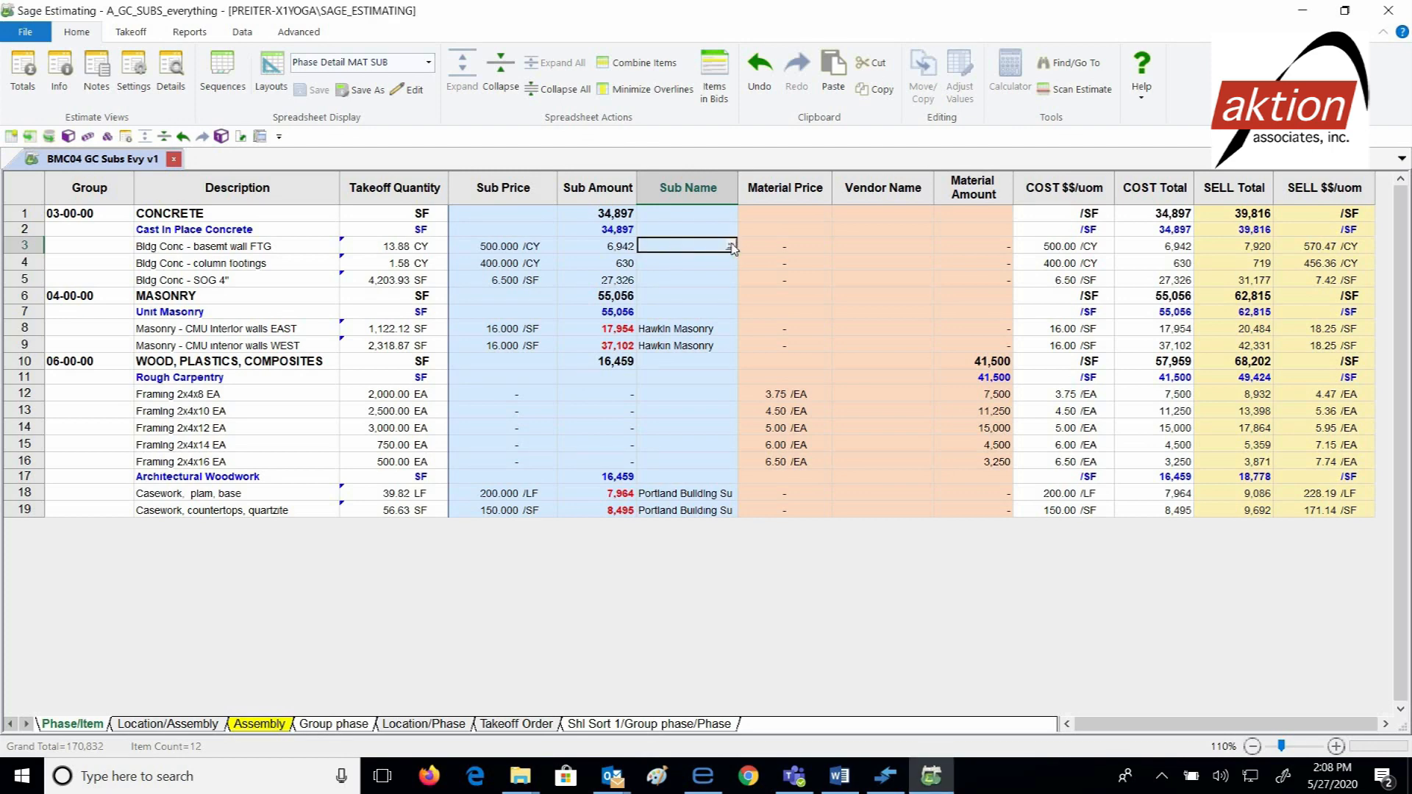
{"action": "left_click", "coordinate": [730, 246]}
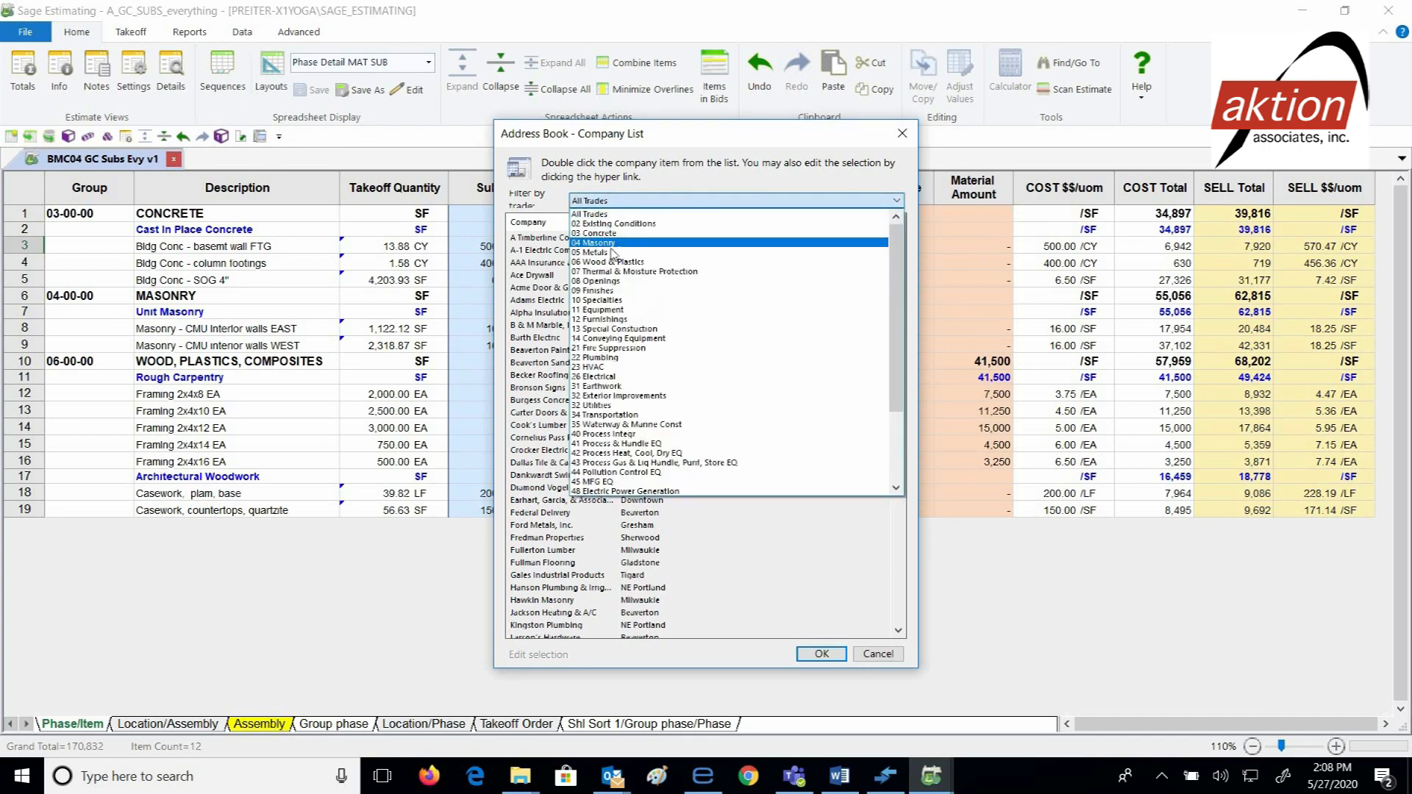
{"action": "left_click", "coordinate": [595, 233]}
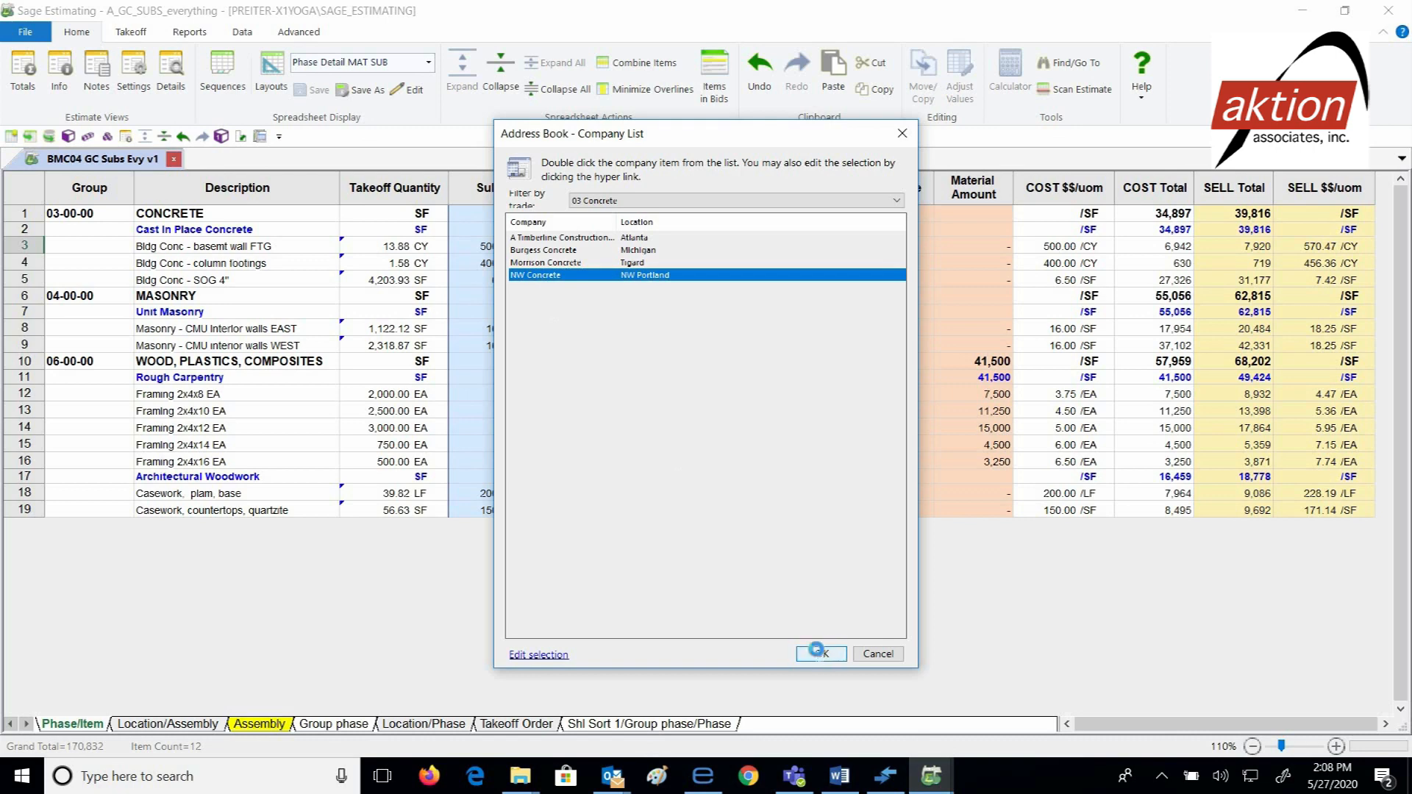
{"action": "left_click", "coordinate": [818, 654]}
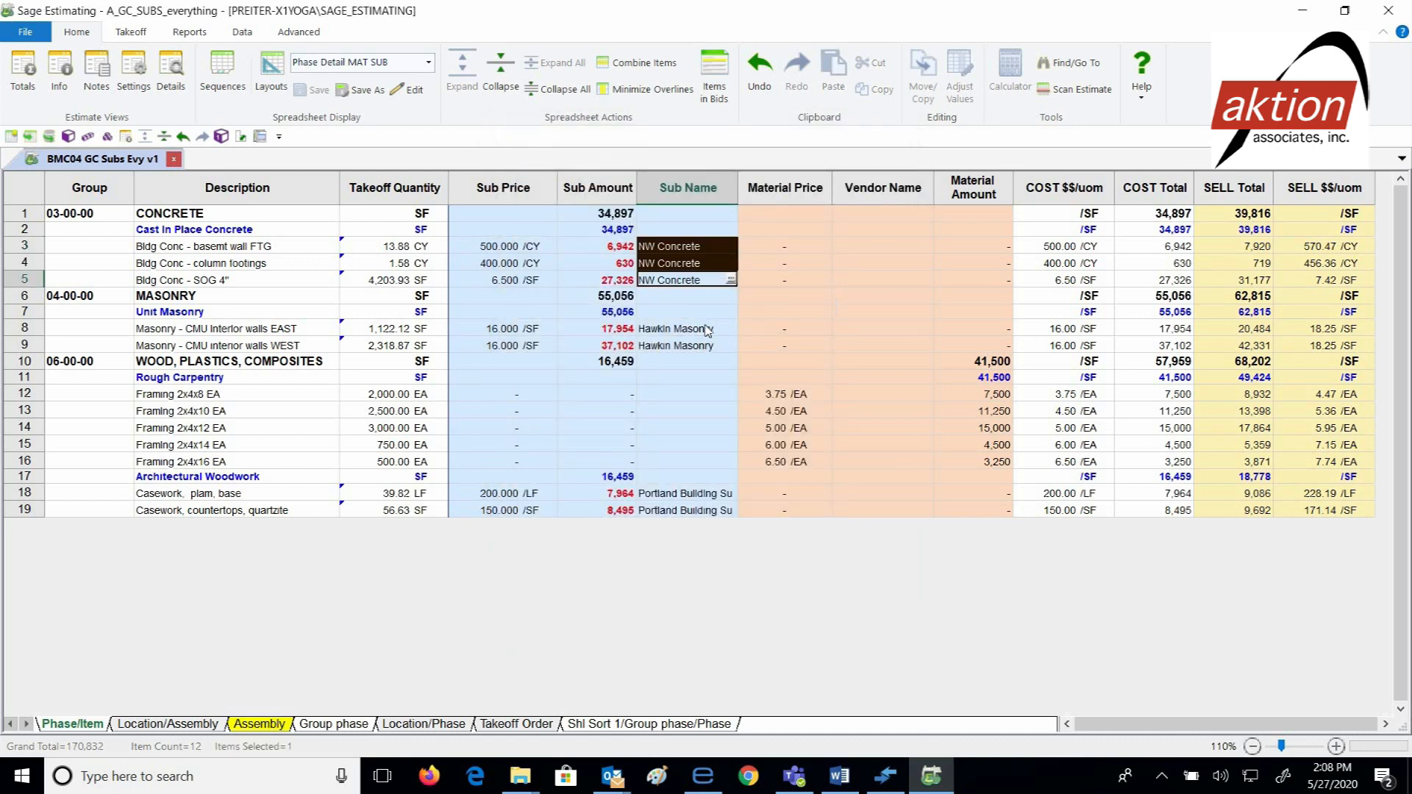
{"action": "left_click", "coordinate": [882, 394]}
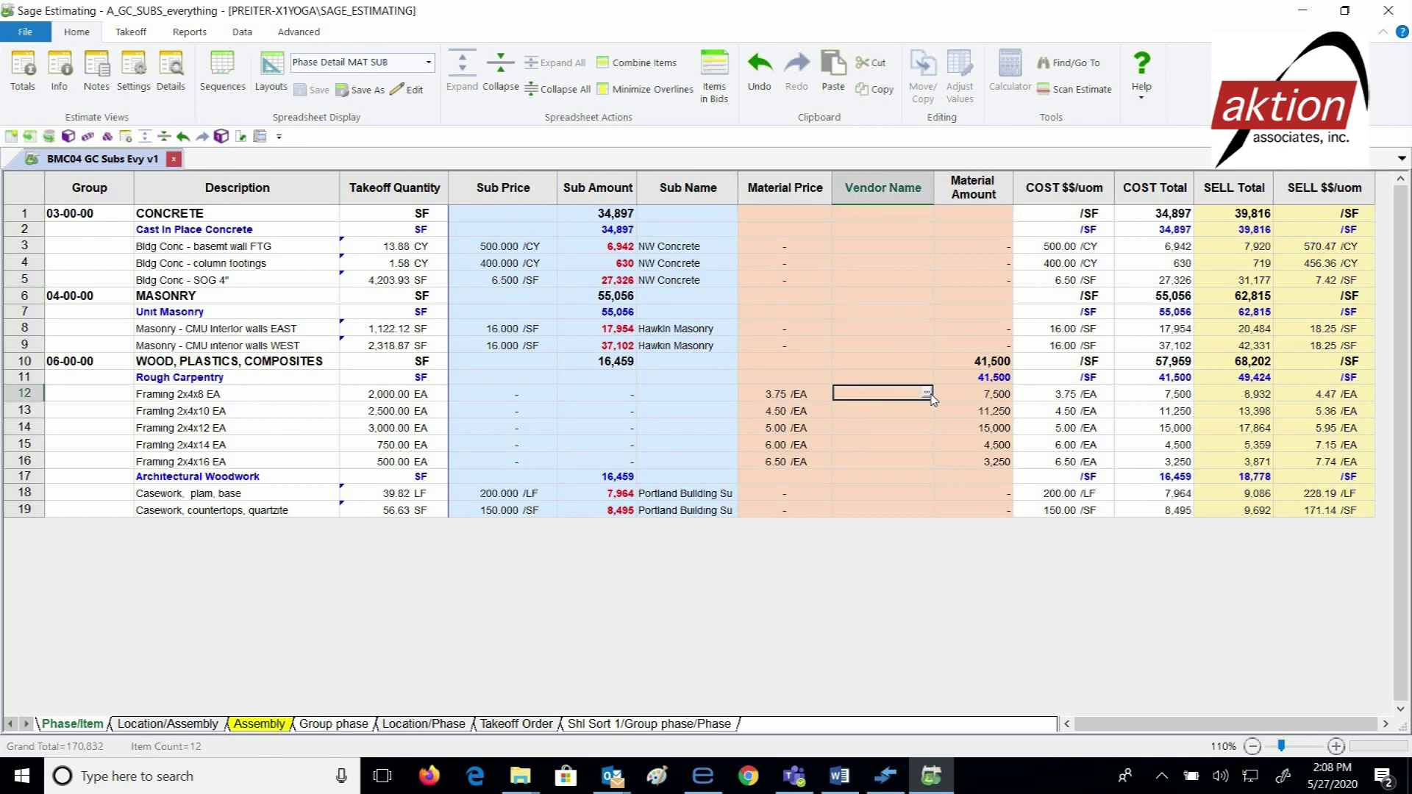
Set Cook's Lumber as vendor on Framing 2x4x8 and fill it down rows 12–16.
{"action": "left_click", "coordinate": [925, 393]}
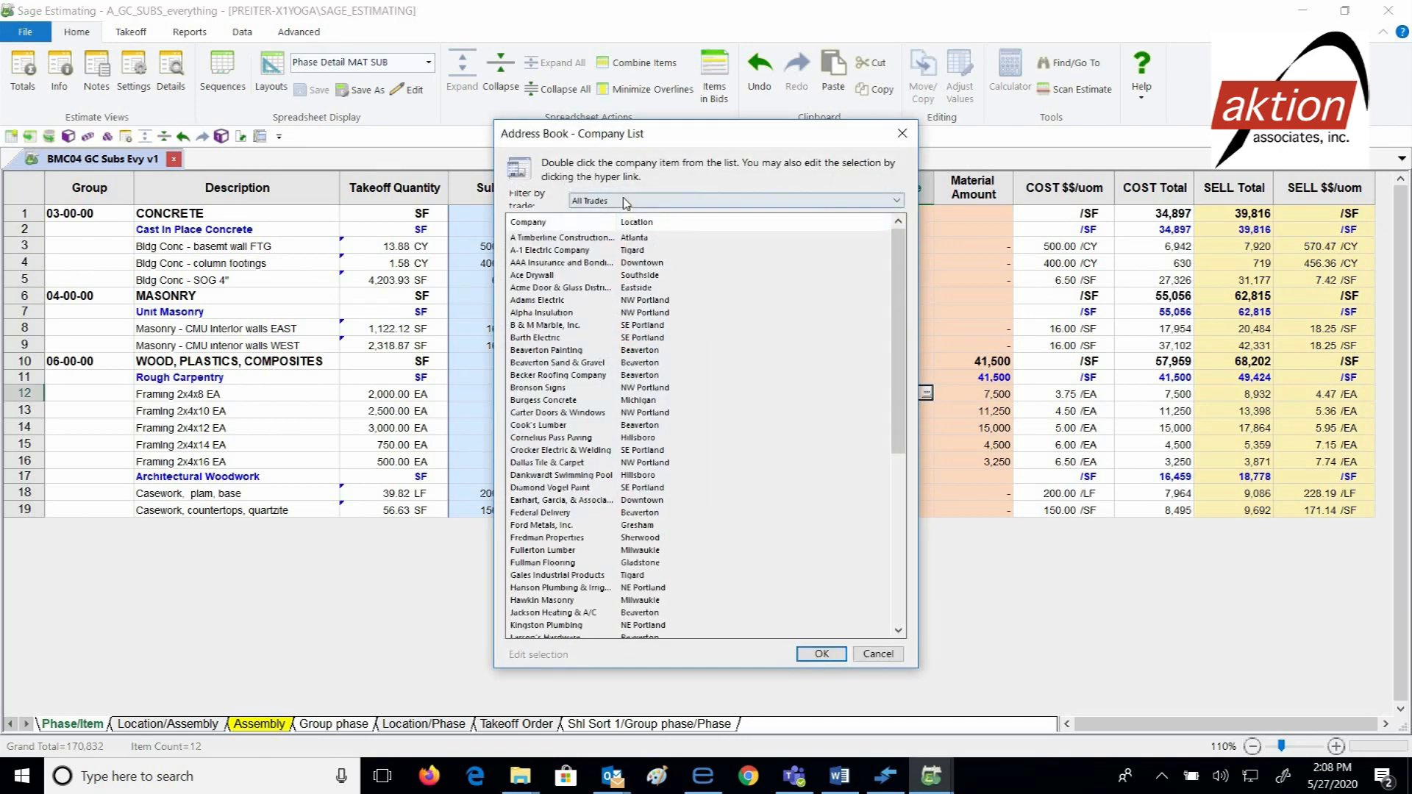
{"action": "left_click", "coordinate": [737, 200]}
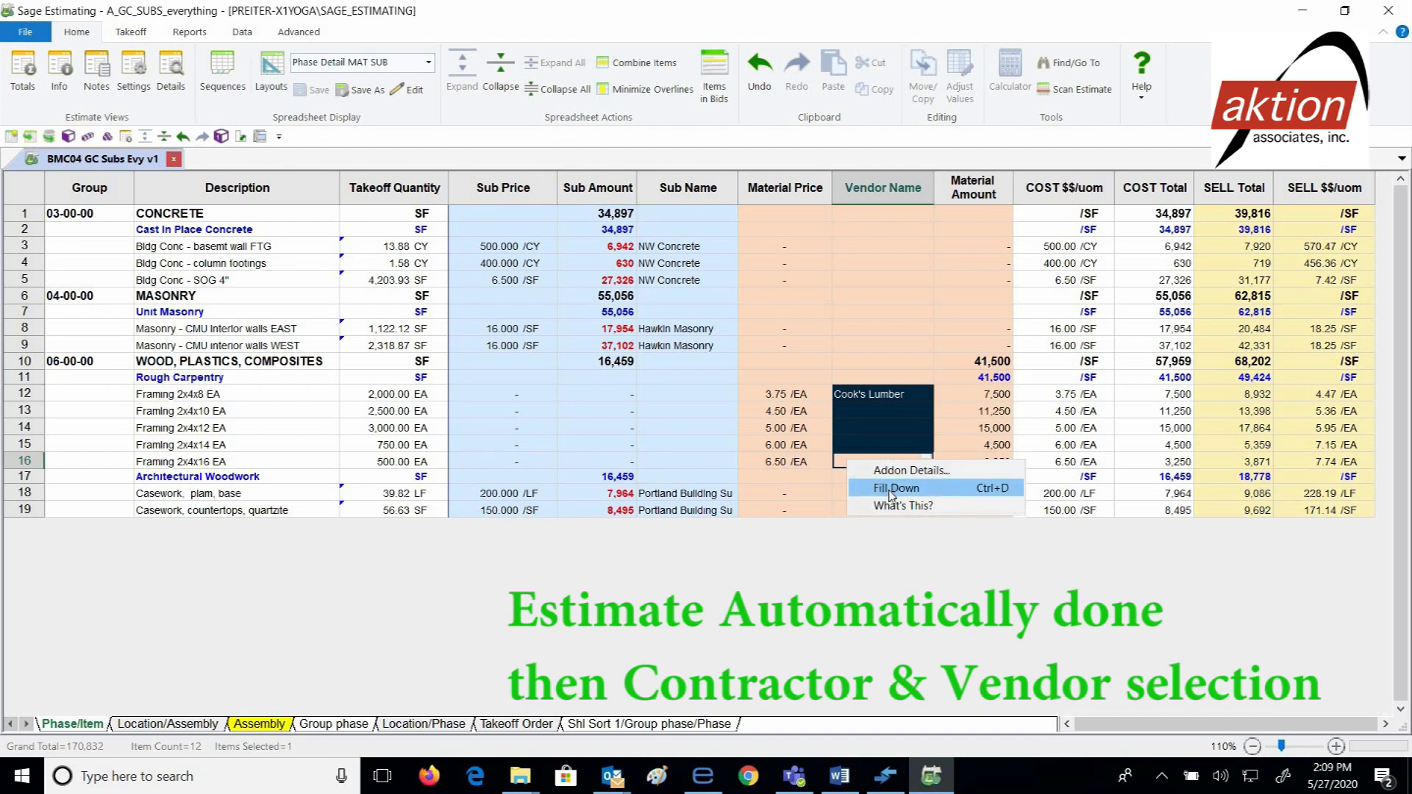
{"action": "left_click", "coordinate": [896, 487]}
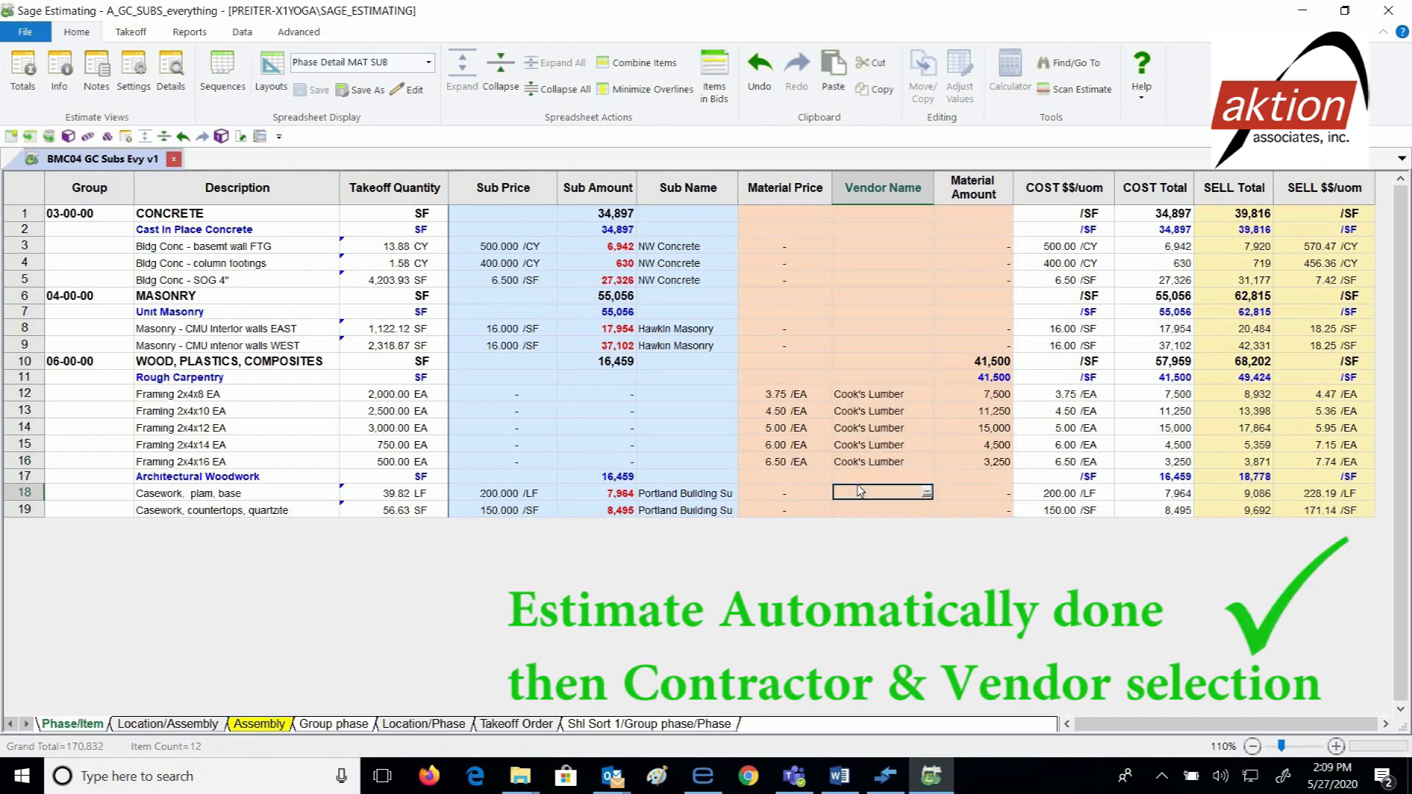
{"action": "left_click", "coordinate": [298, 32]}
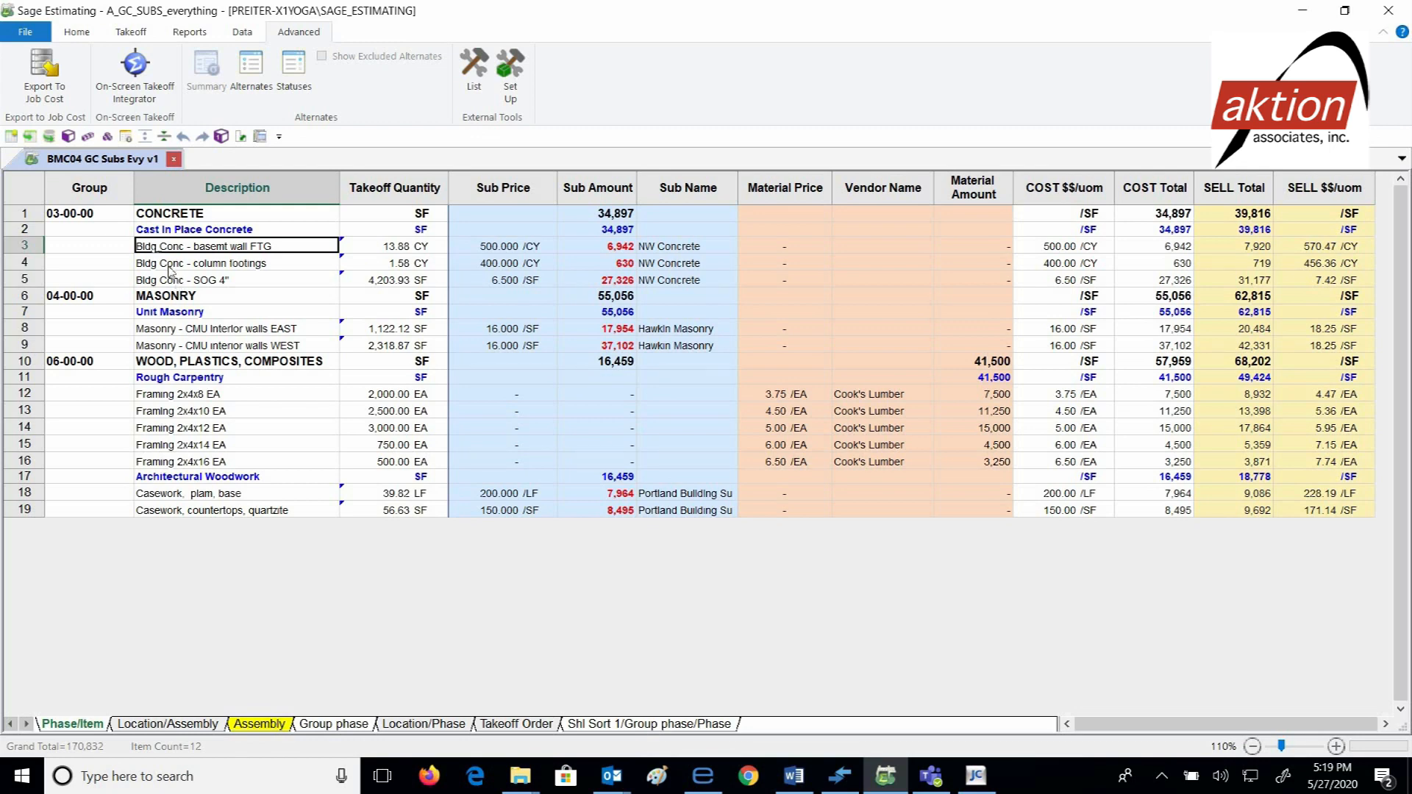
Export to Job Cost with default rounding and markup and no report, adding job 03-022.
{"action": "left_click", "coordinate": [44, 72]}
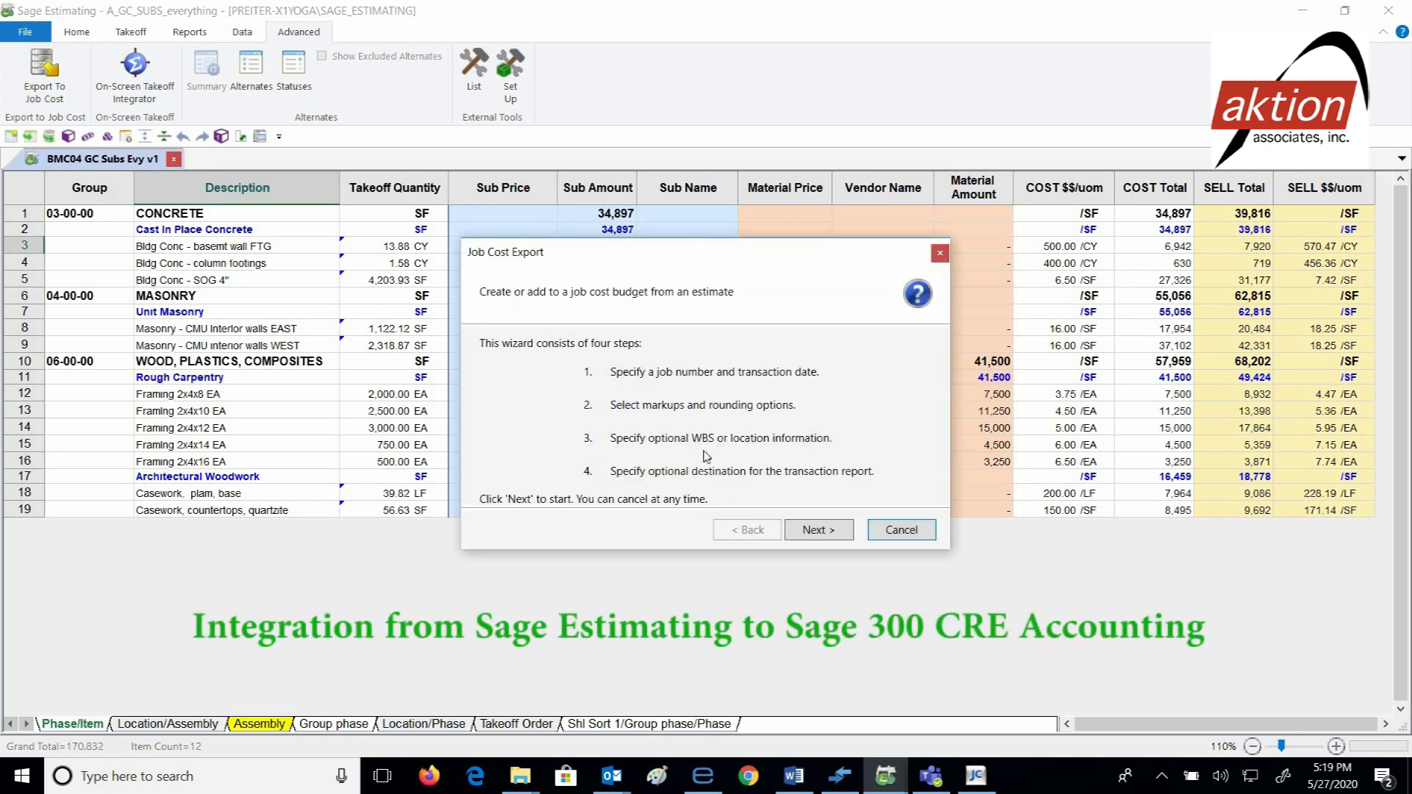
{"action": "left_click", "coordinate": [818, 530]}
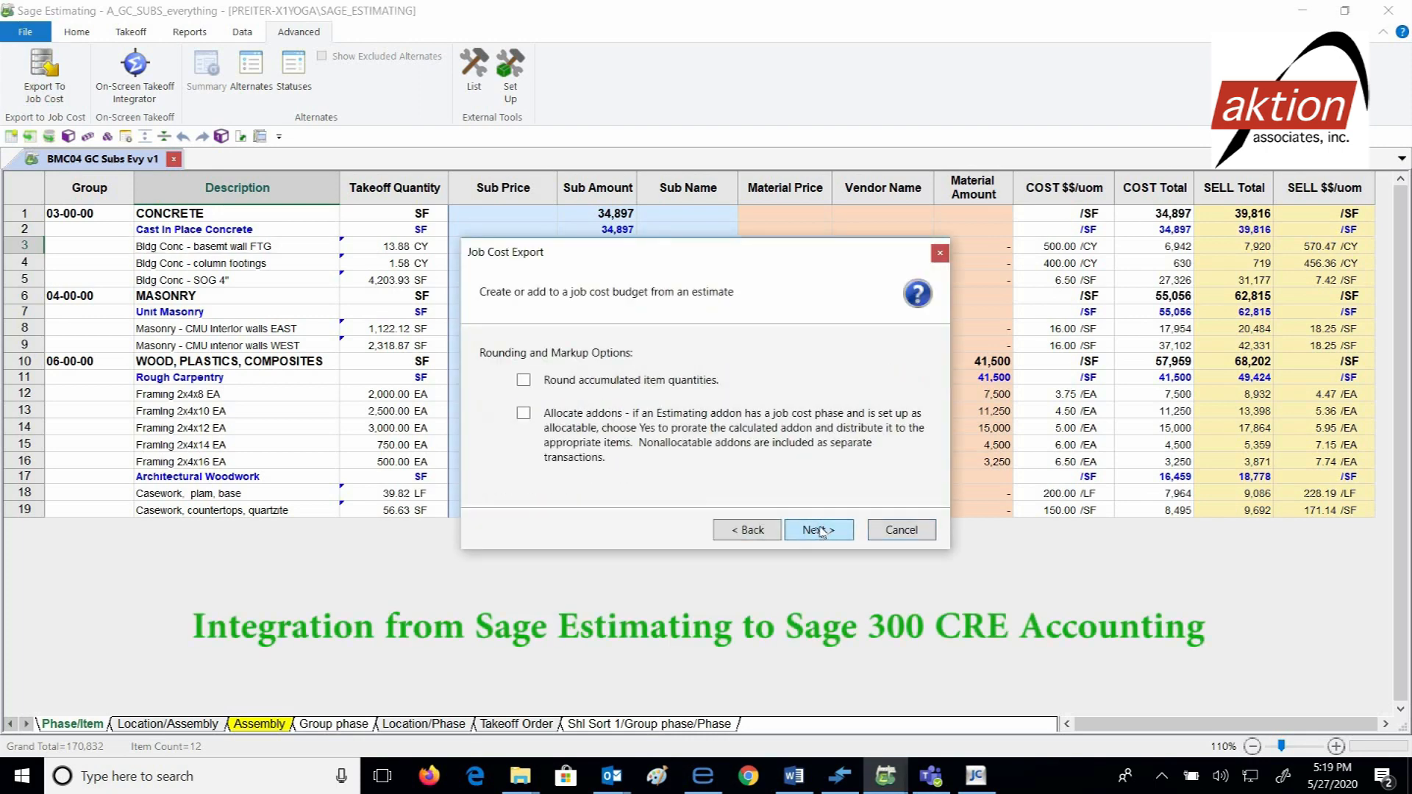
{"action": "left_click", "coordinate": [818, 530]}
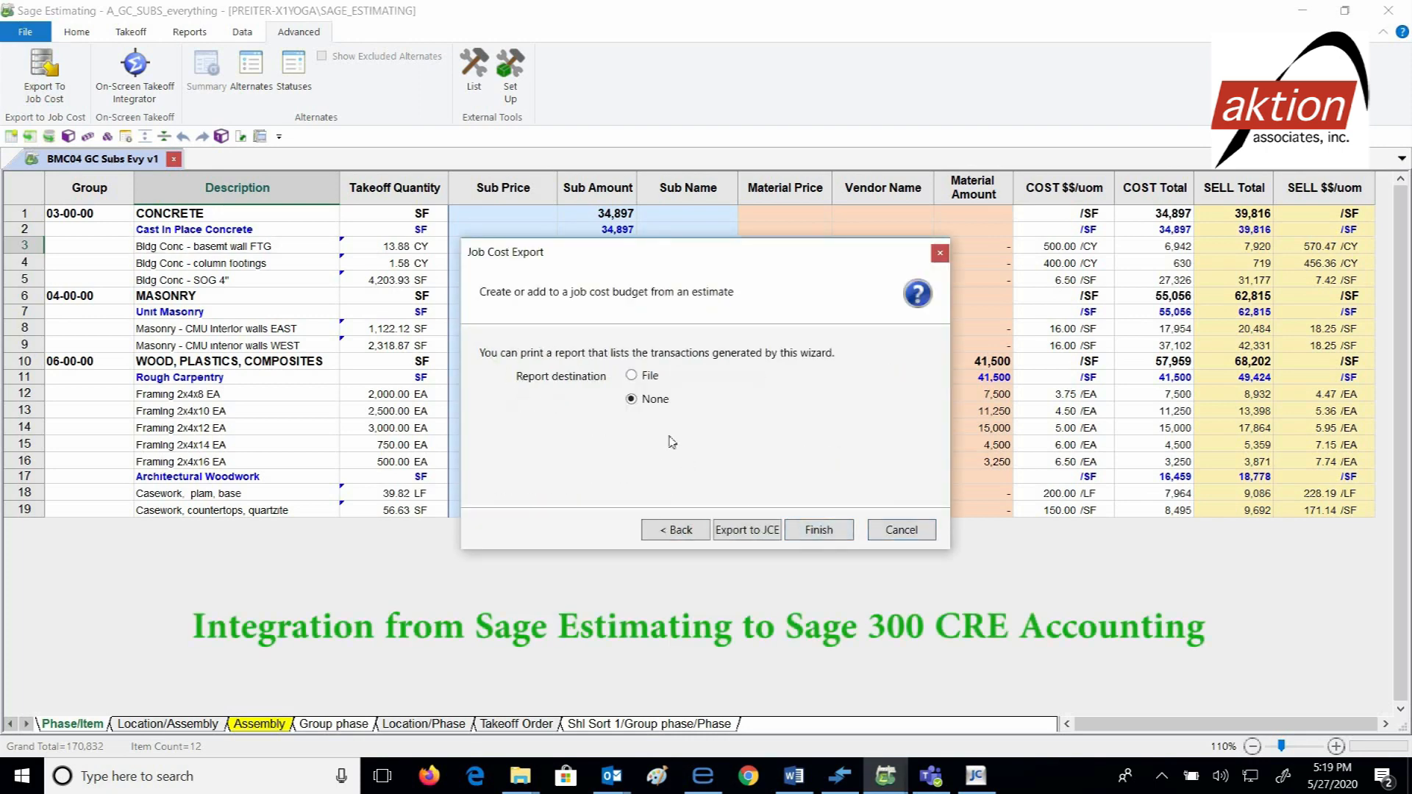
{"action": "left_click", "coordinate": [817, 529]}
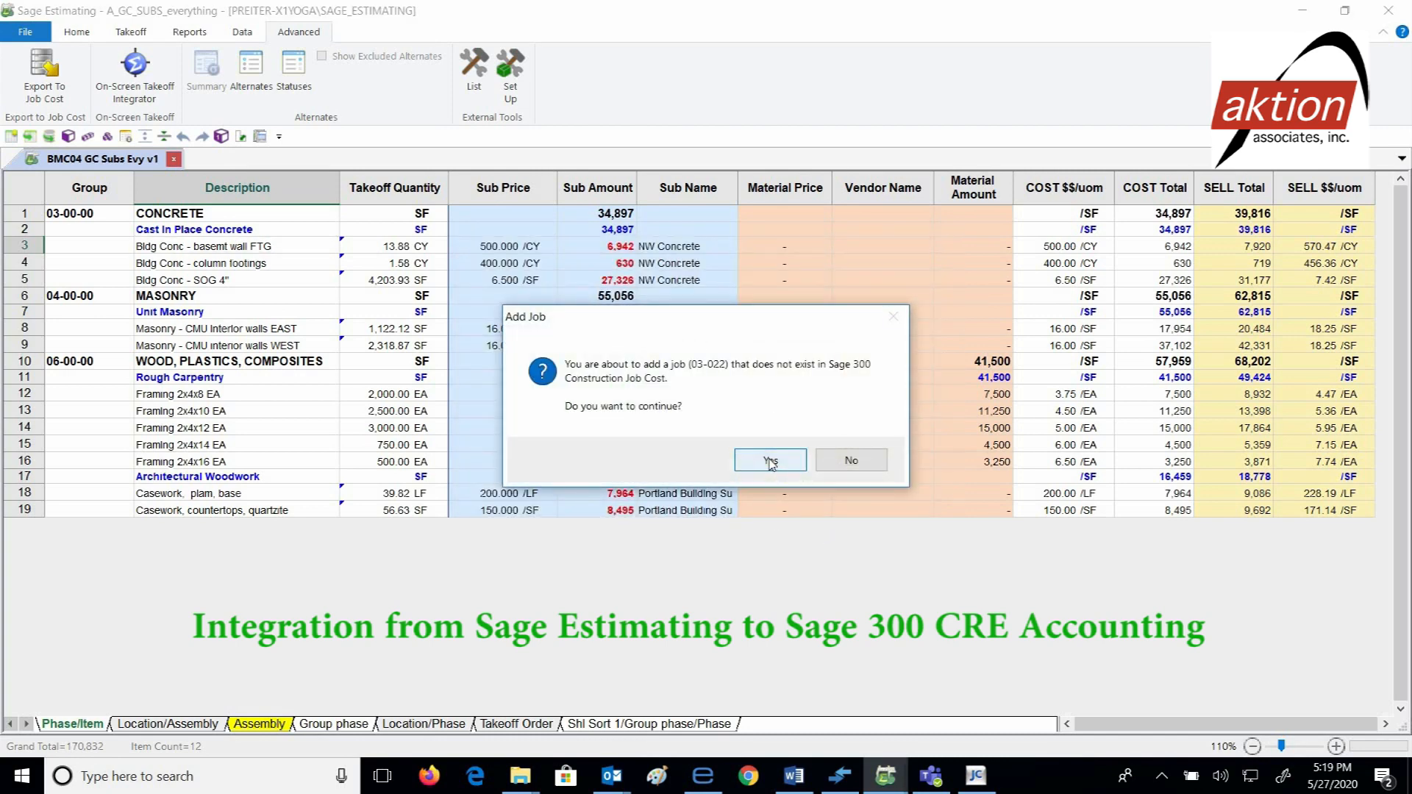
{"action": "left_click", "coordinate": [769, 460]}
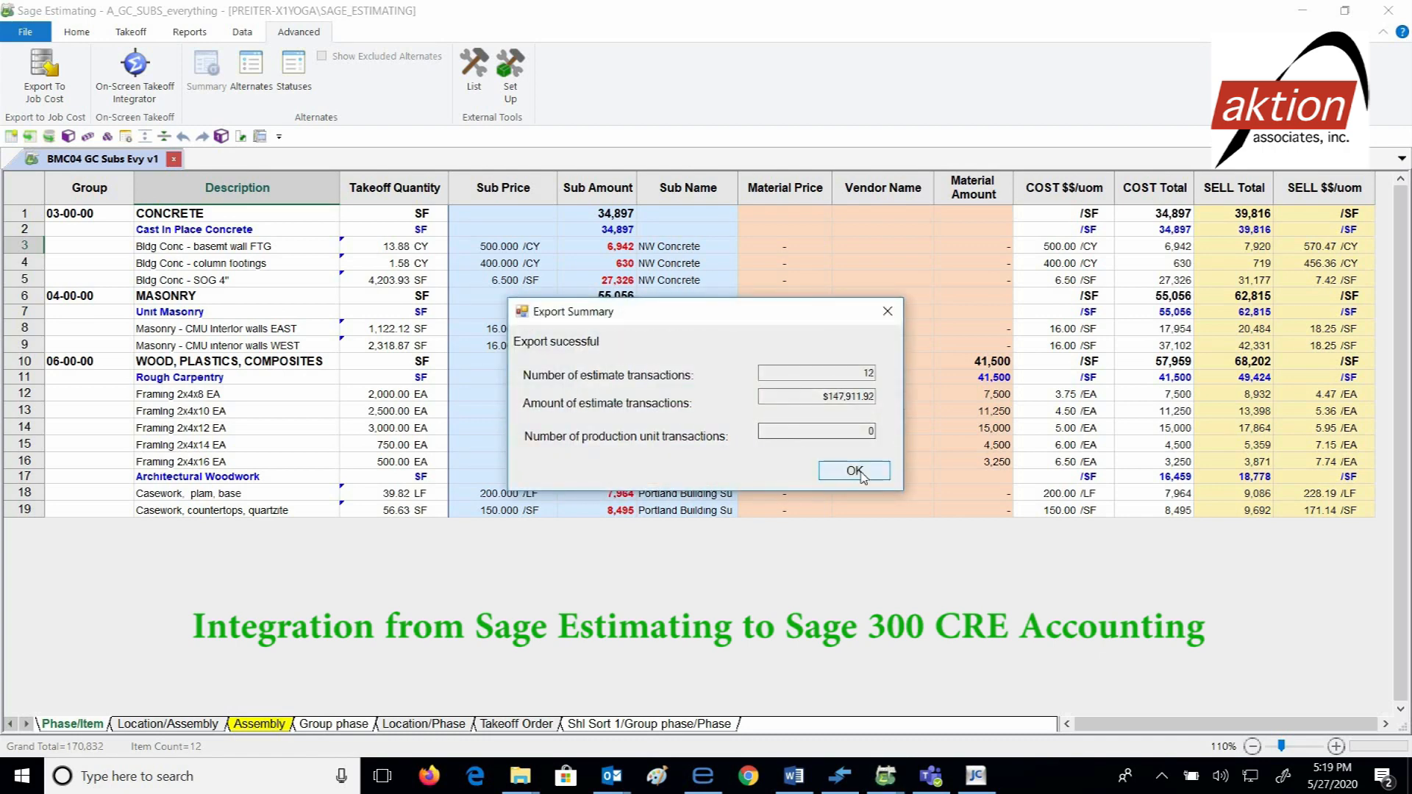
{"action": "left_click", "coordinate": [854, 471]}
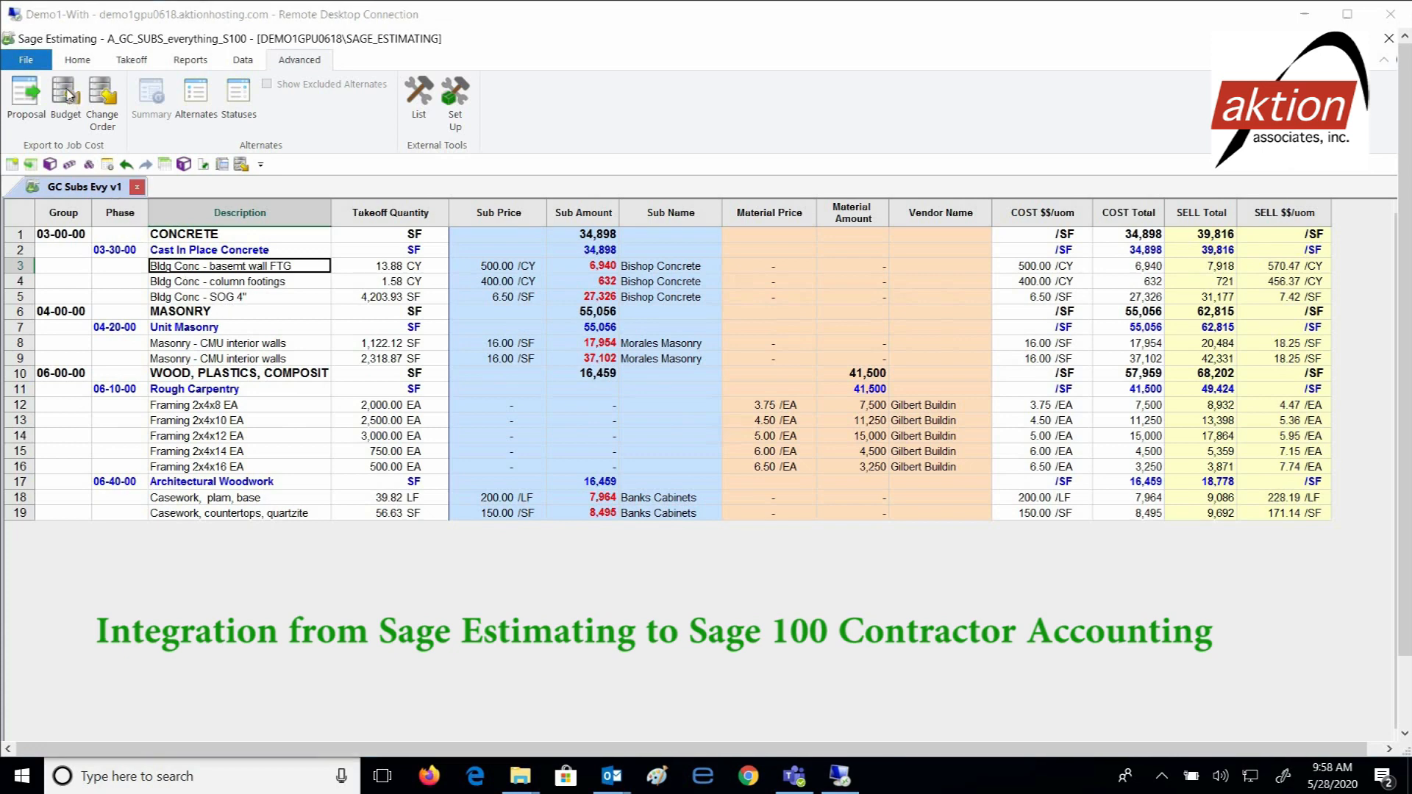
Export the budget to Sage 100 Contractor with default options, no phase sort and no report.
{"action": "left_click", "coordinate": [64, 97]}
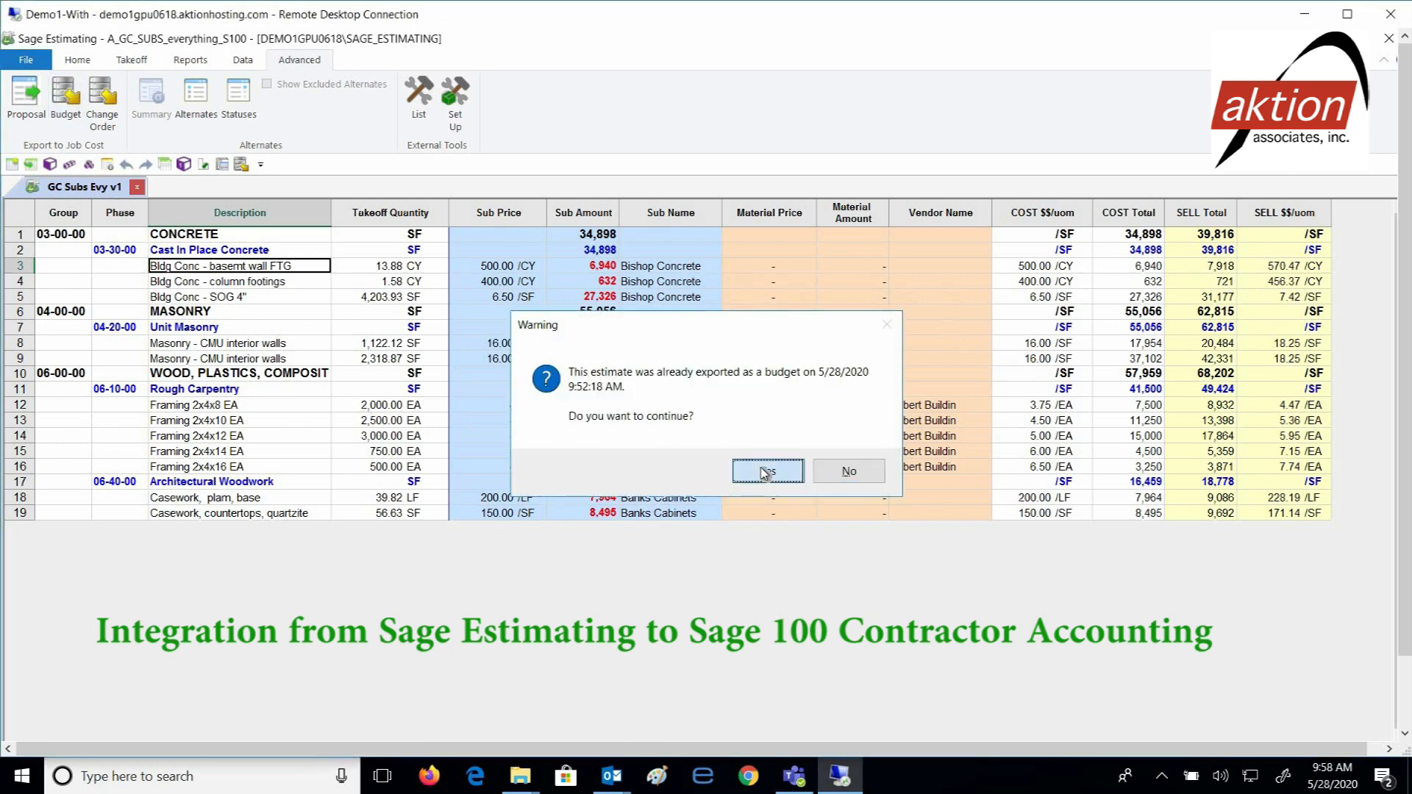
{"action": "left_click", "coordinate": [766, 470]}
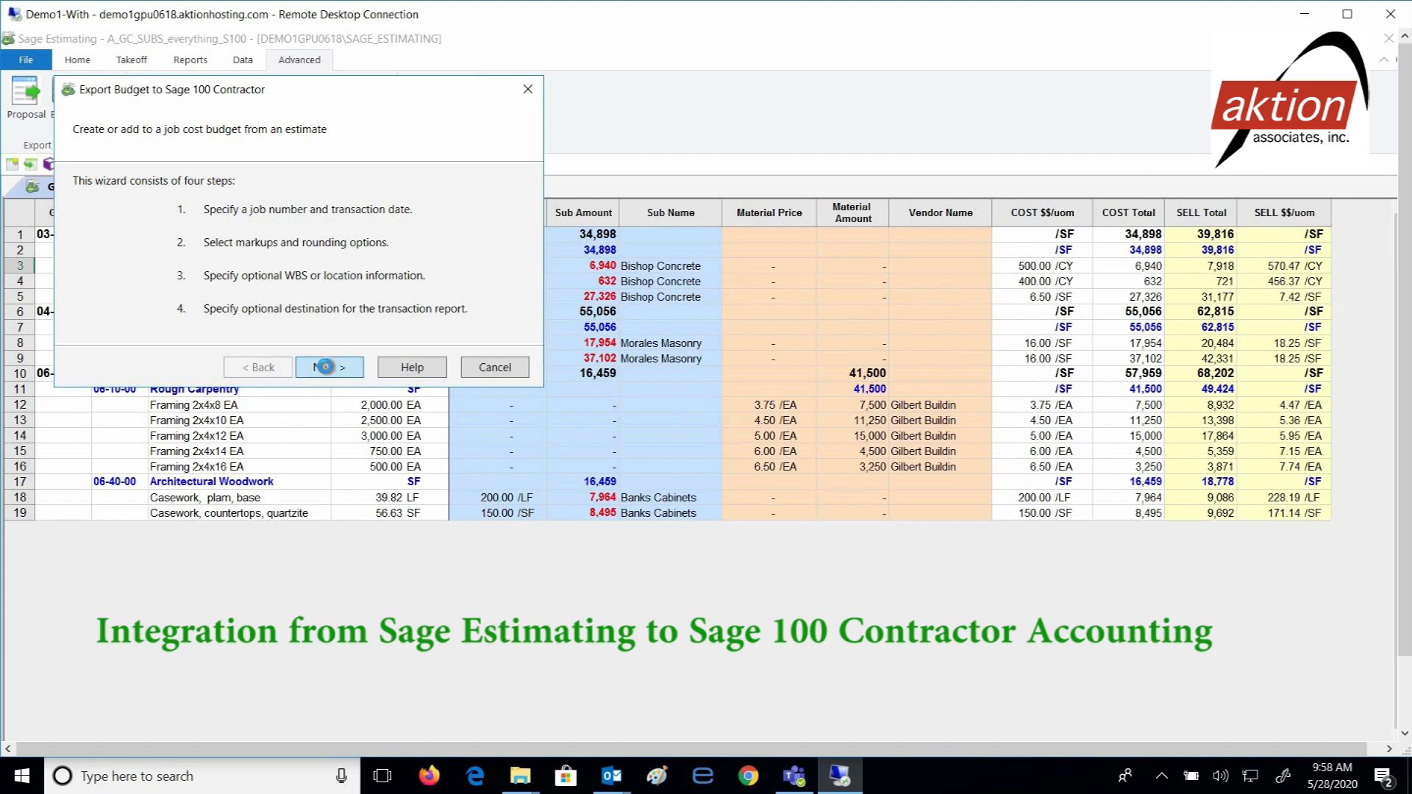
{"action": "left_click", "coordinate": [328, 366]}
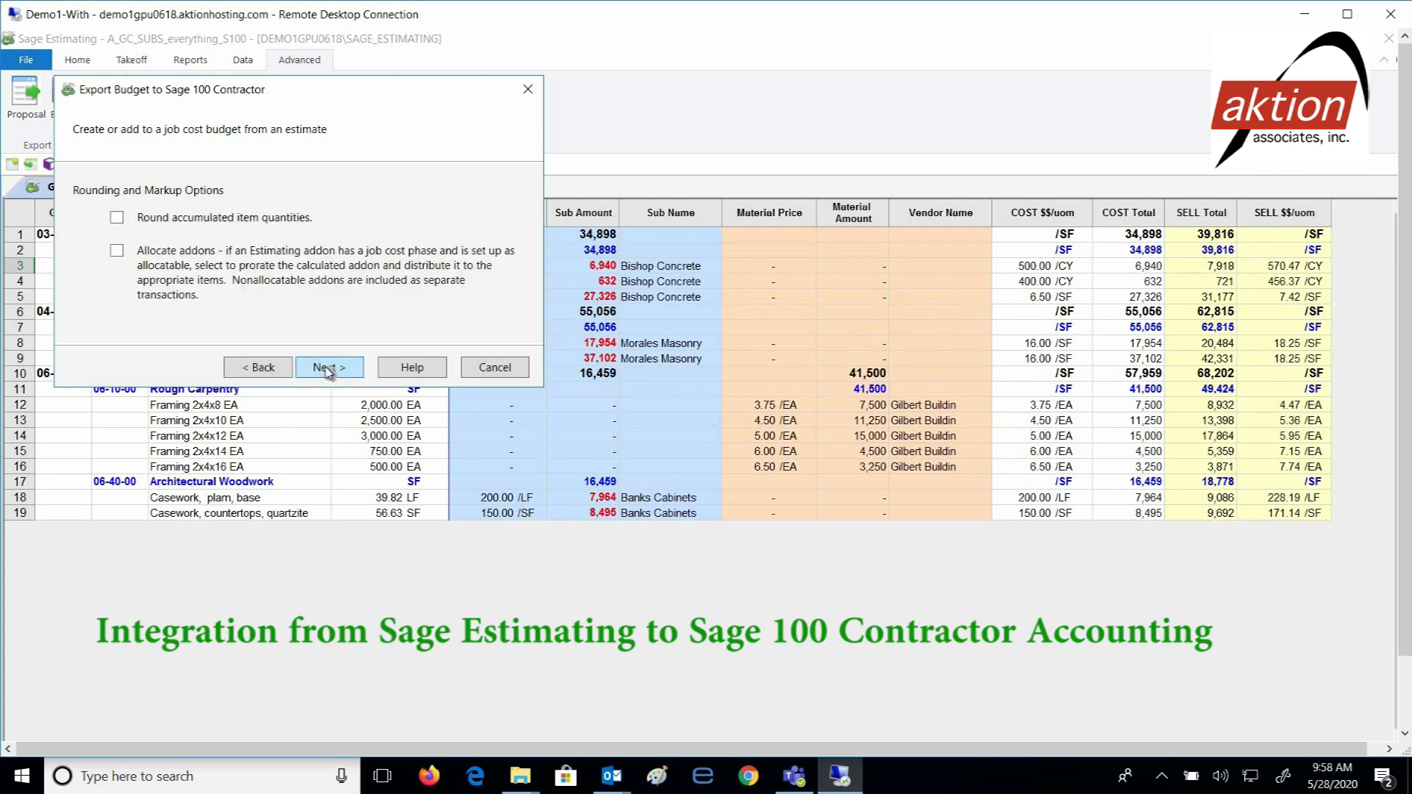
{"action": "left_click", "coordinate": [329, 366]}
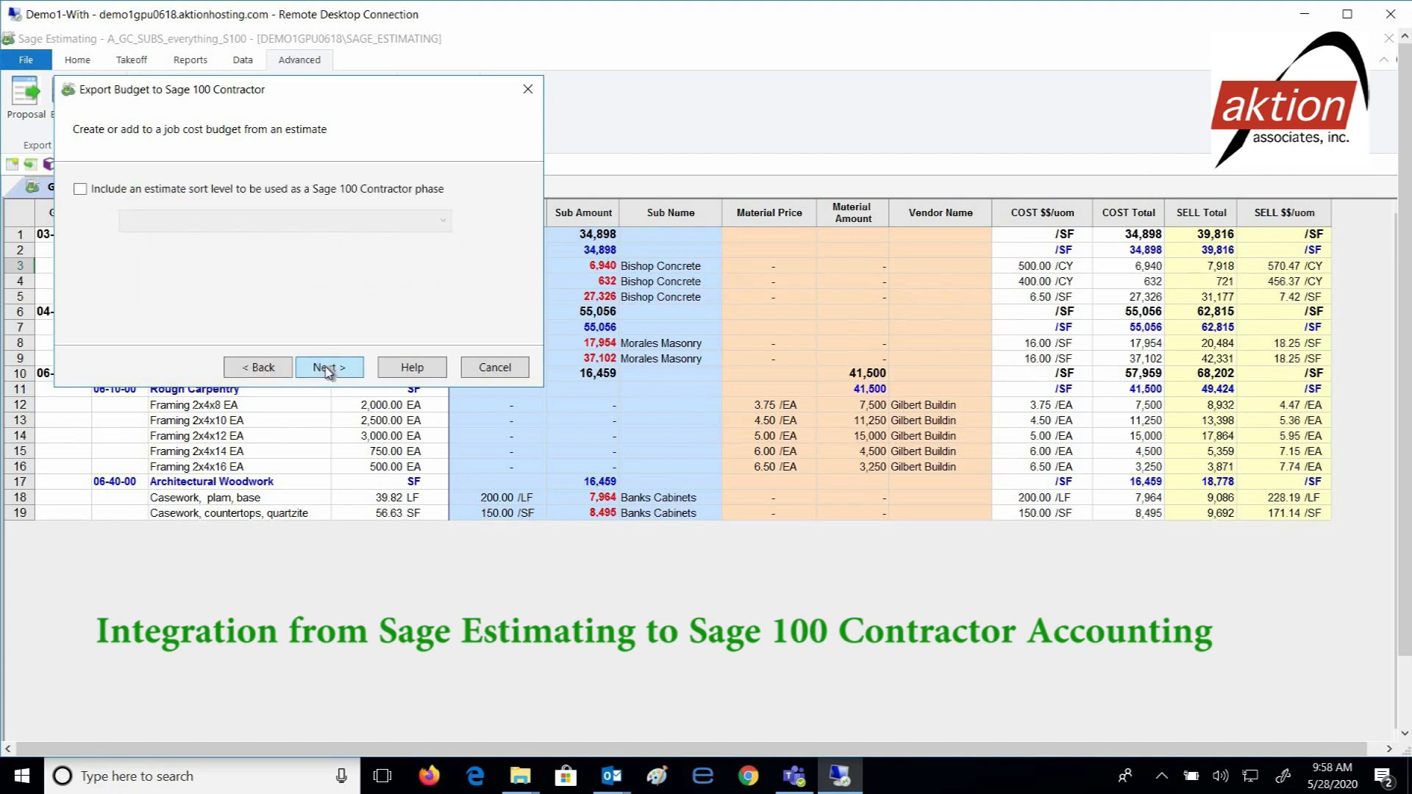
{"action": "left_click", "coordinate": [330, 366]}
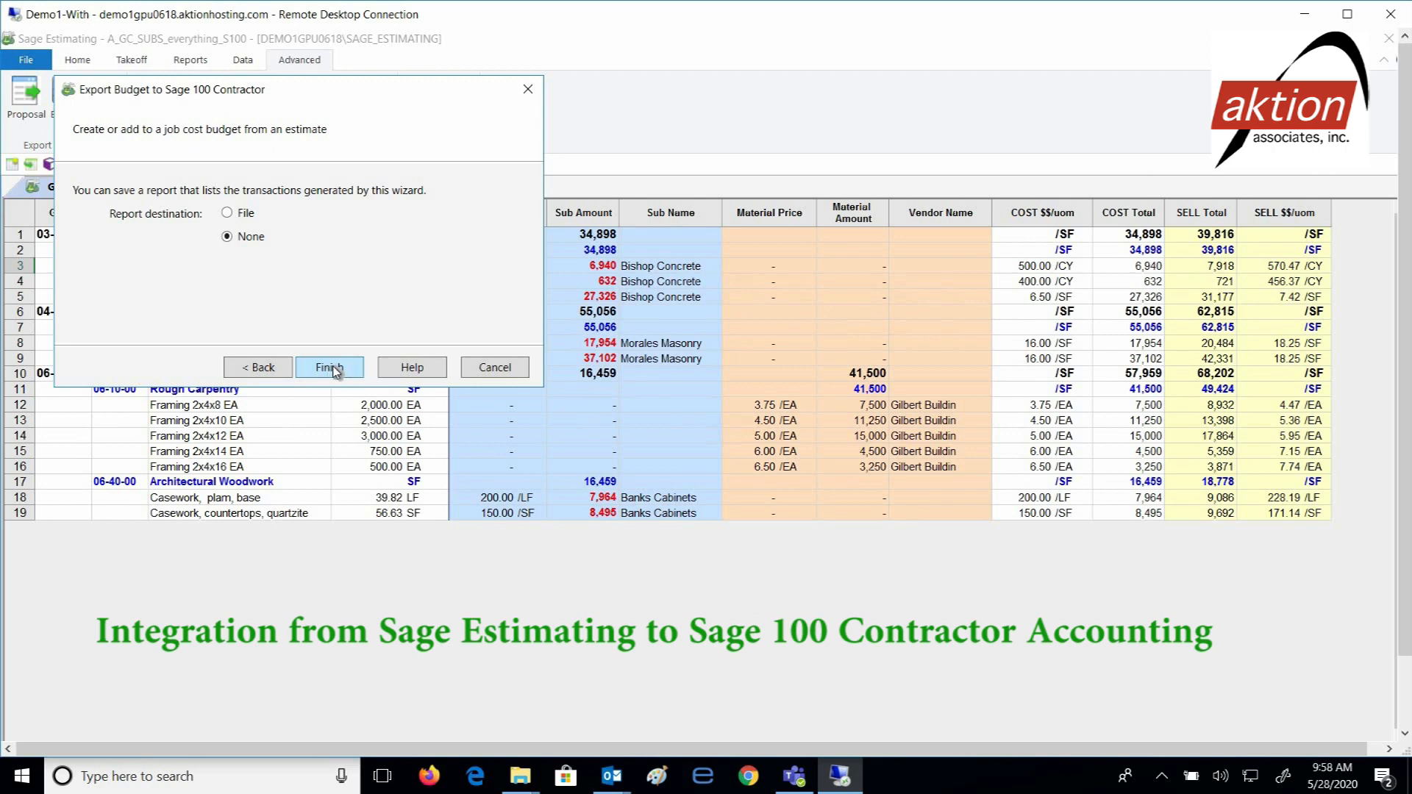
{"action": "left_click", "coordinate": [329, 366]}
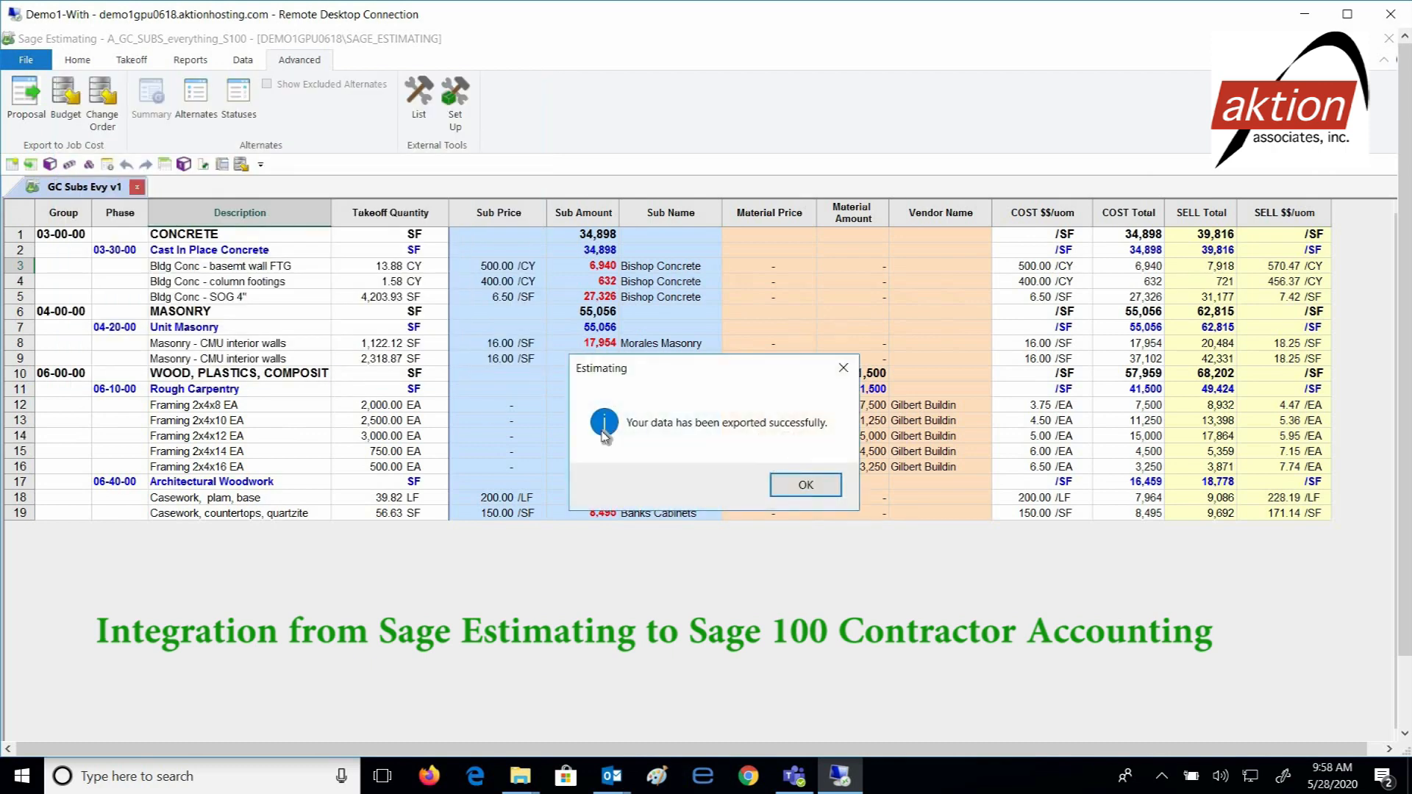
{"action": "left_click", "coordinate": [804, 484]}
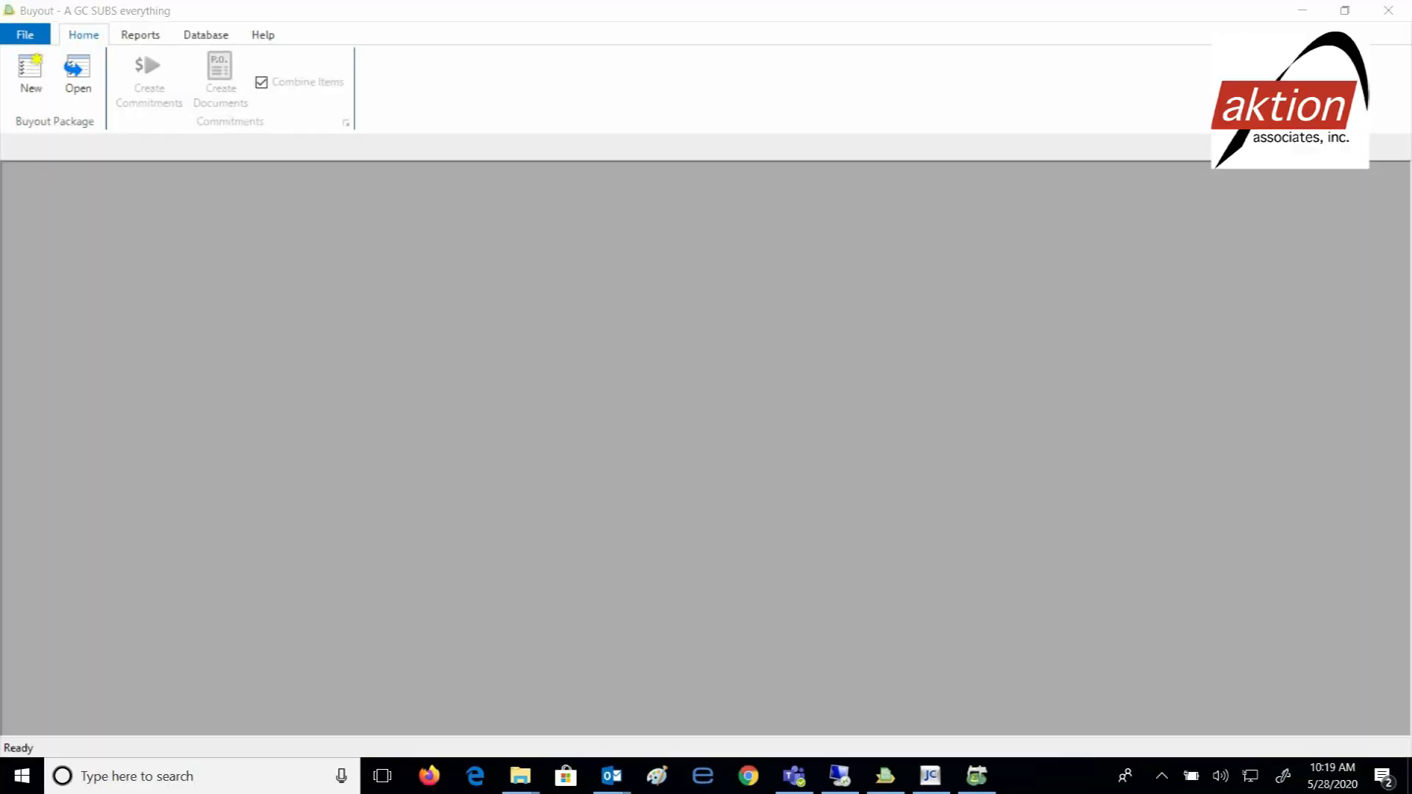
{"action": "mouse_move", "coordinate": [47, 227]}
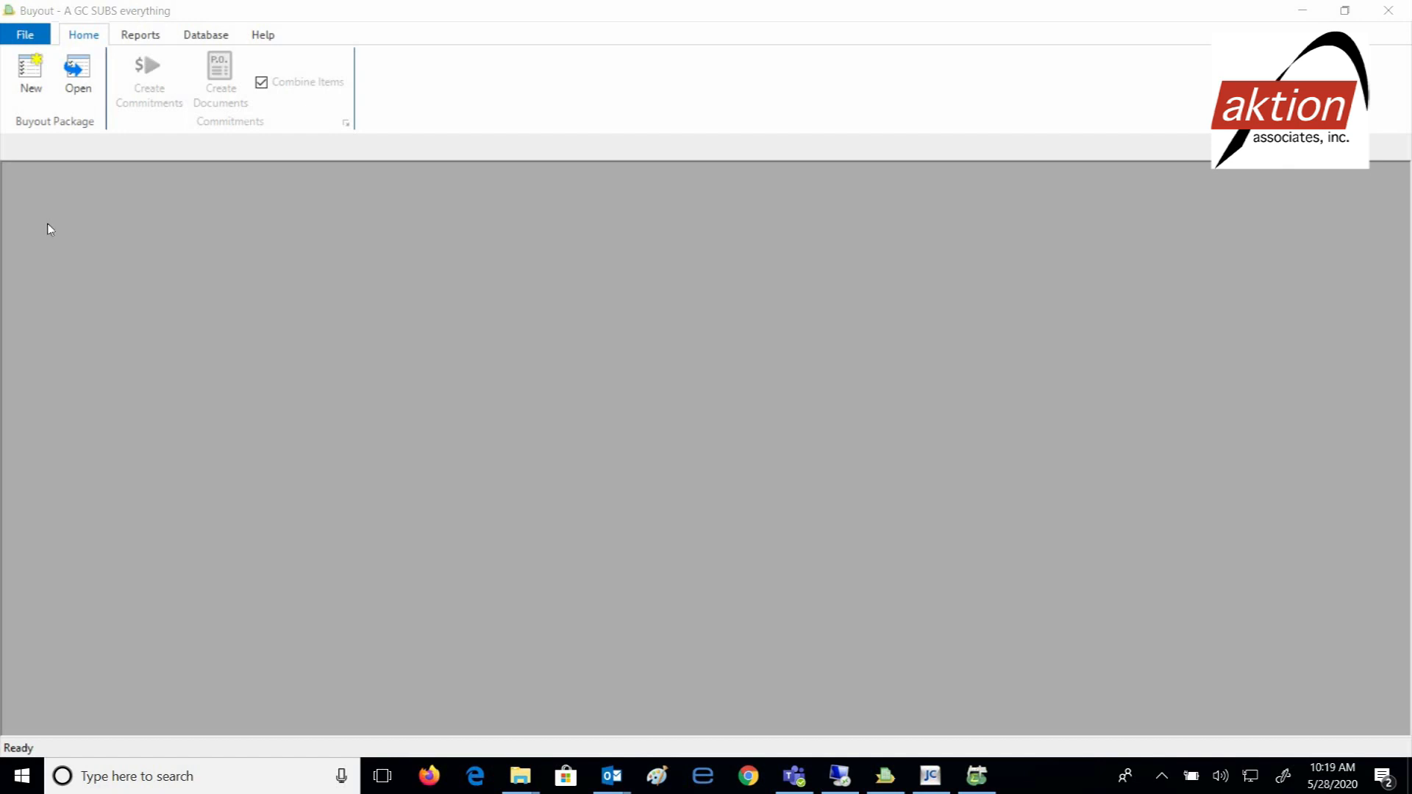
Add a new buyout package with the name 'GC Subs Evy v1'.
{"action": "left_click", "coordinate": [30, 74]}
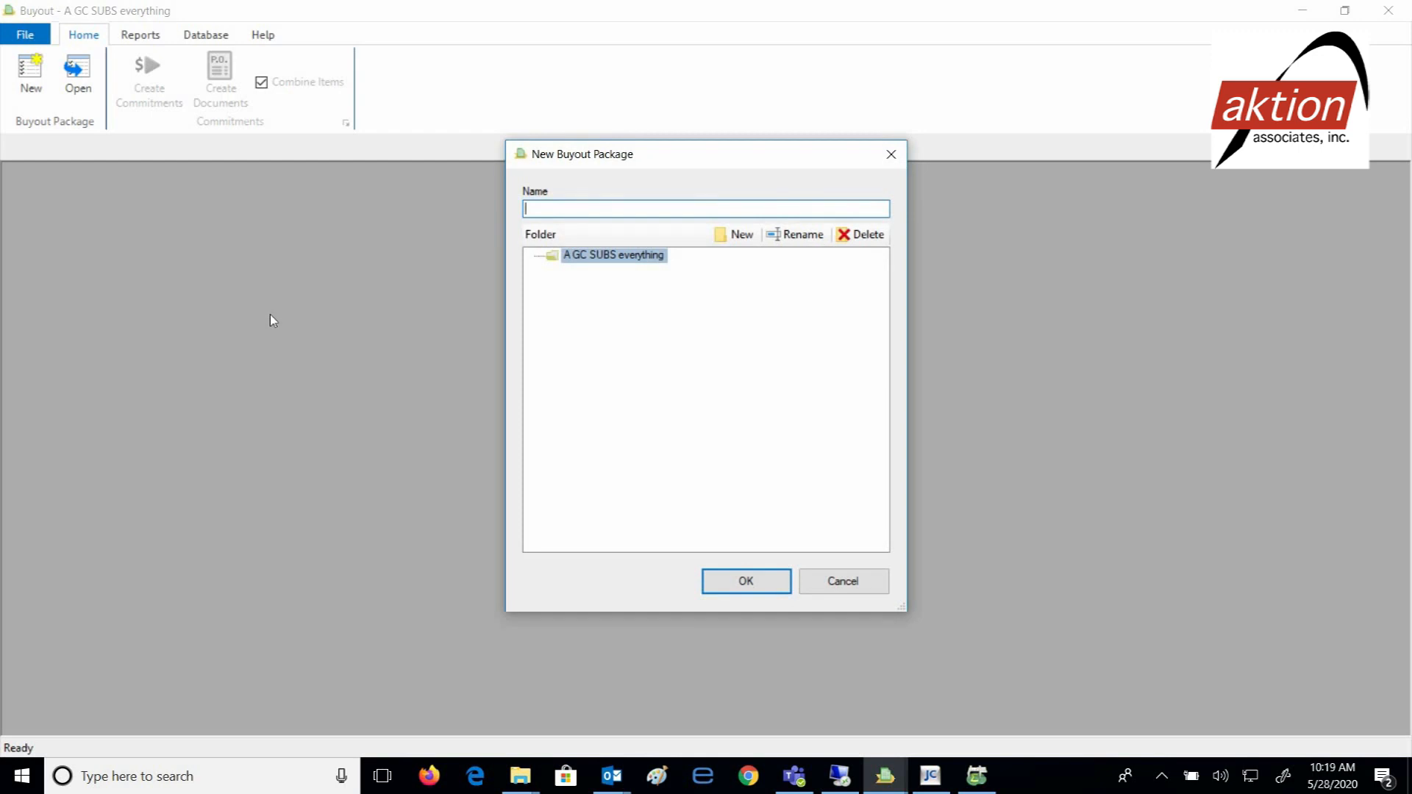
{"action": "type", "text": "GC Sub"}
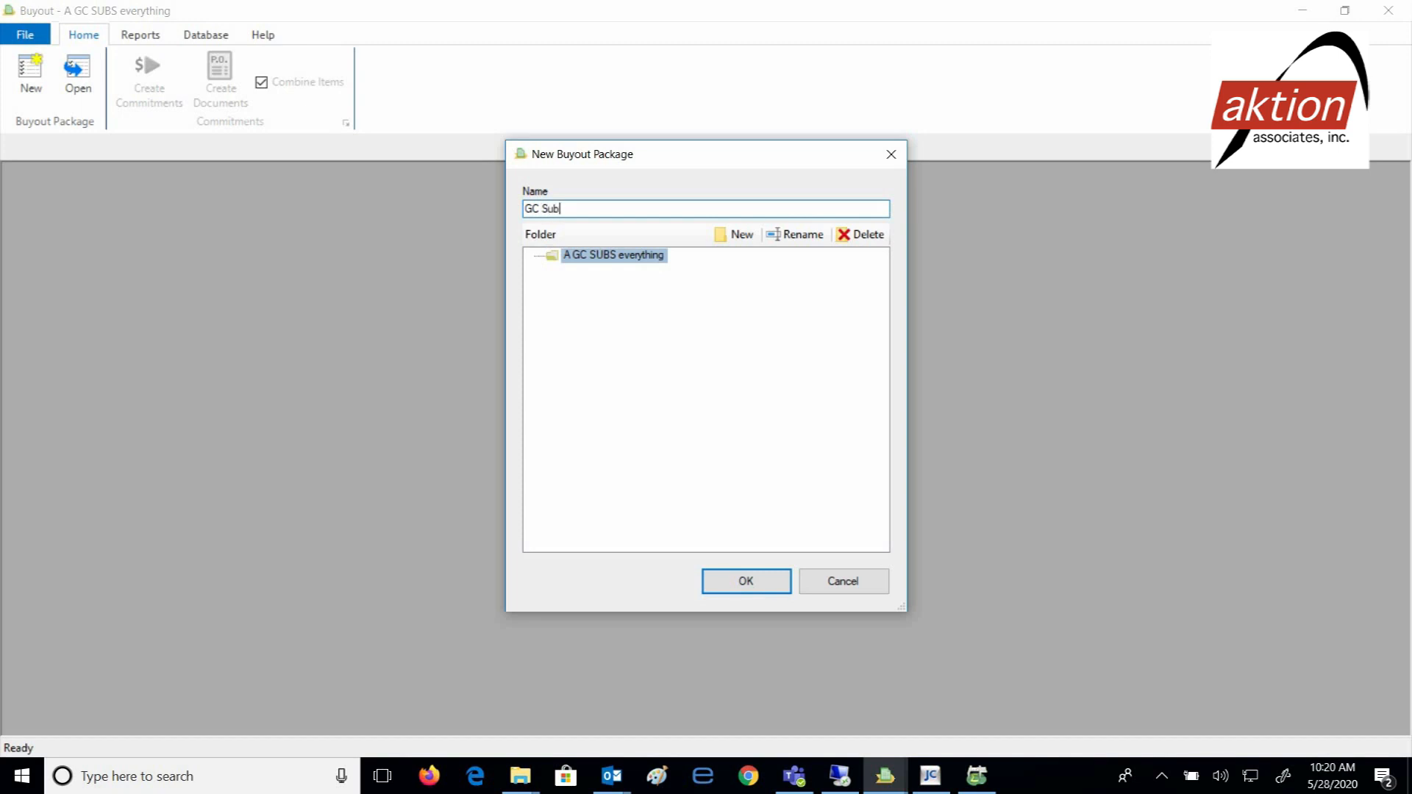
{"action": "type", "text": "s Evy v1"}
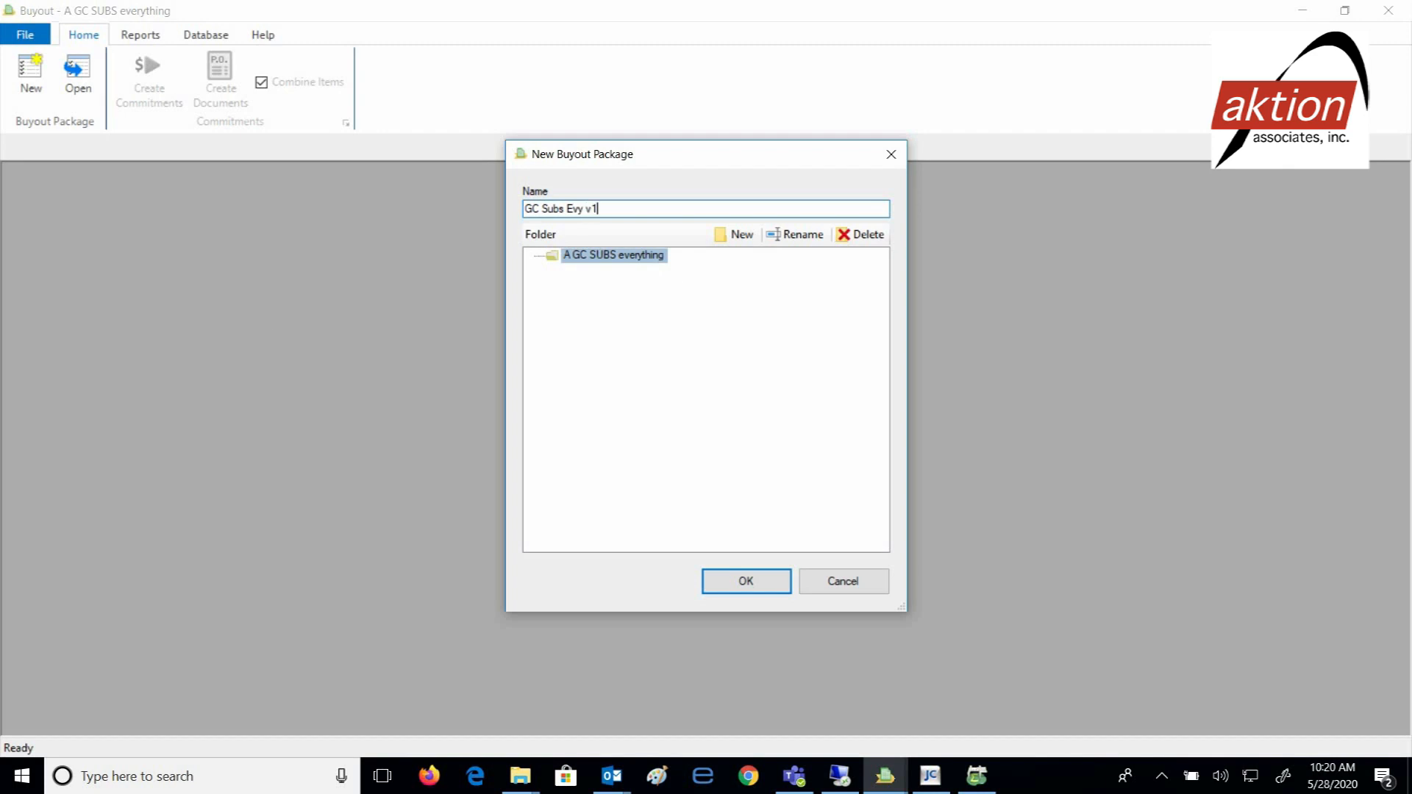
{"action": "left_click", "coordinate": [745, 581]}
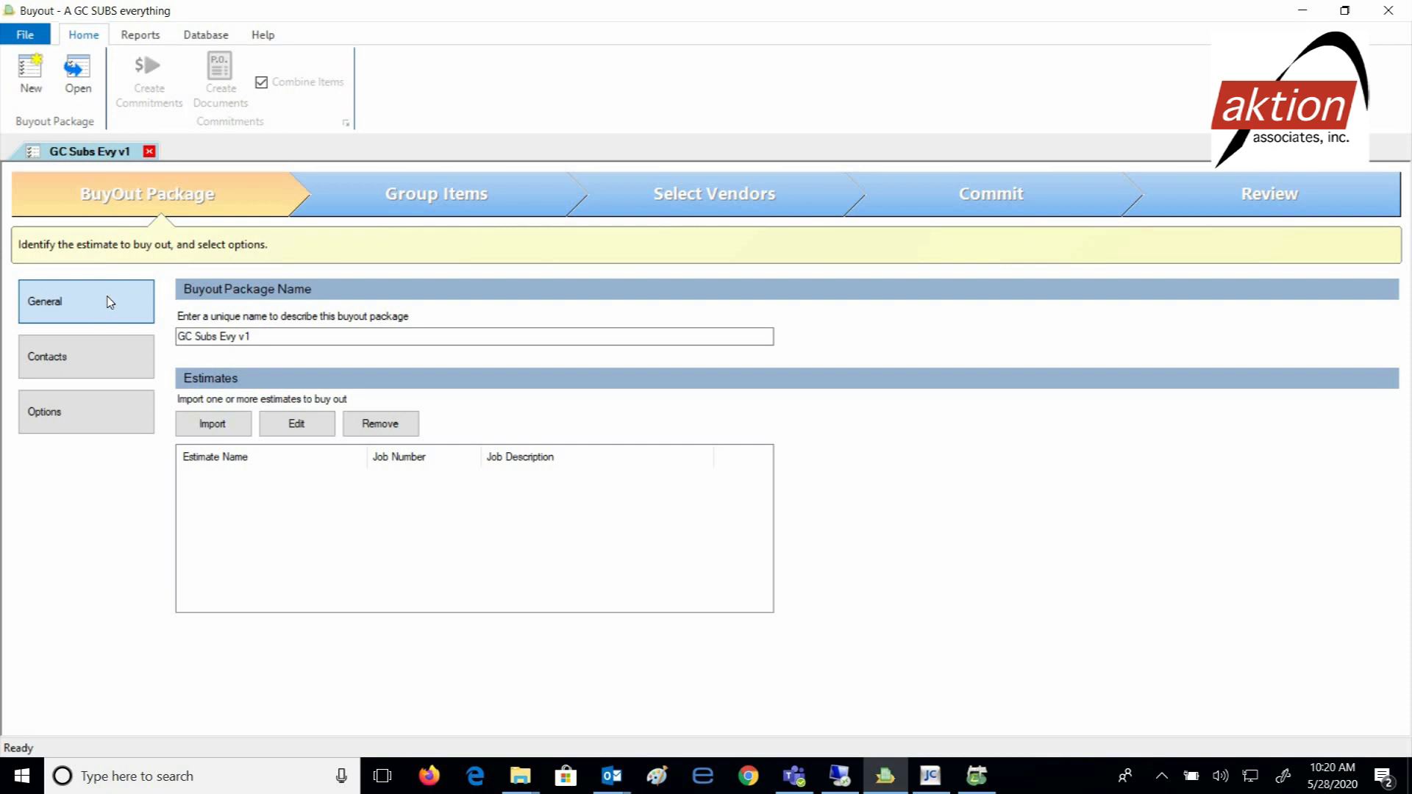
On the Options page, enter site city Atlanta, state GA and postal code 30303.
{"action": "left_click", "coordinate": [85, 357]}
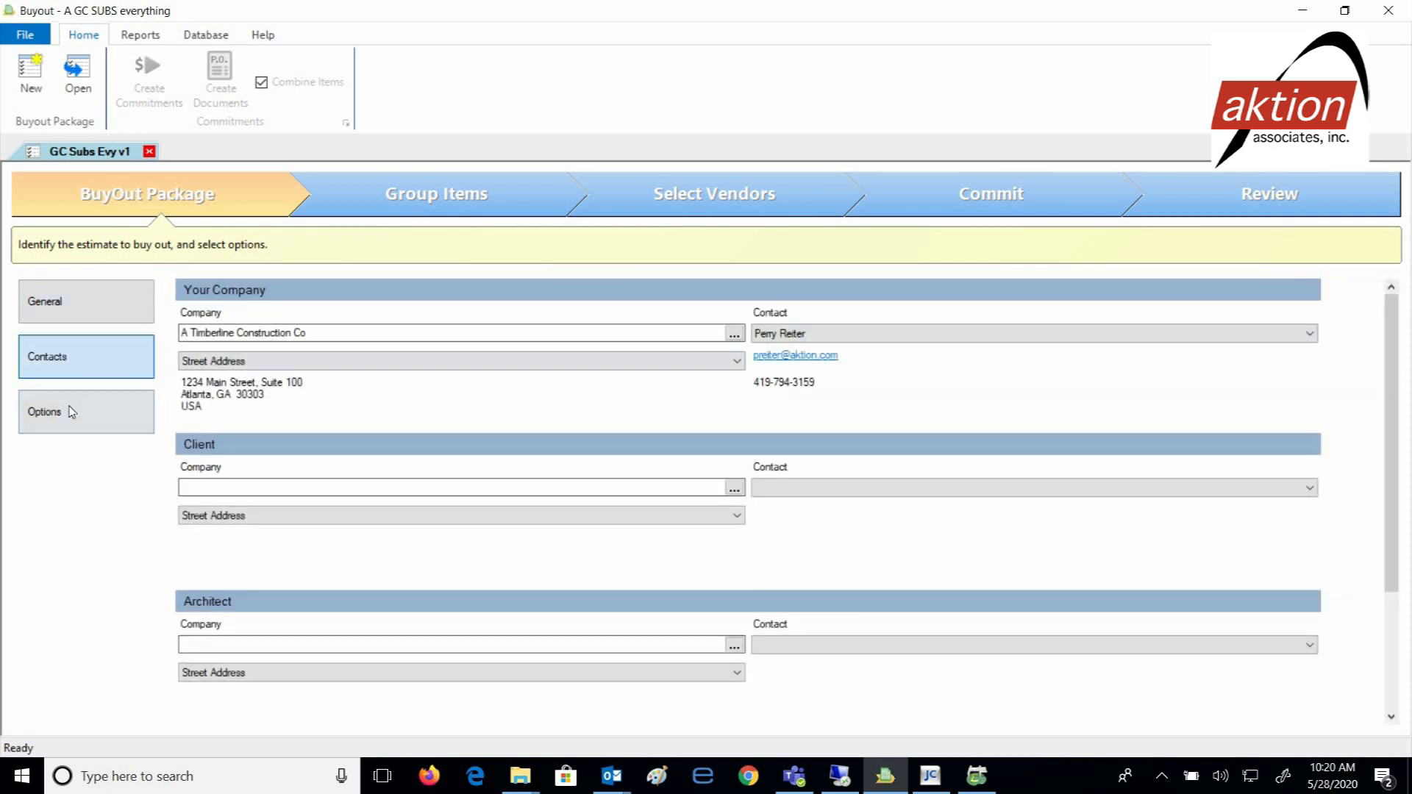
{"action": "right_click", "coordinate": [207, 324]}
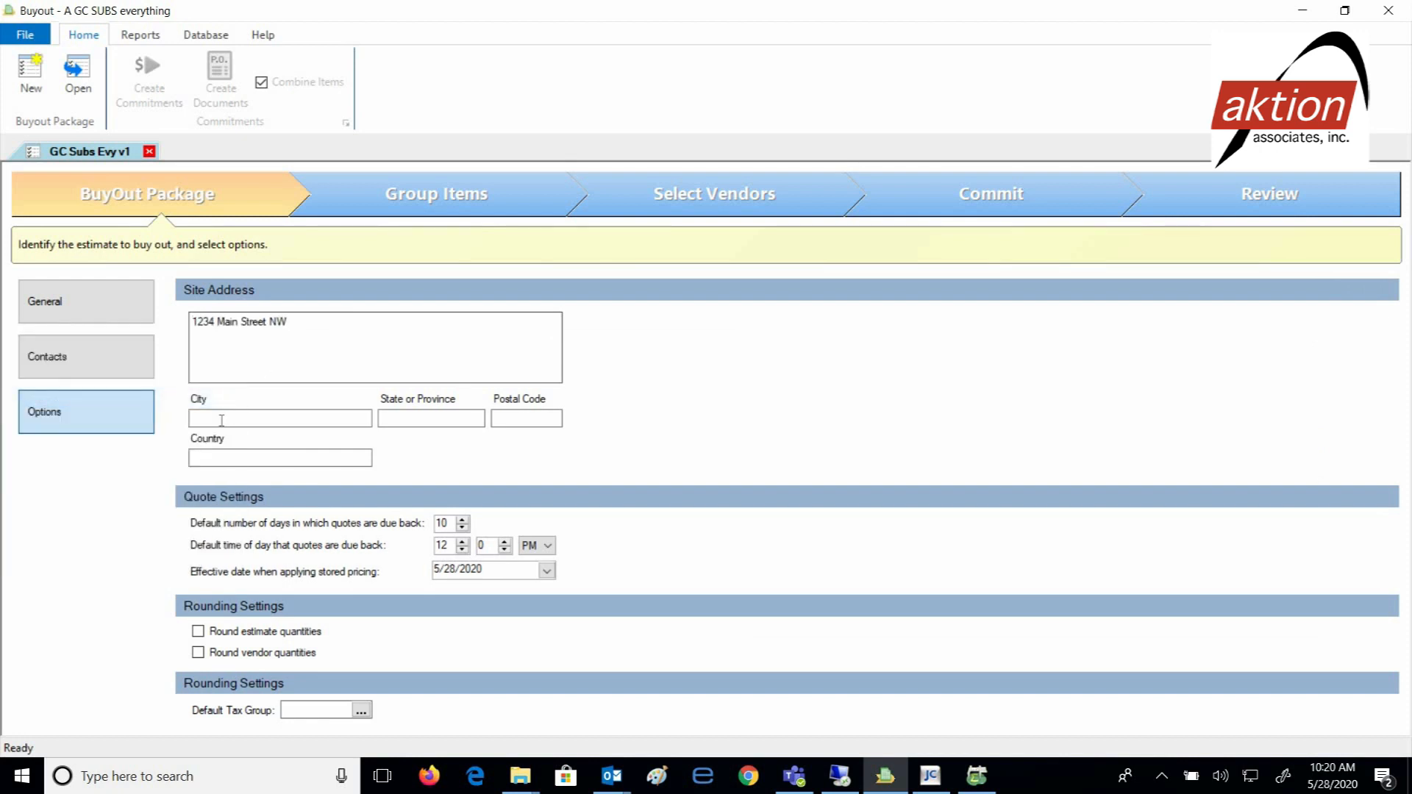
{"action": "type", "text": "Atlanta"}
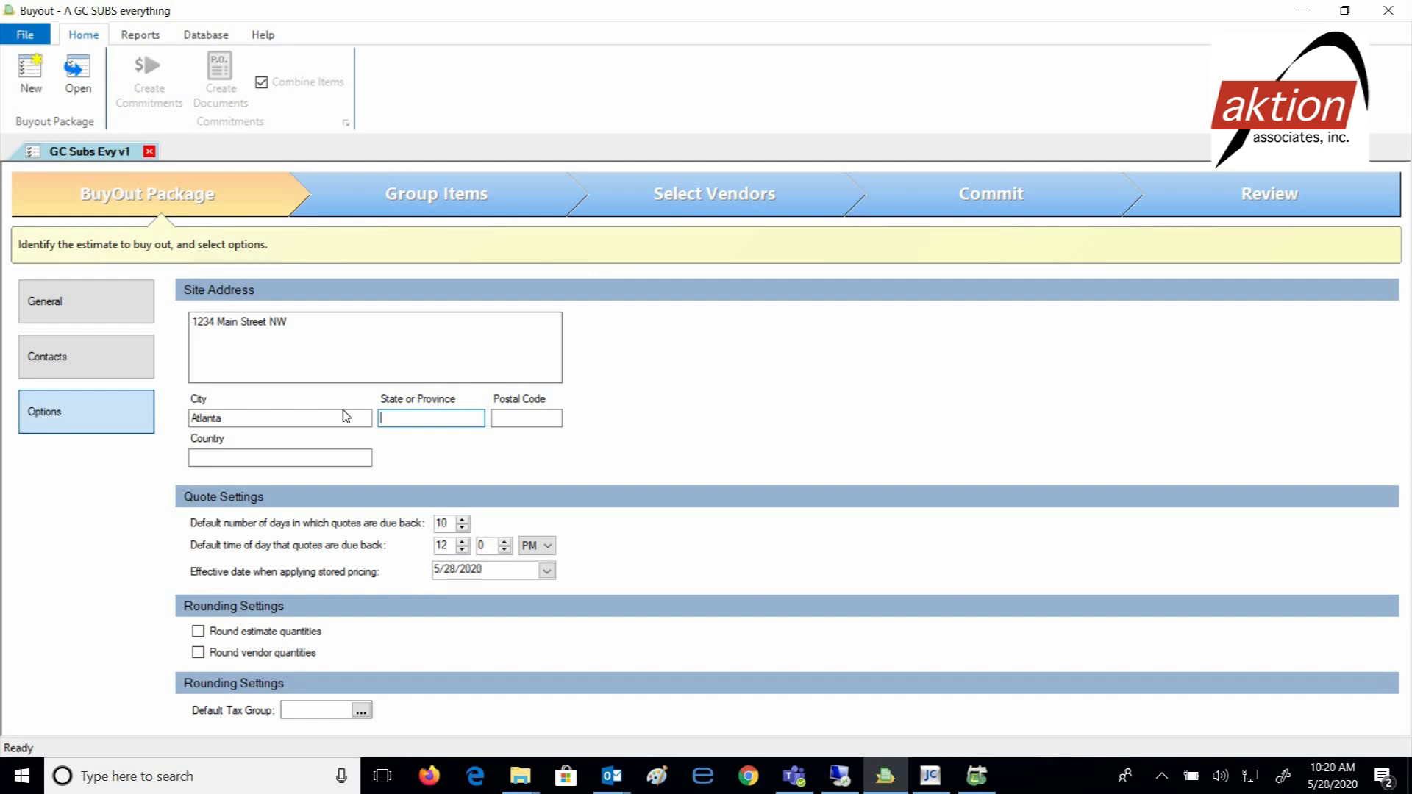
{"action": "type", "text": "GA"}
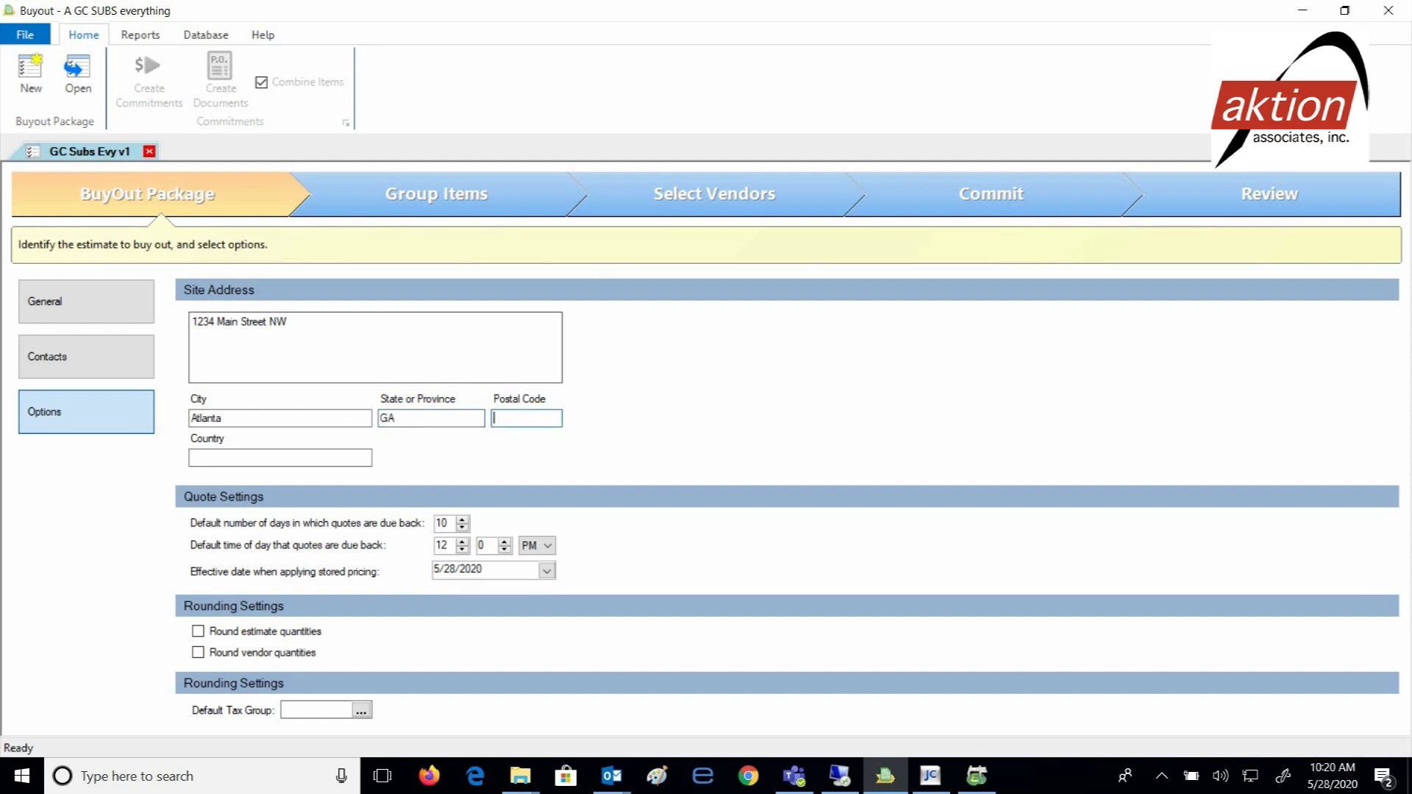
{"action": "type", "text": "30303"}
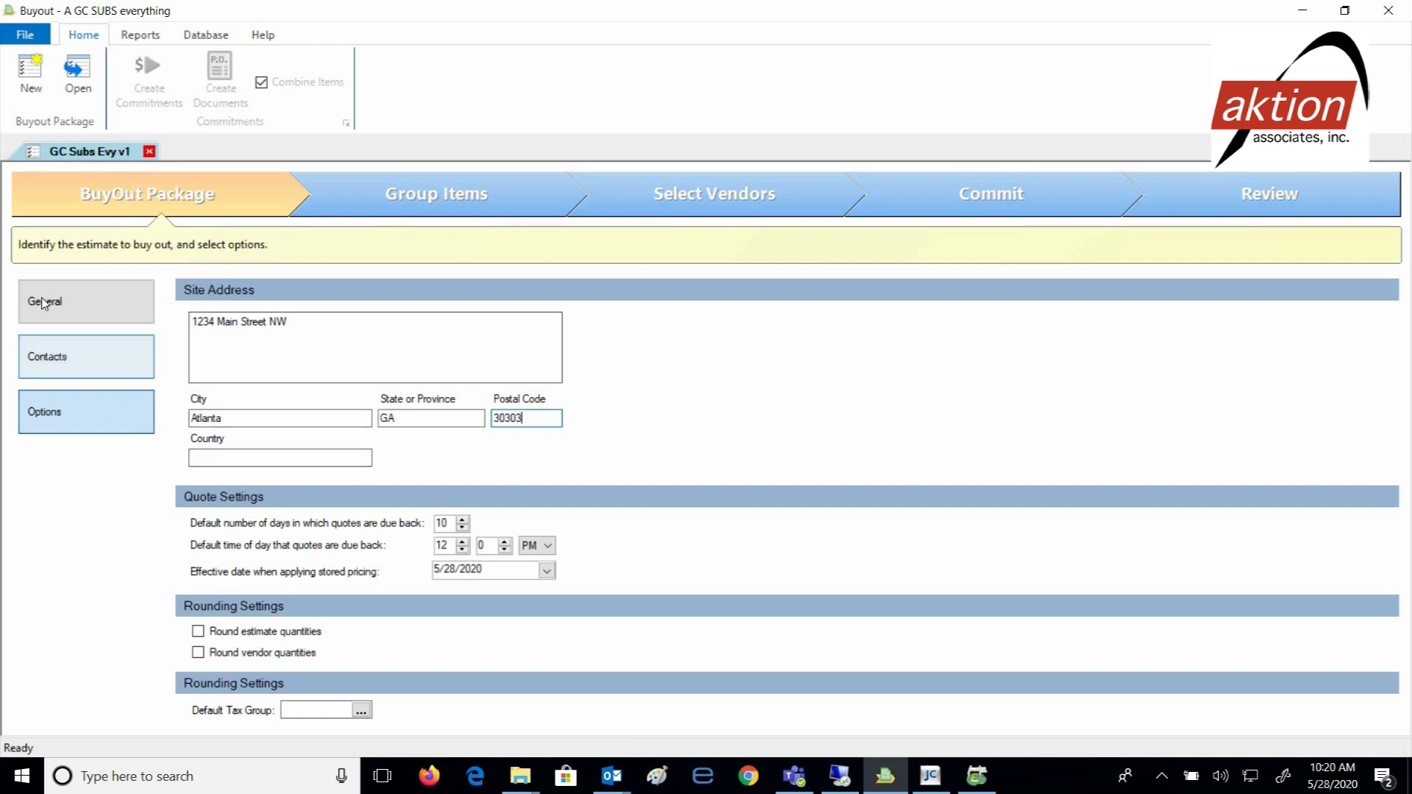
{"action": "left_click", "coordinate": [86, 302]}
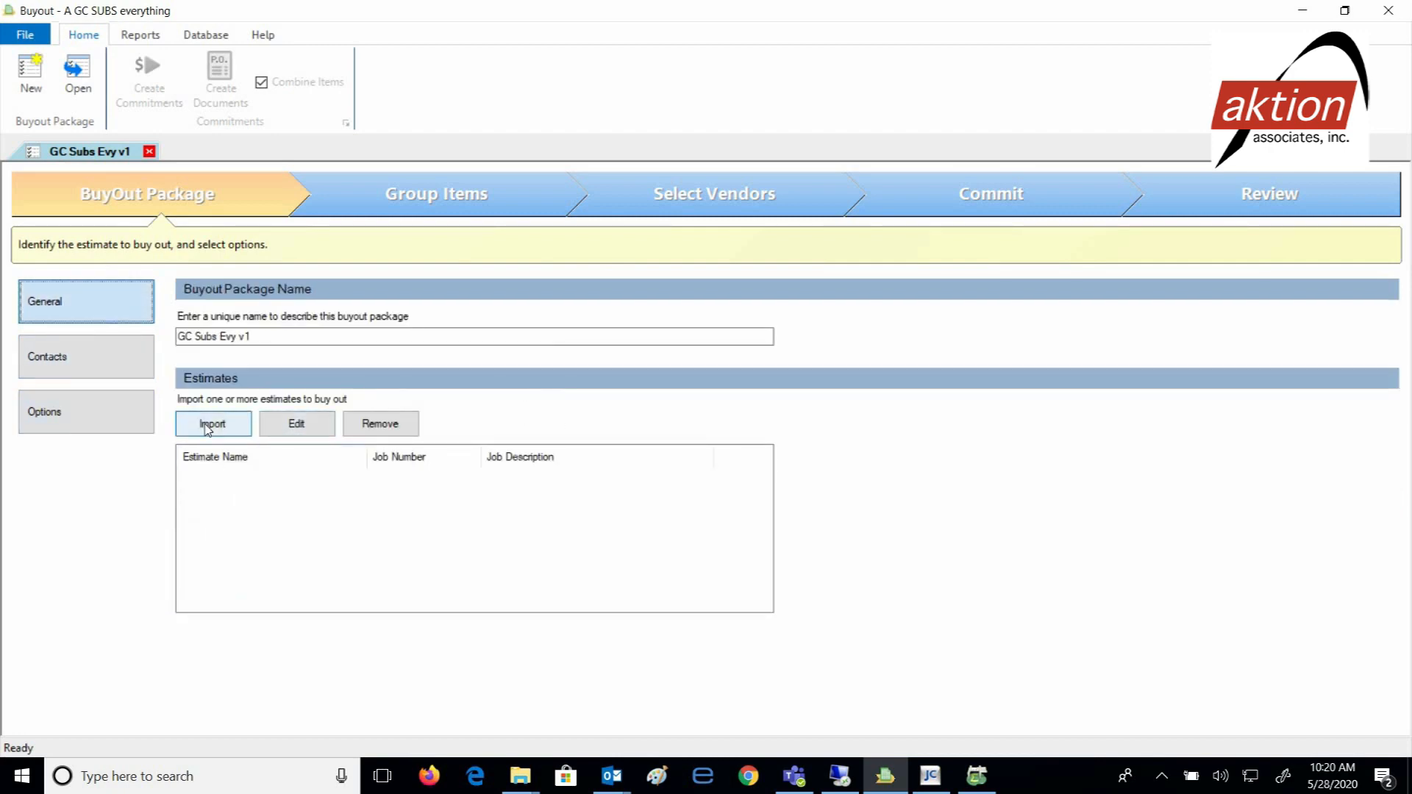
Import estimate BMC04 GC Subs Evy v1 from the Most Recent Estimates list.
{"action": "left_click", "coordinate": [213, 423]}
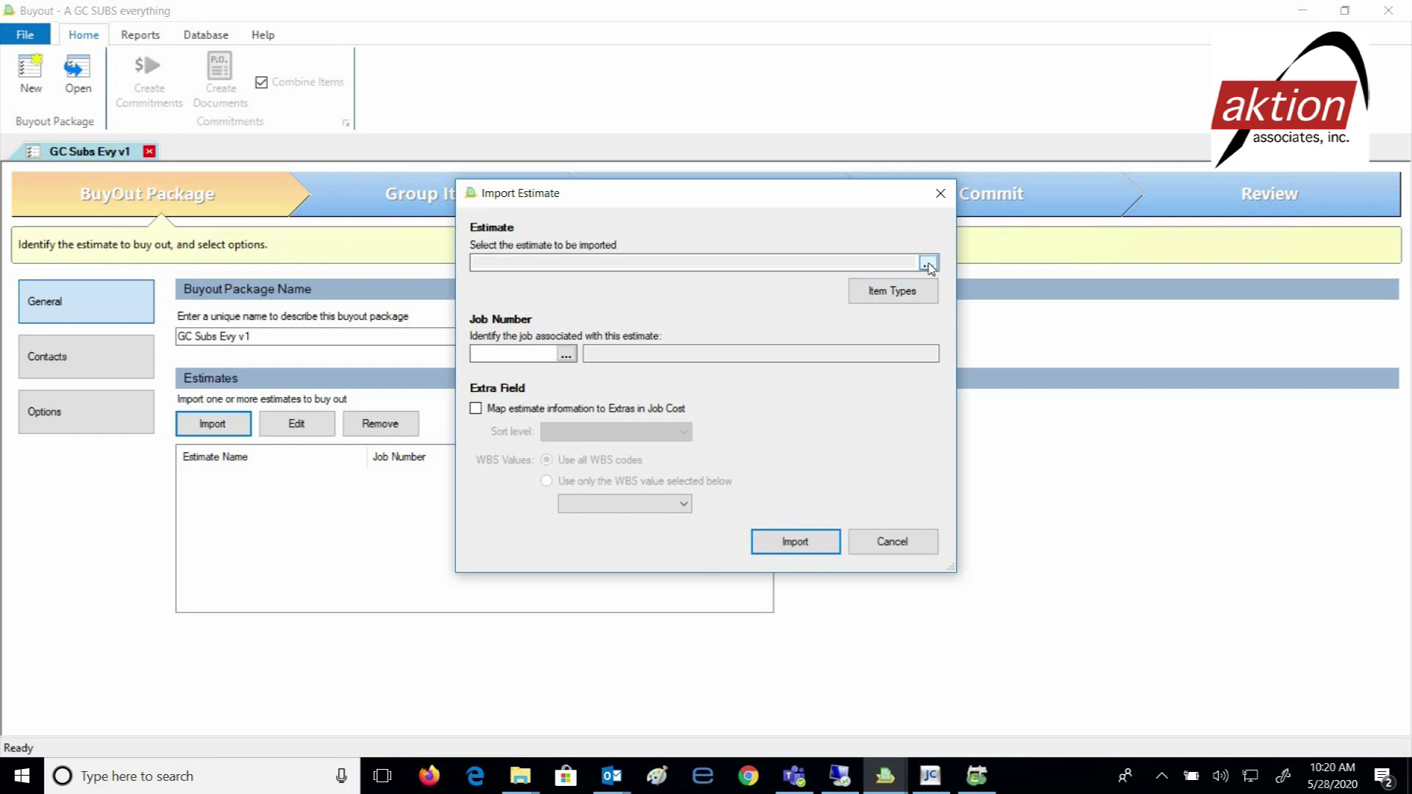
{"action": "left_click", "coordinate": [927, 262]}
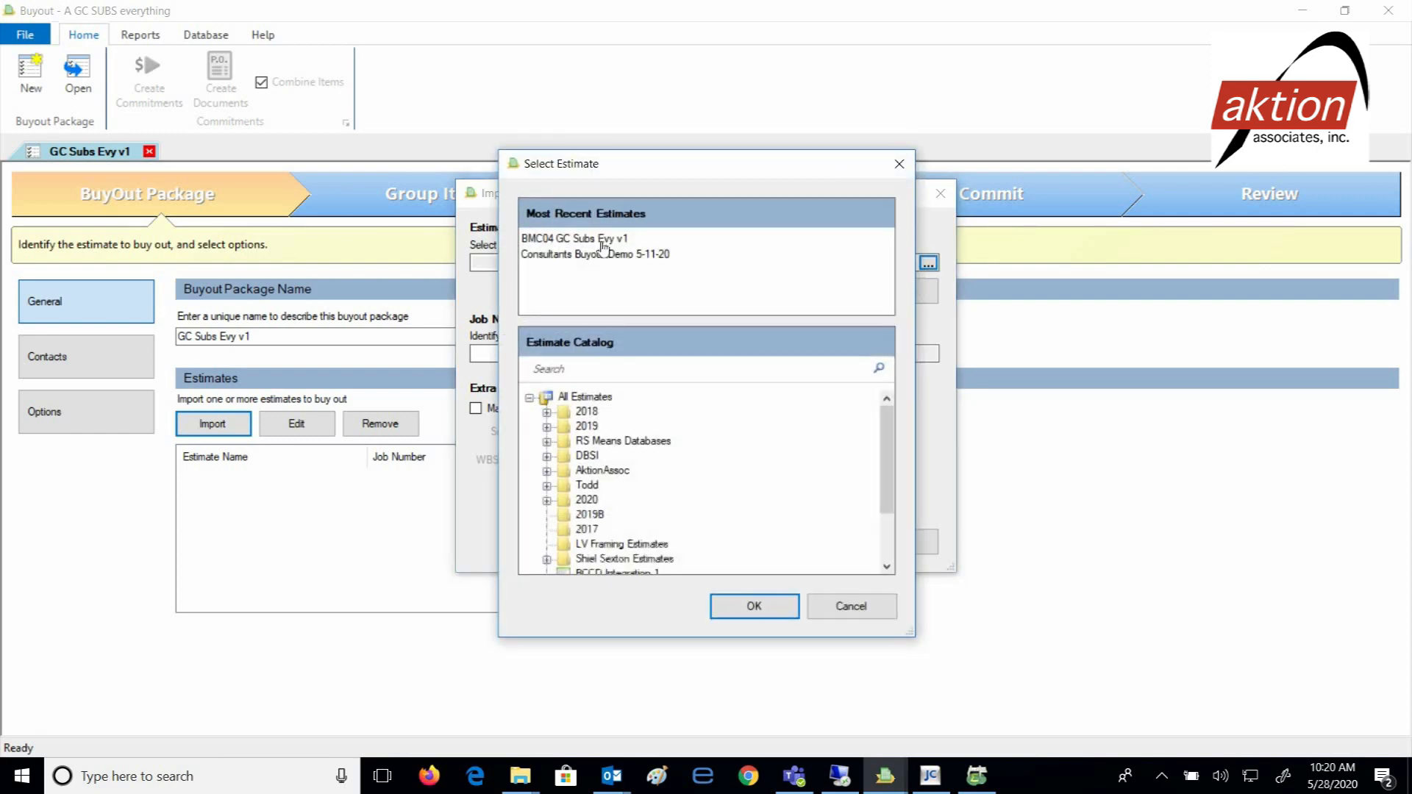
{"action": "left_click", "coordinate": [754, 606]}
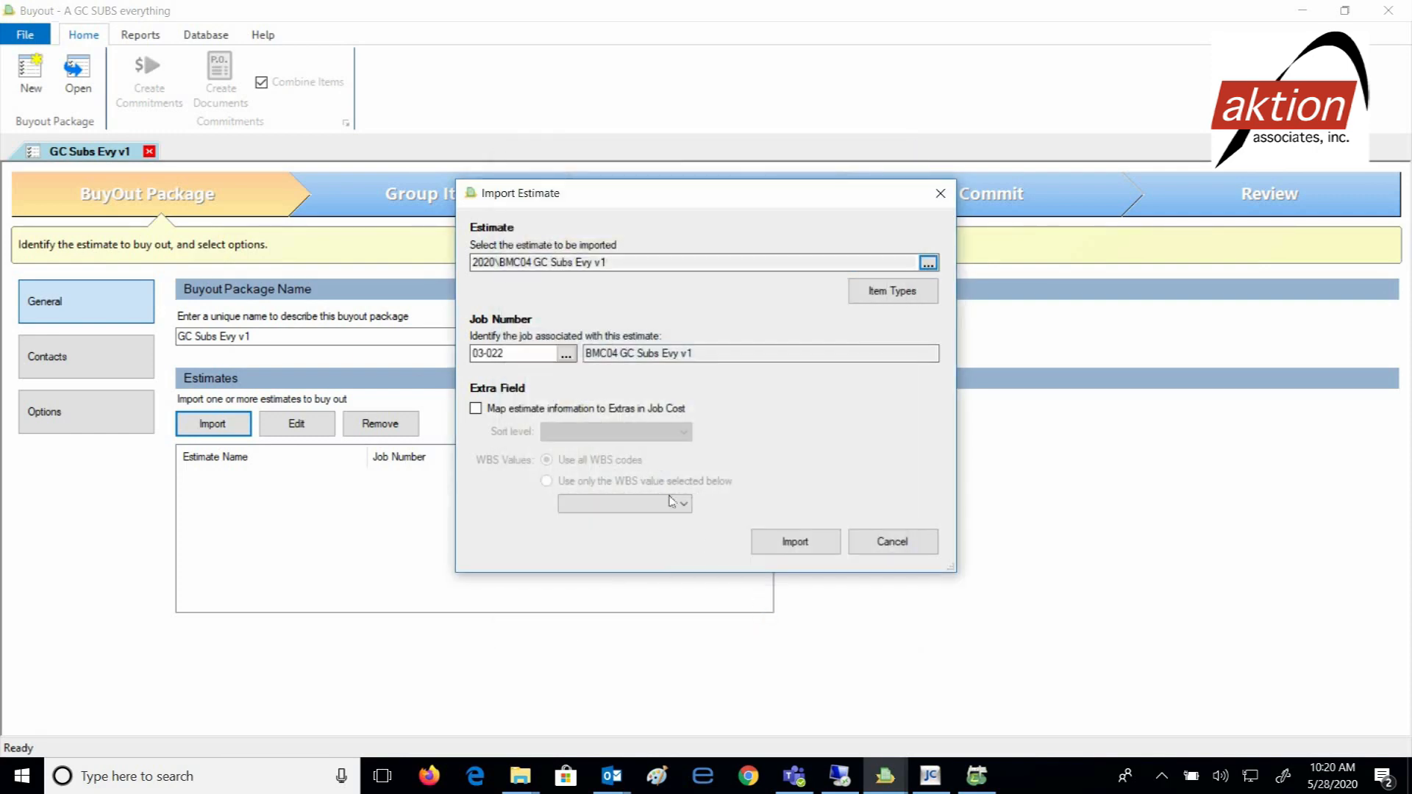
{"action": "mouse_move", "coordinate": [655, 424]}
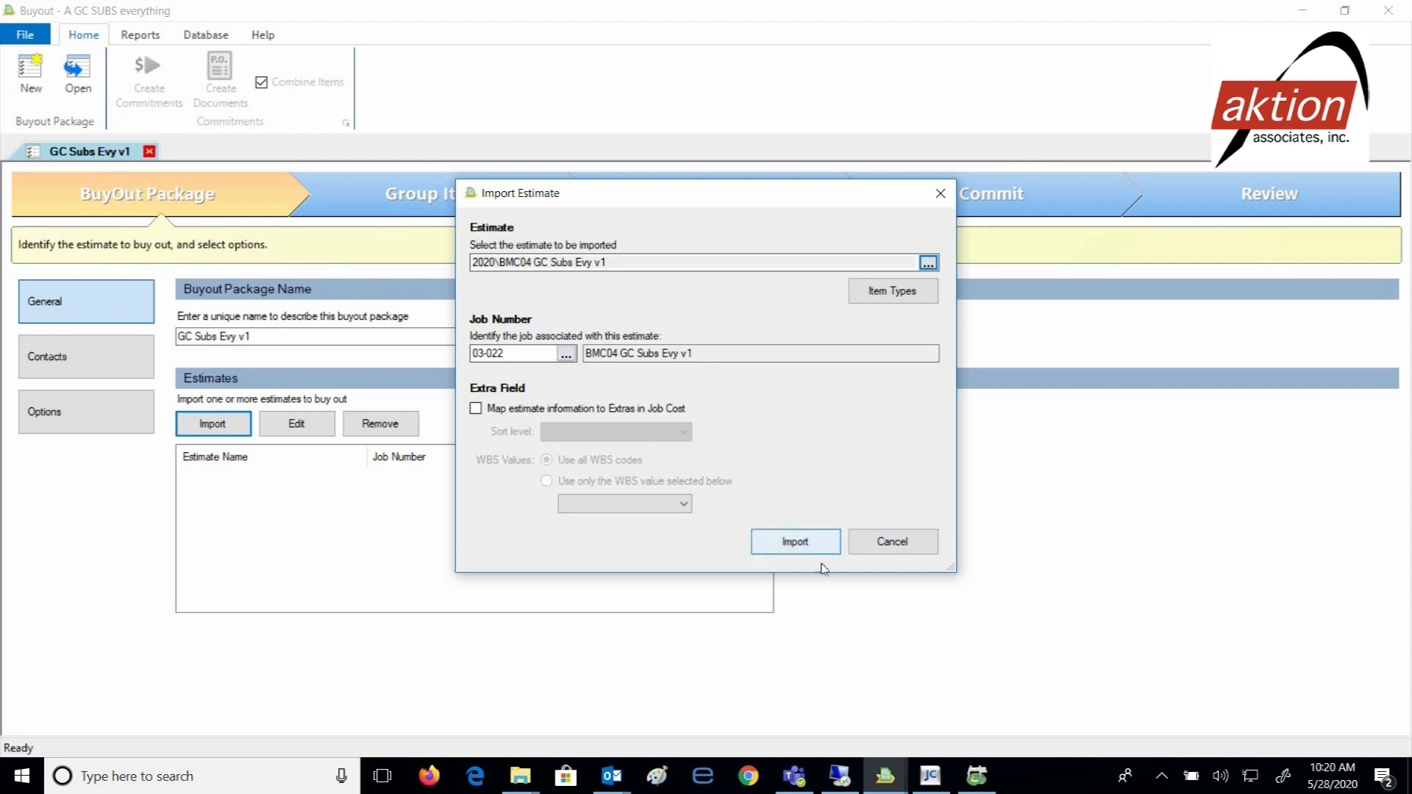
{"action": "left_click", "coordinate": [795, 541]}
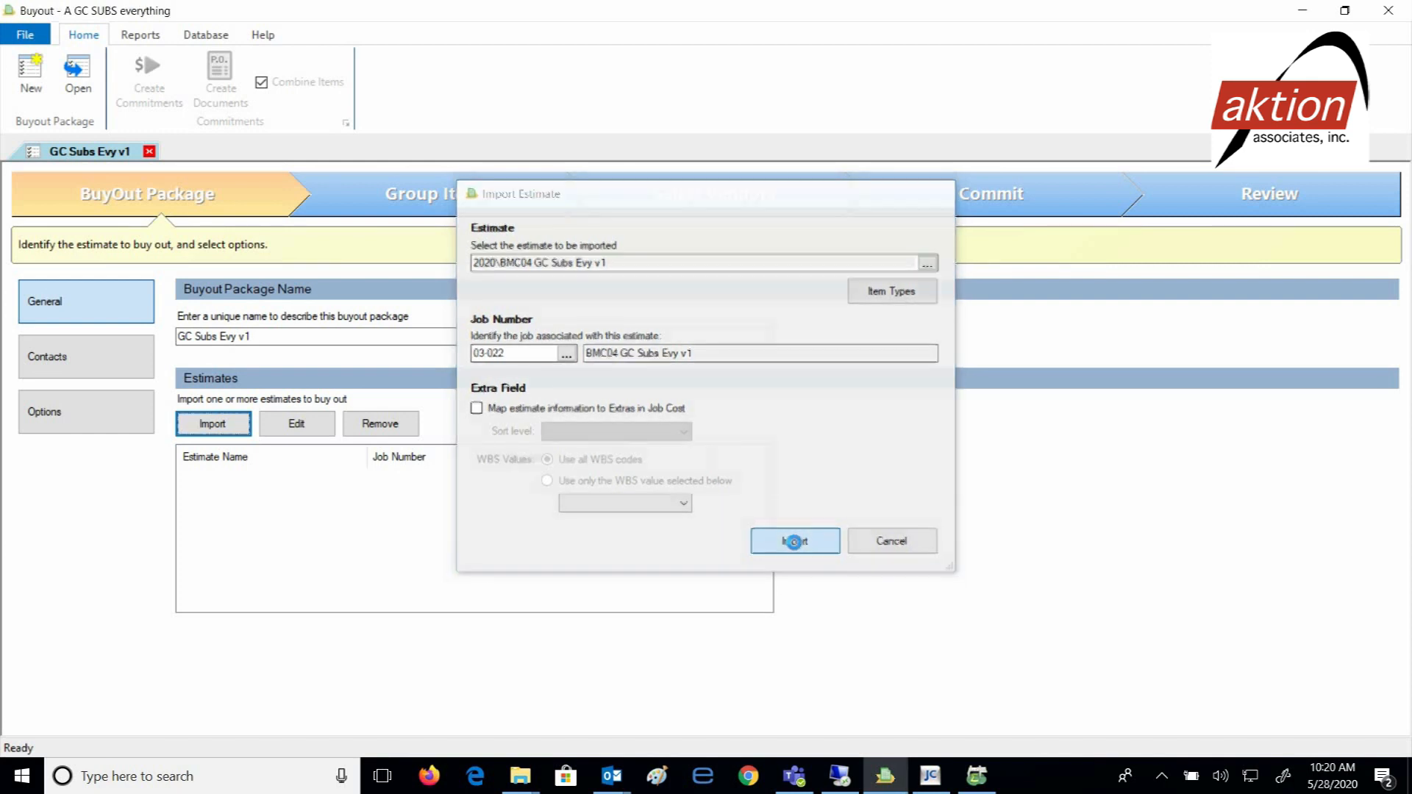
{"action": "left_click", "coordinate": [794, 540]}
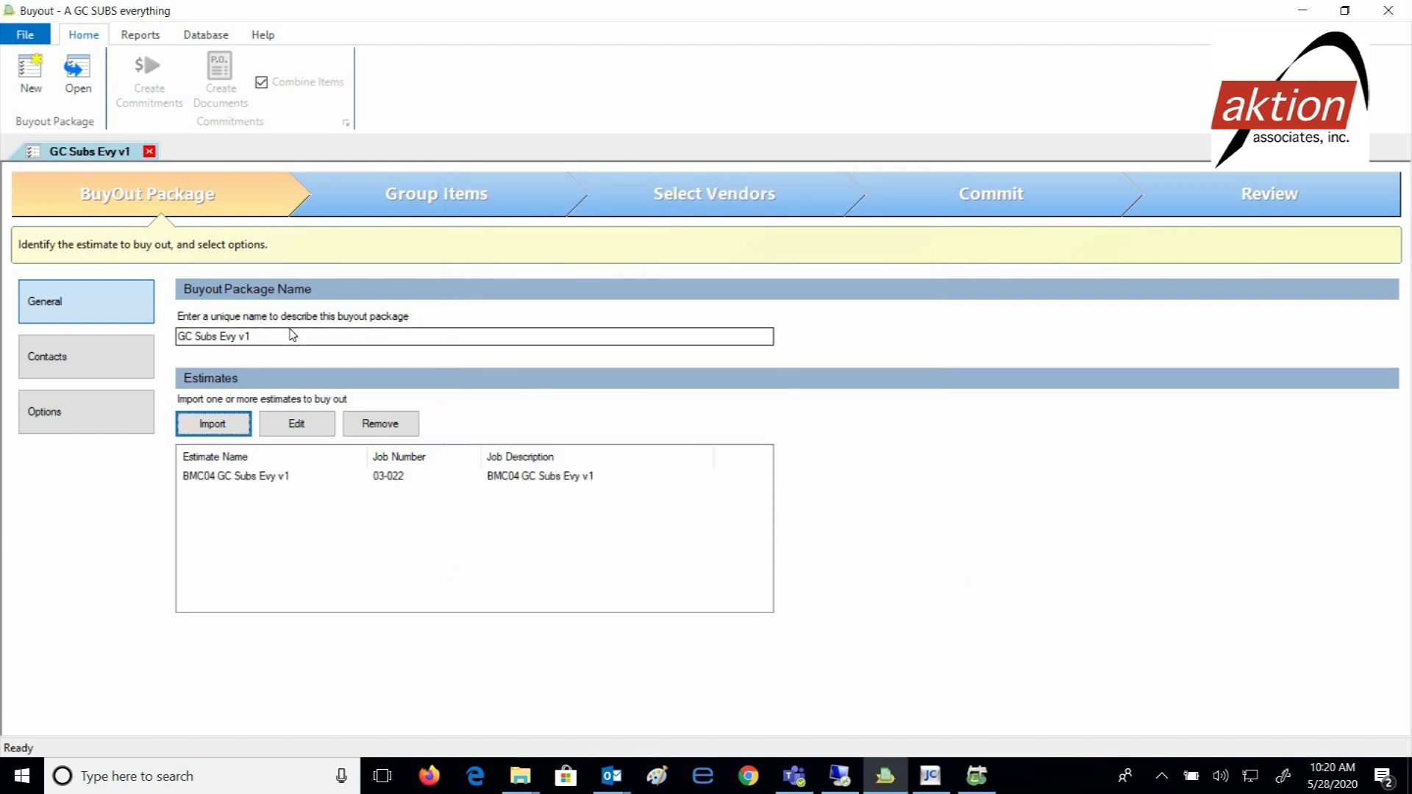
Review the 12 imported items grouped under the four vendor quote groups.
{"action": "left_click", "coordinate": [435, 193]}
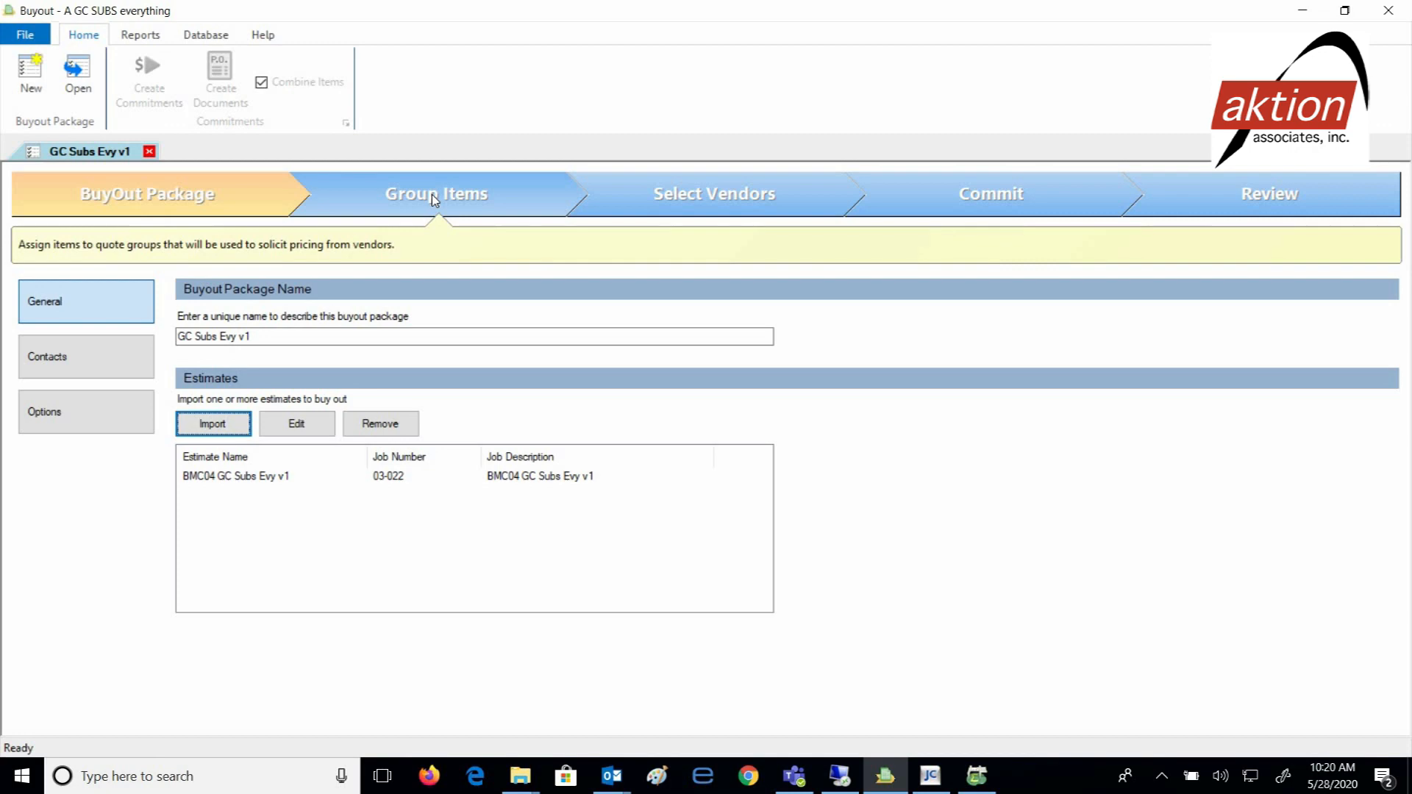
{"action": "left_click", "coordinate": [434, 193]}
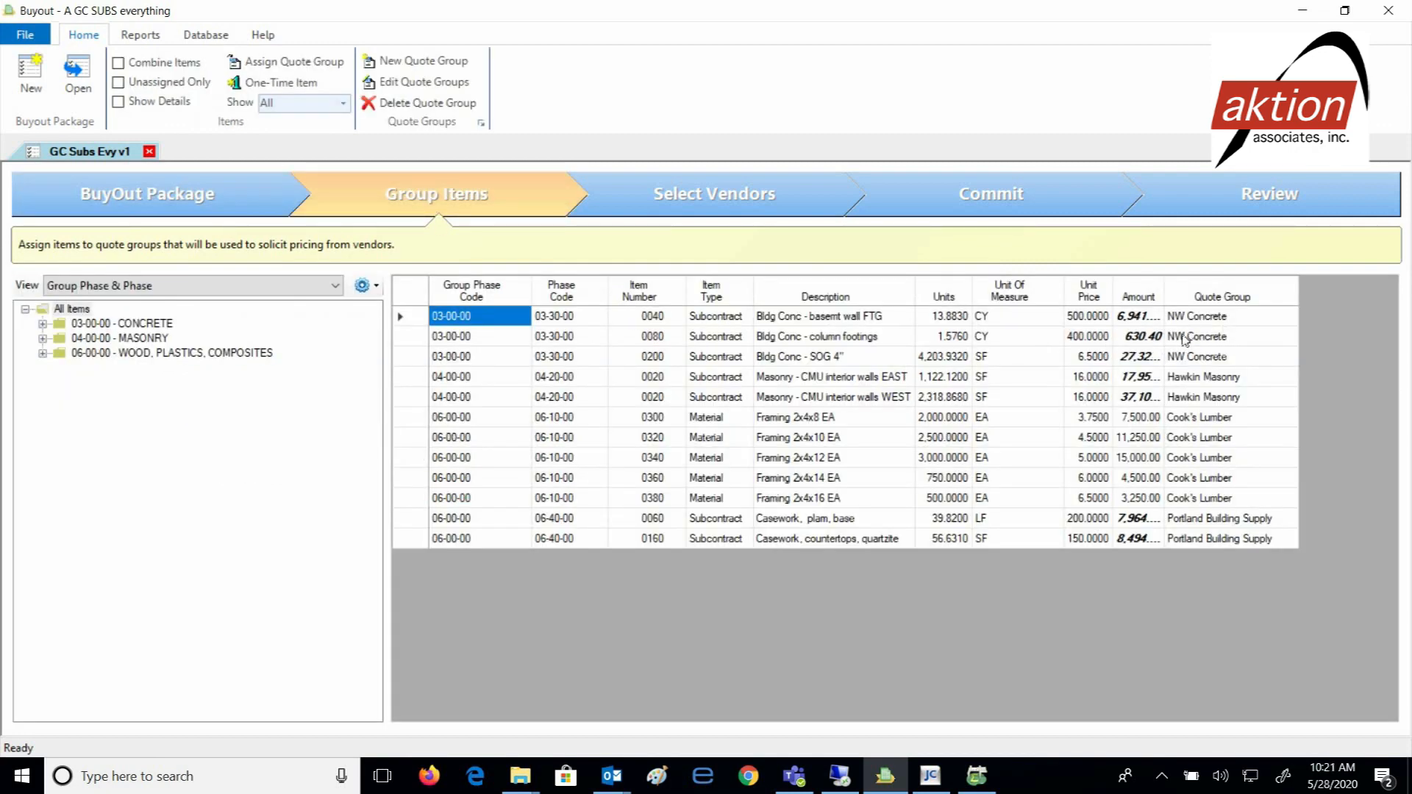
{"action": "mouse_move", "coordinate": [1088, 478]}
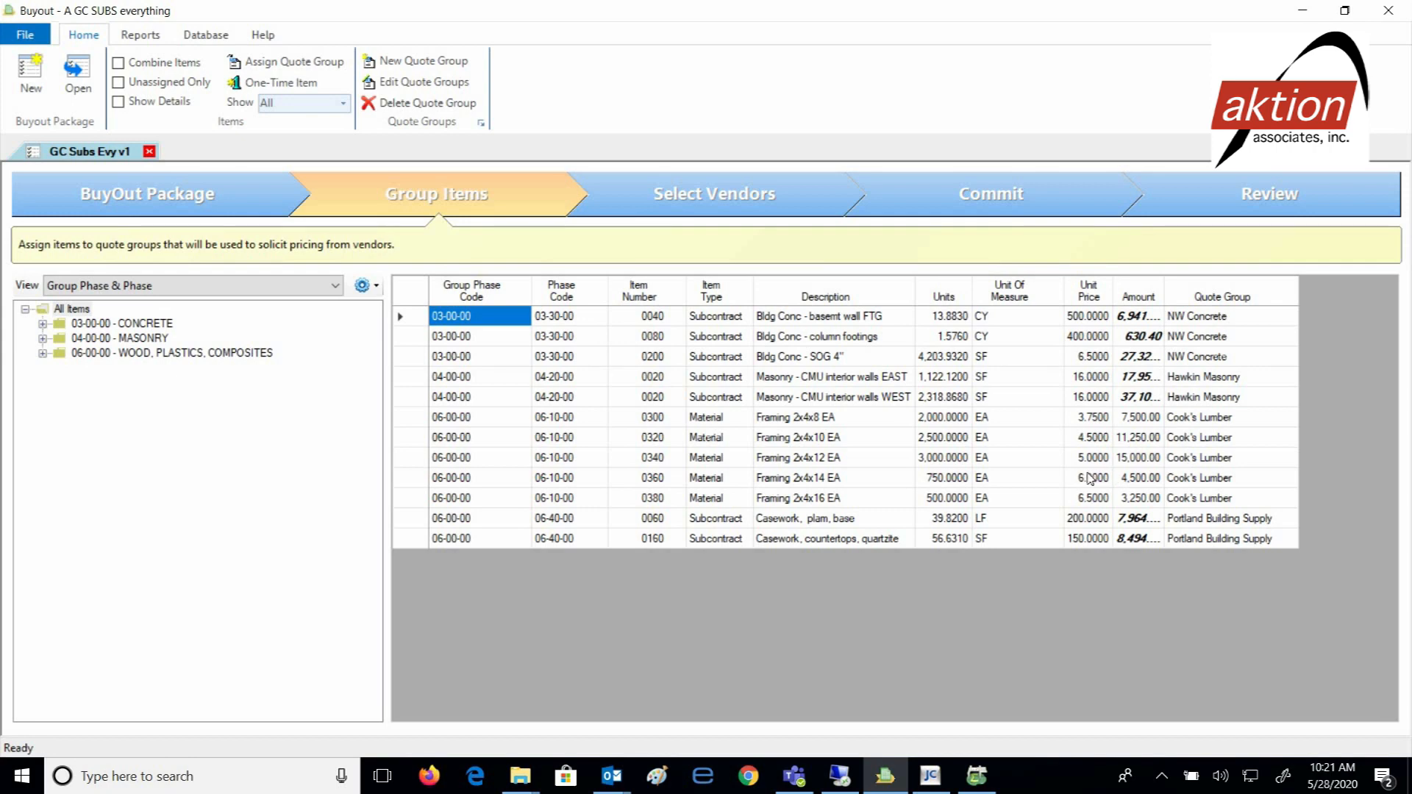
{"action": "mouse_move", "coordinate": [1172, 328]}
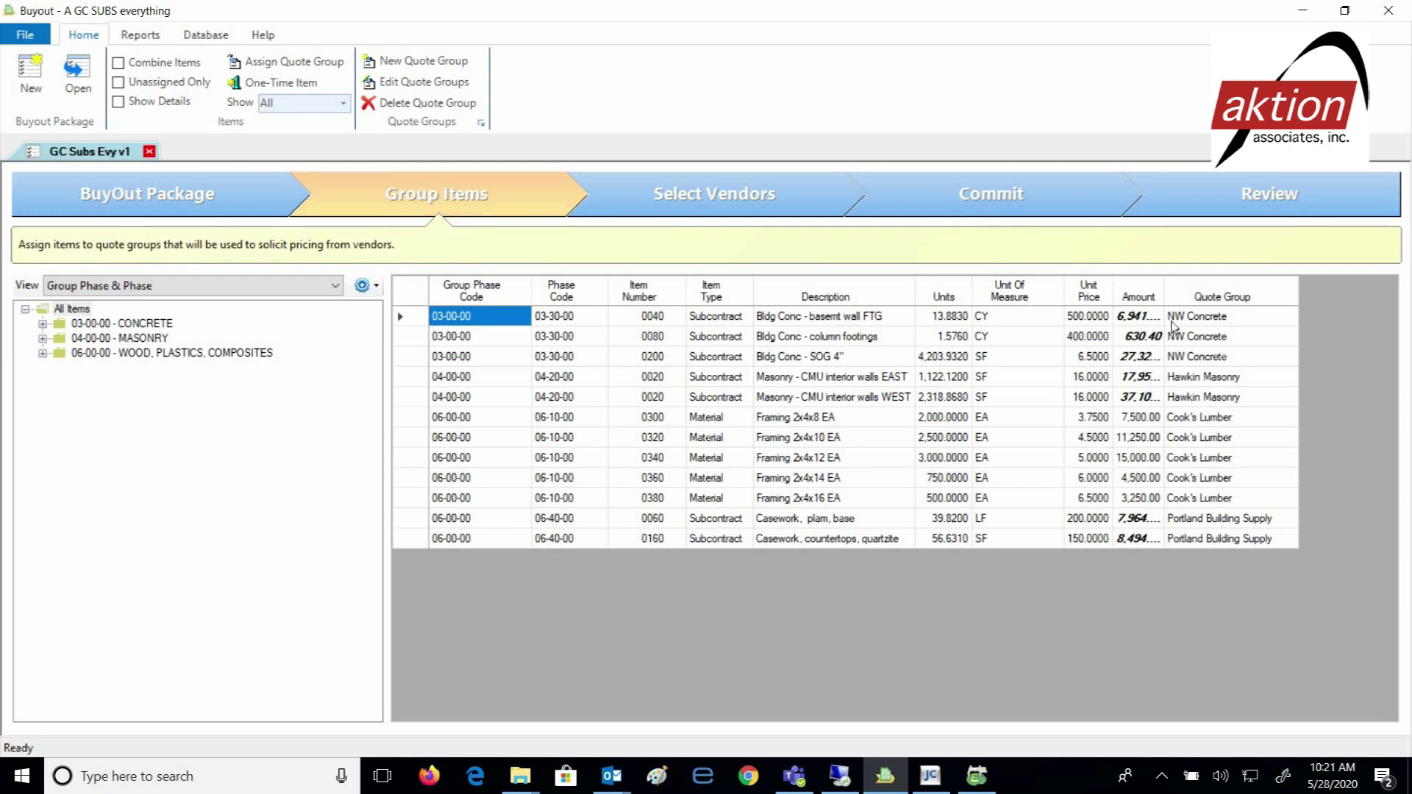
{"action": "mouse_move", "coordinate": [1209, 538]}
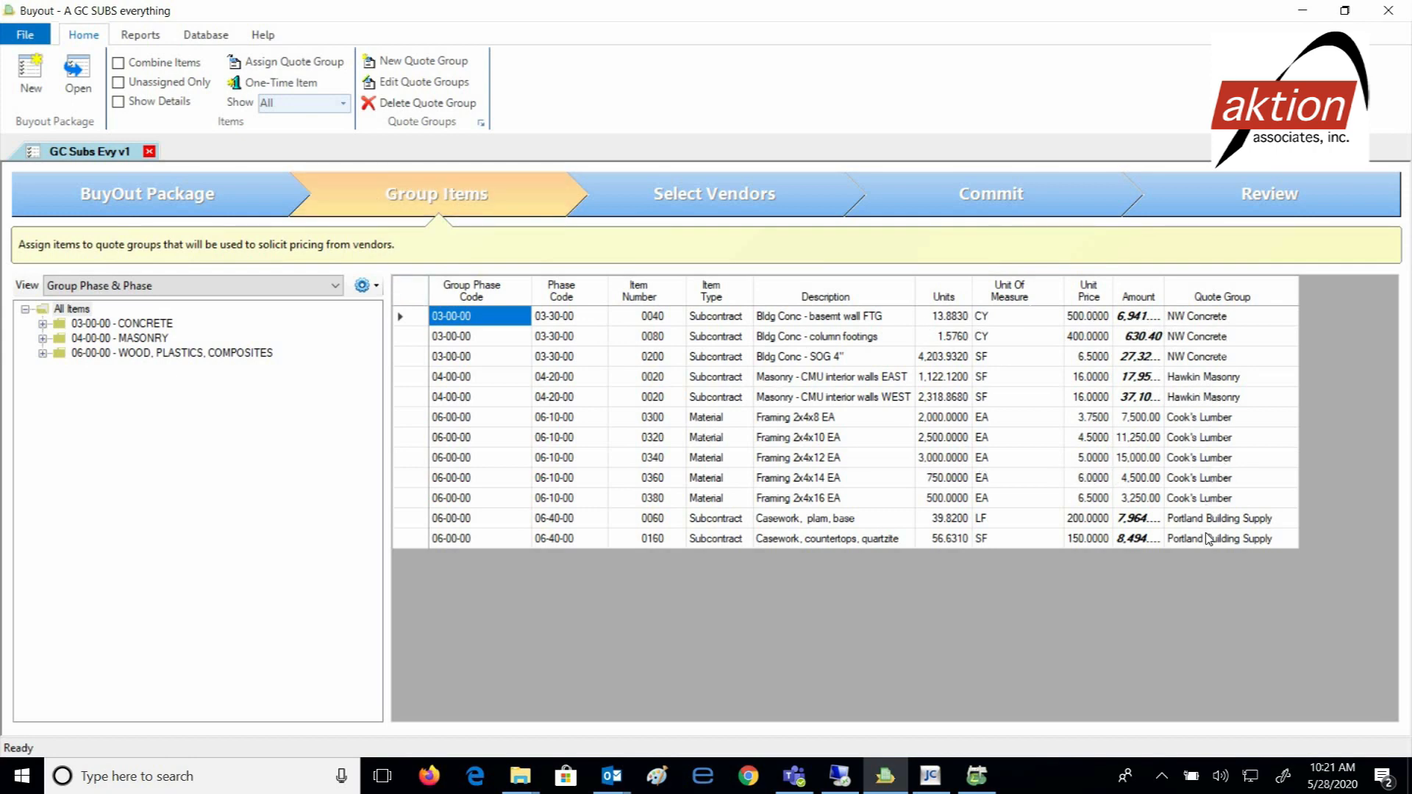
{"action": "left_click", "coordinate": [714, 193]}
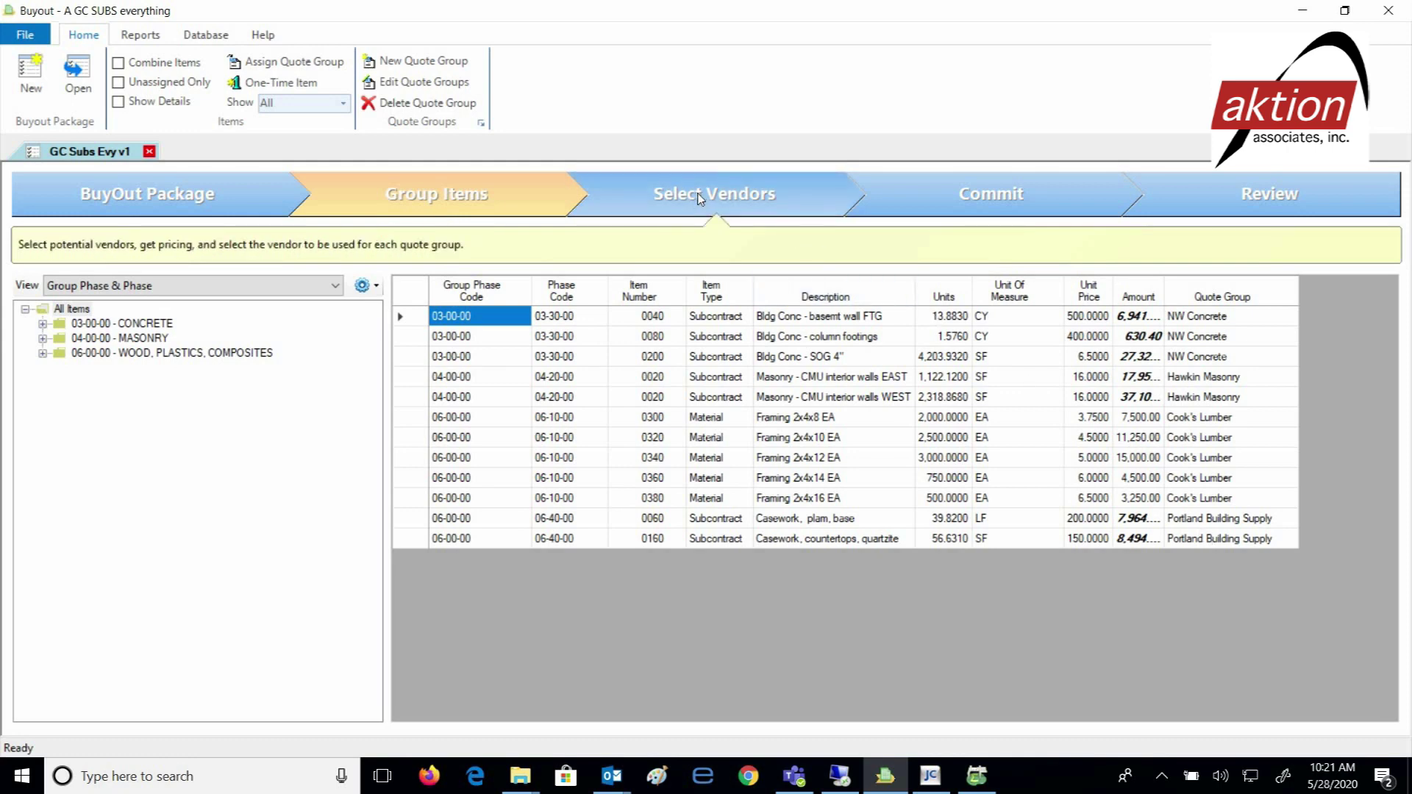
Select the Cook's Lumber, Hawkin Masonry, NW Concrete and Portland Building Supply quotes.
{"action": "left_click", "coordinate": [714, 193]}
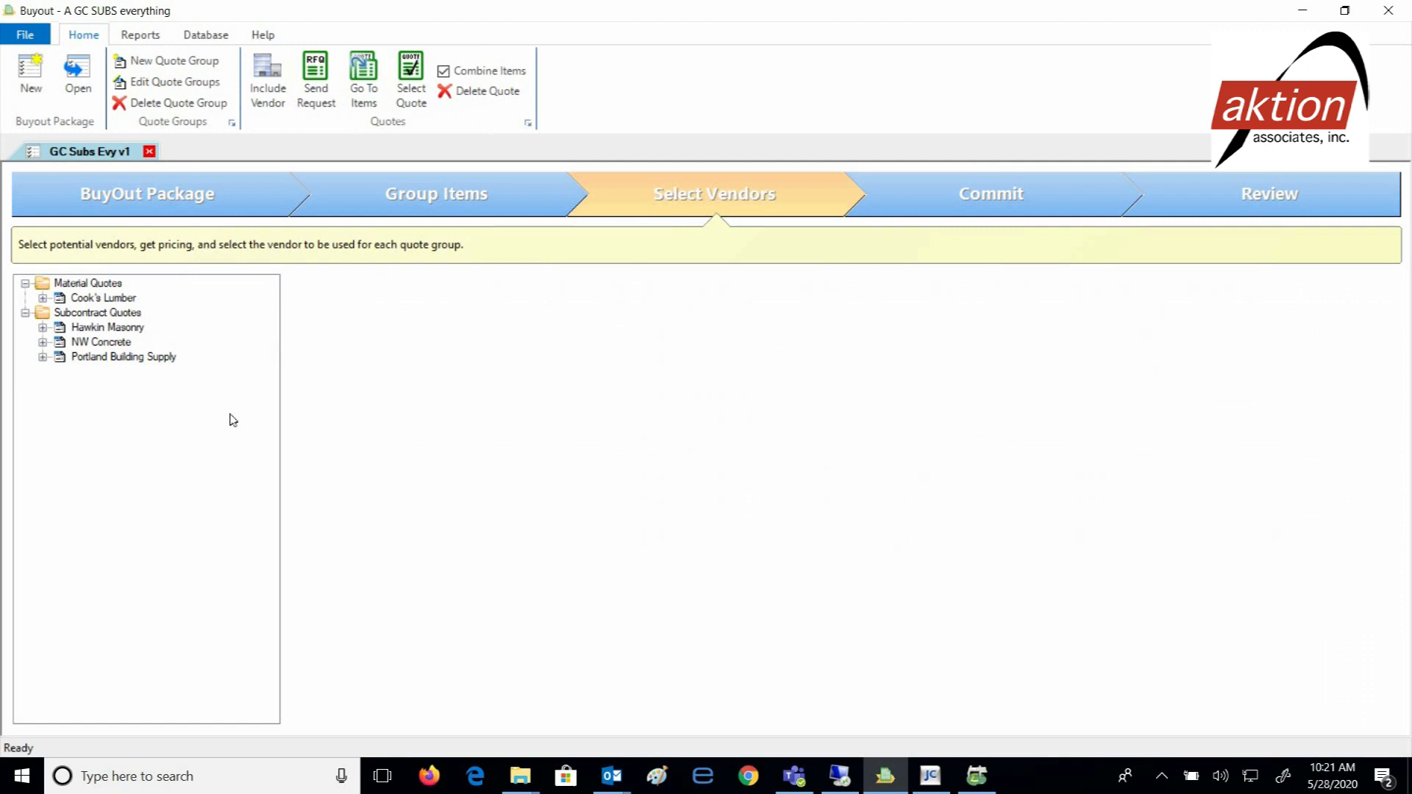
{"action": "mouse_move", "coordinate": [172, 378]}
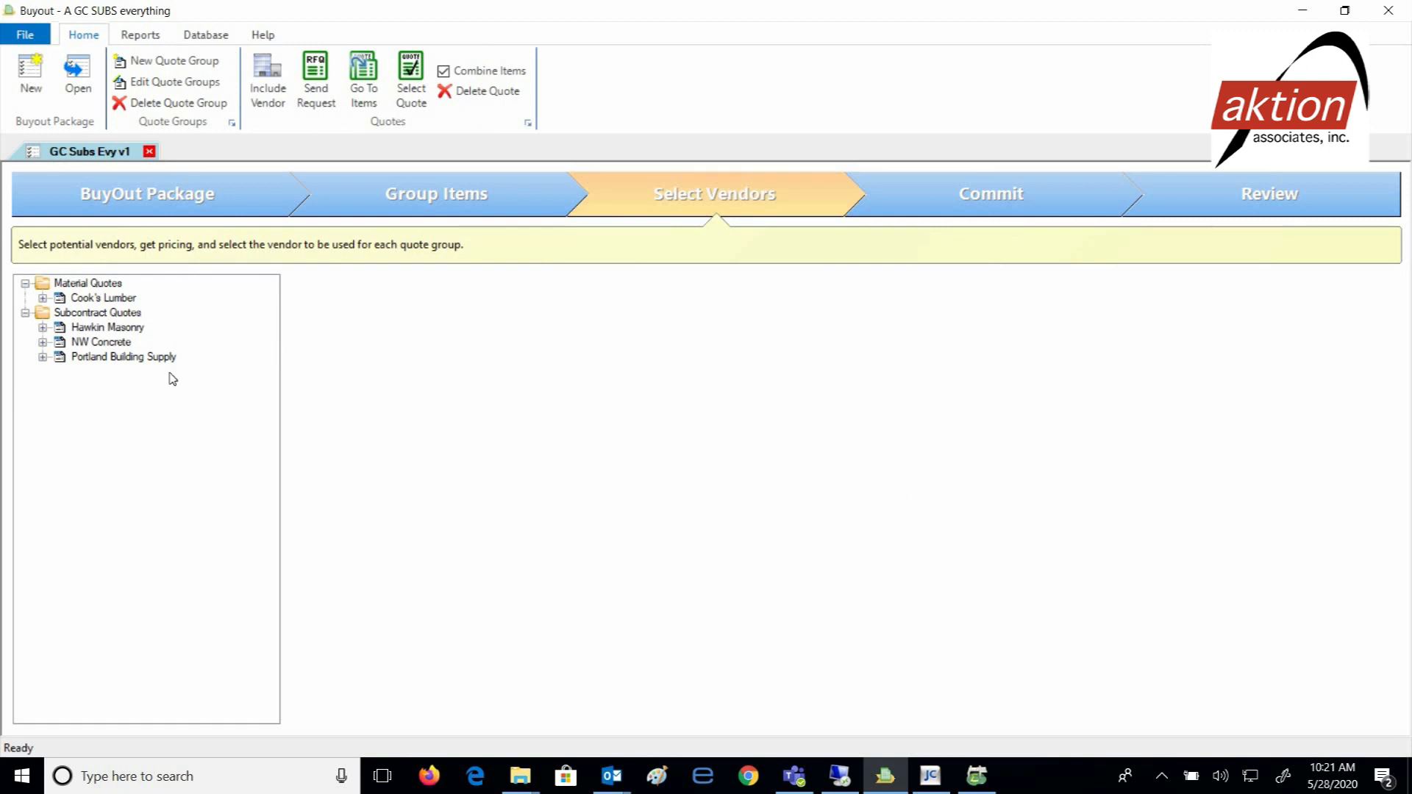
{"action": "mouse_move", "coordinate": [116, 303]}
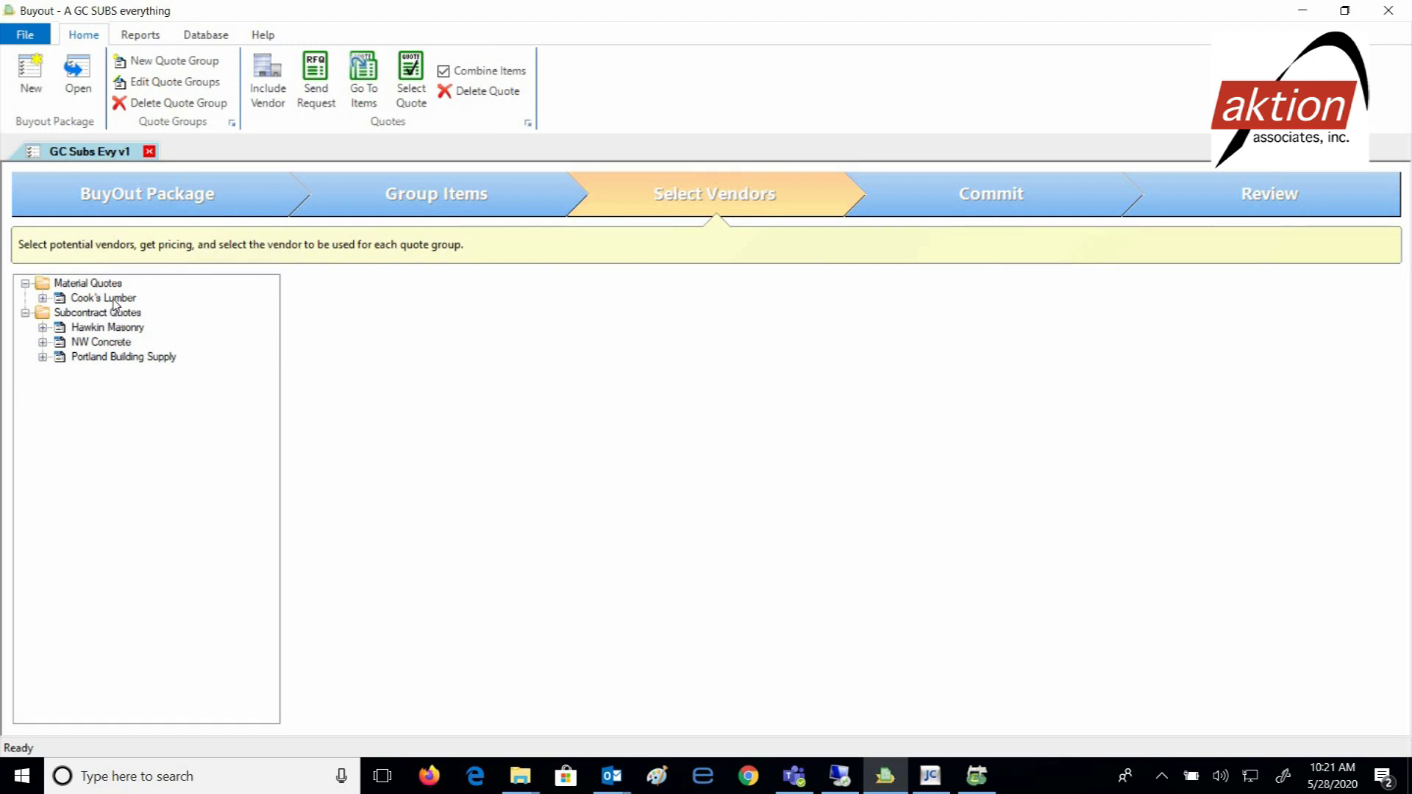
{"action": "left_click", "coordinate": [103, 297]}
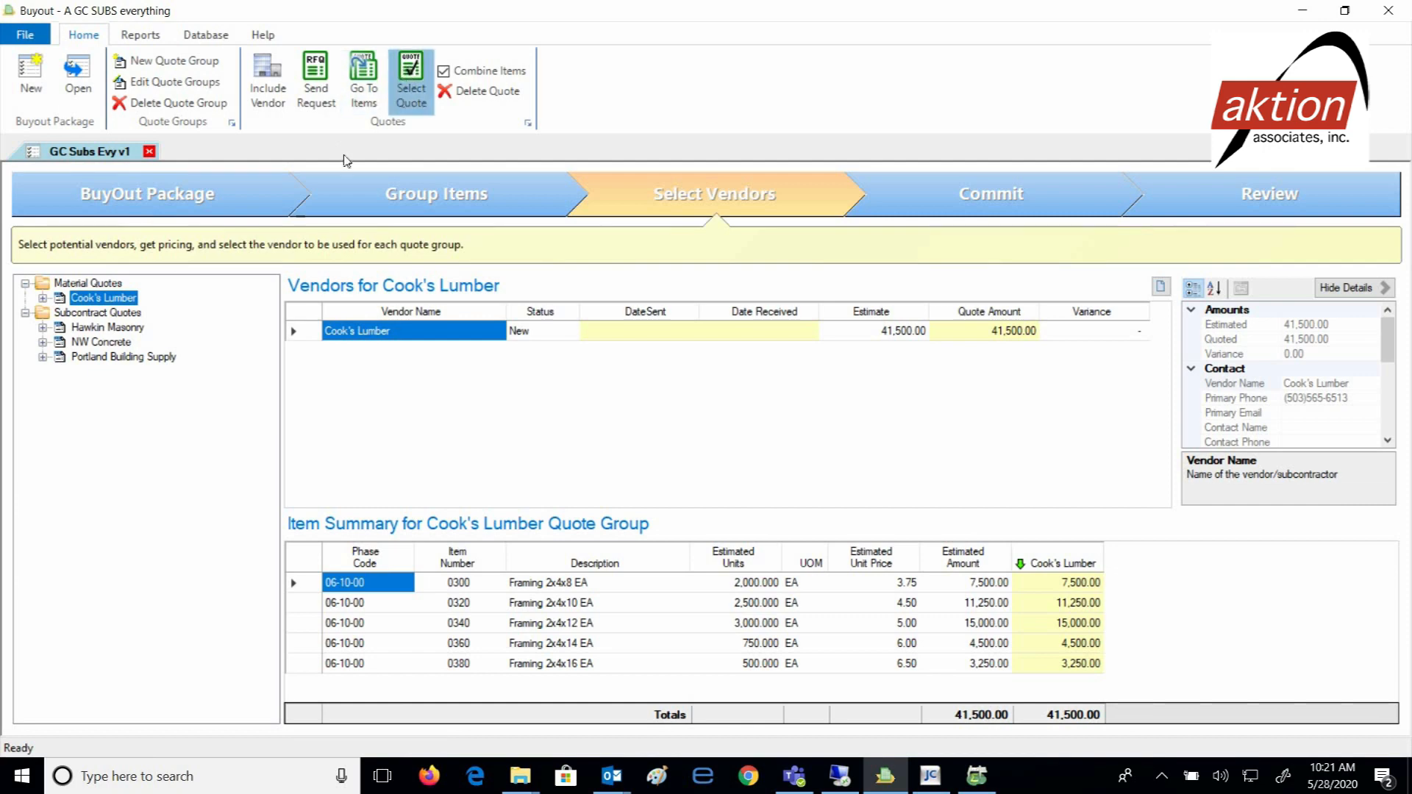
{"action": "left_click", "coordinate": [108, 327]}
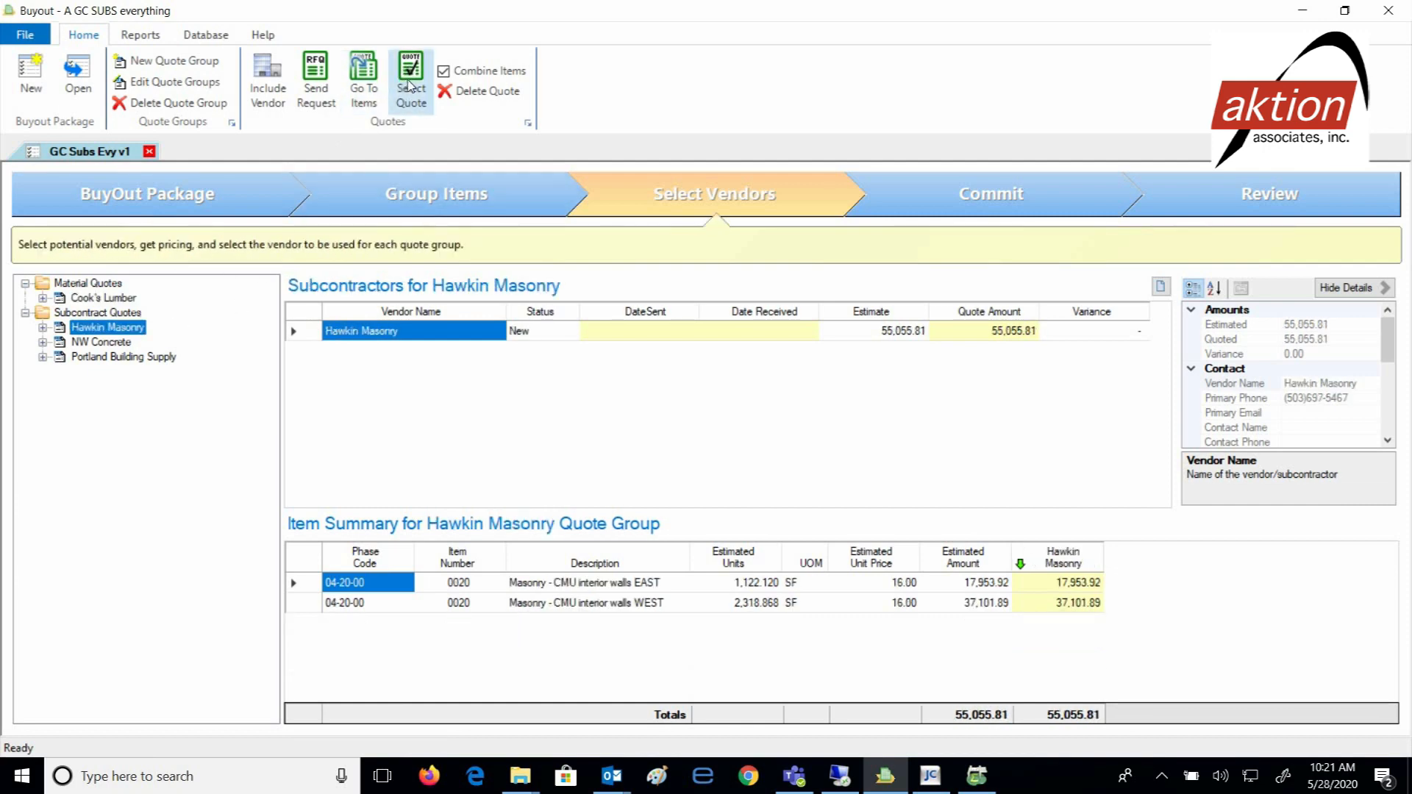
{"action": "left_click", "coordinate": [100, 342]}
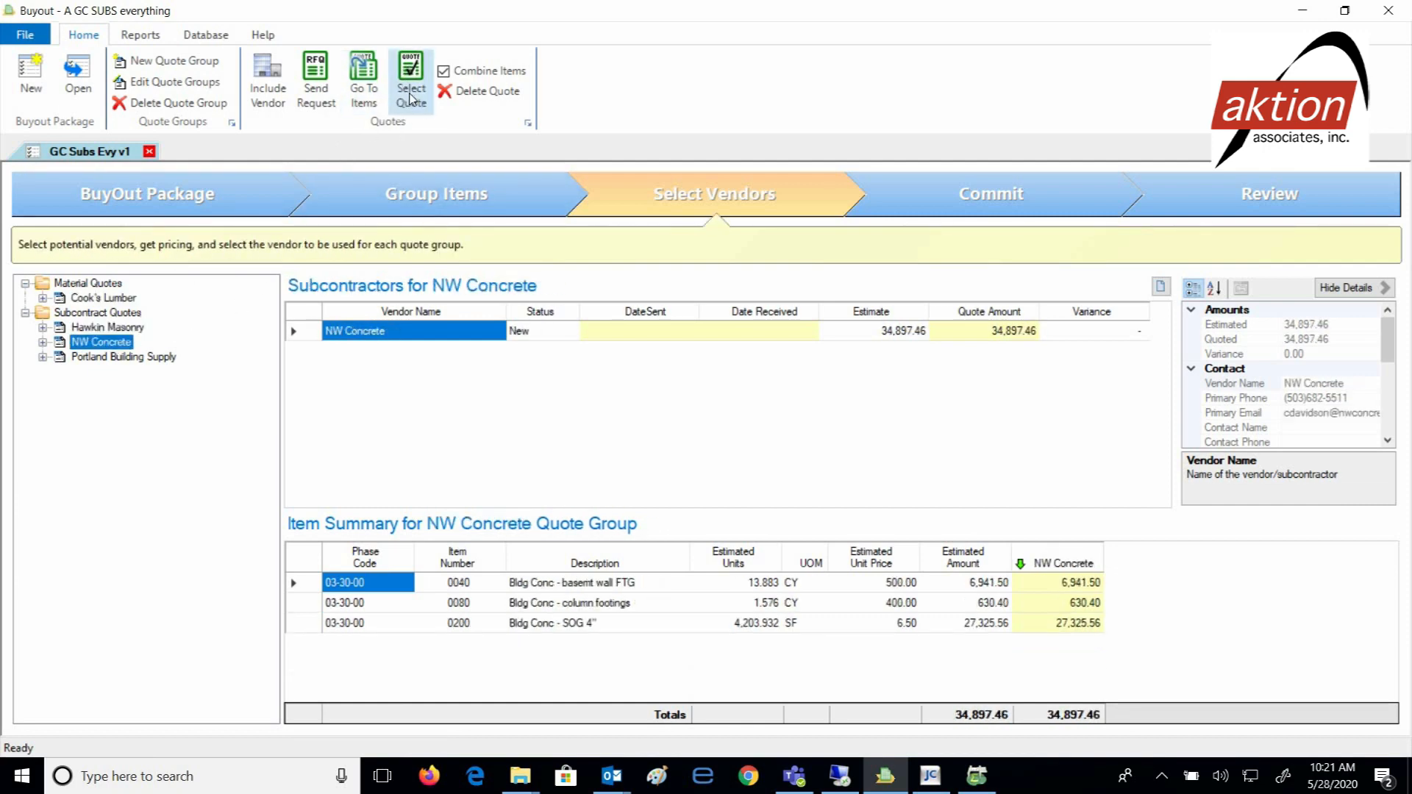
{"action": "left_click", "coordinate": [124, 357]}
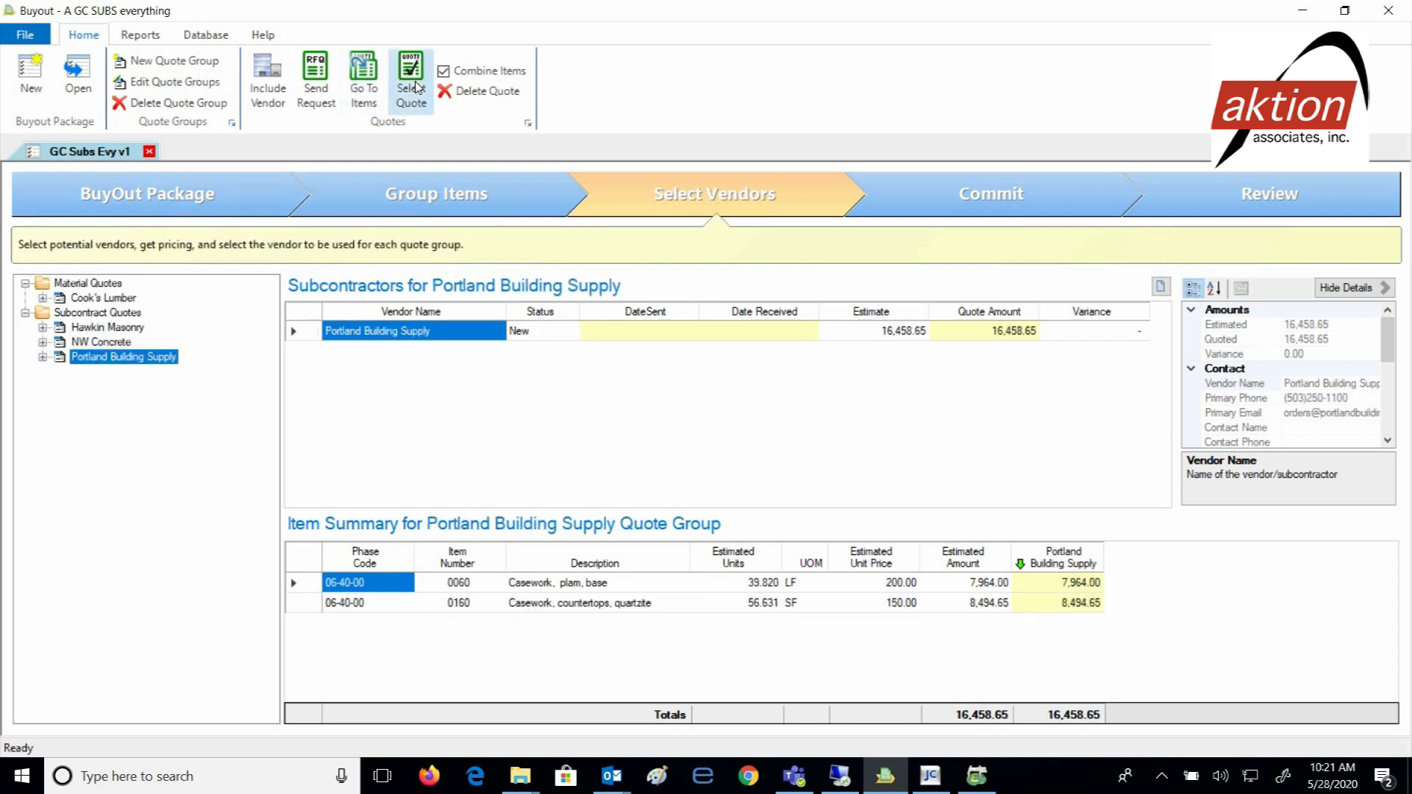
{"action": "left_click", "coordinate": [988, 192]}
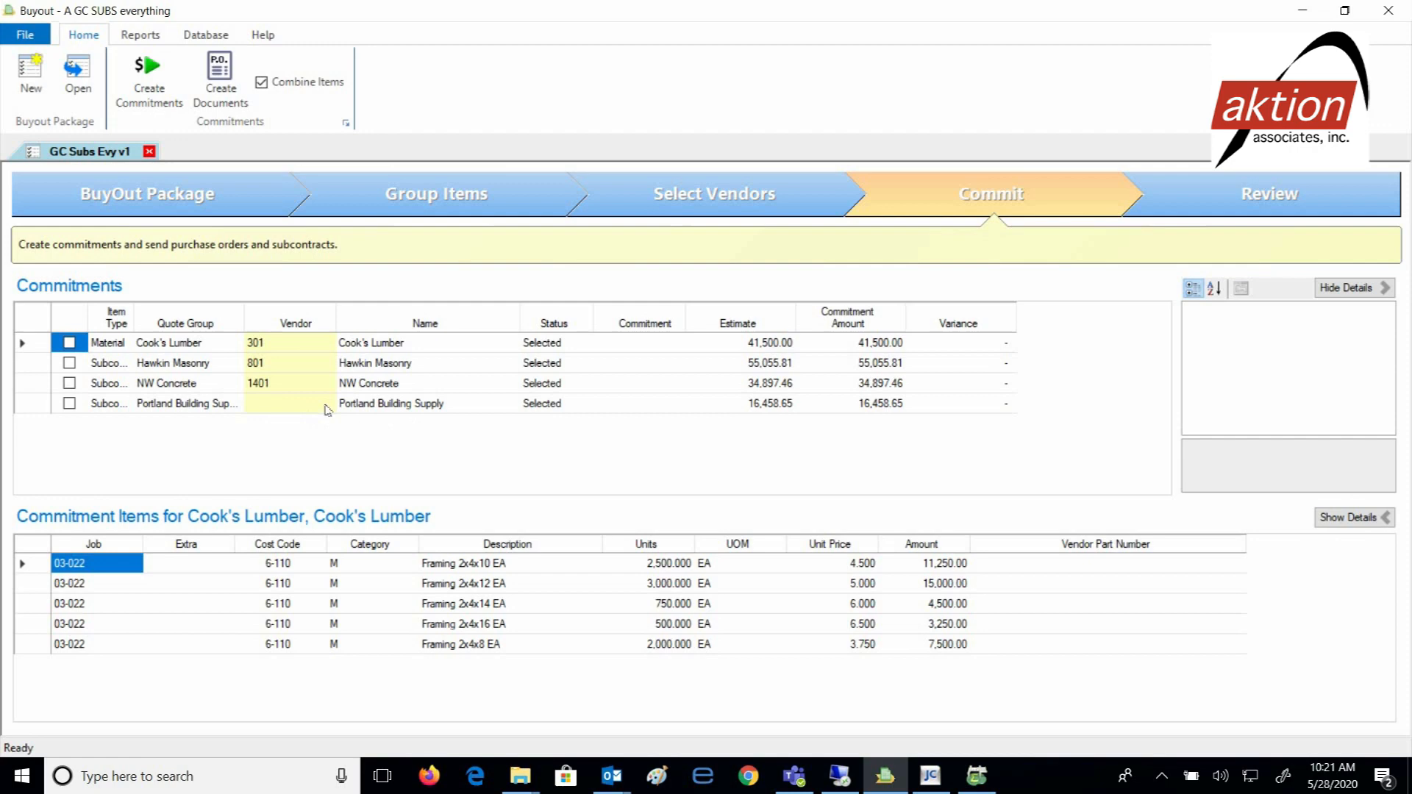
{"action": "mouse_move", "coordinate": [306, 412]}
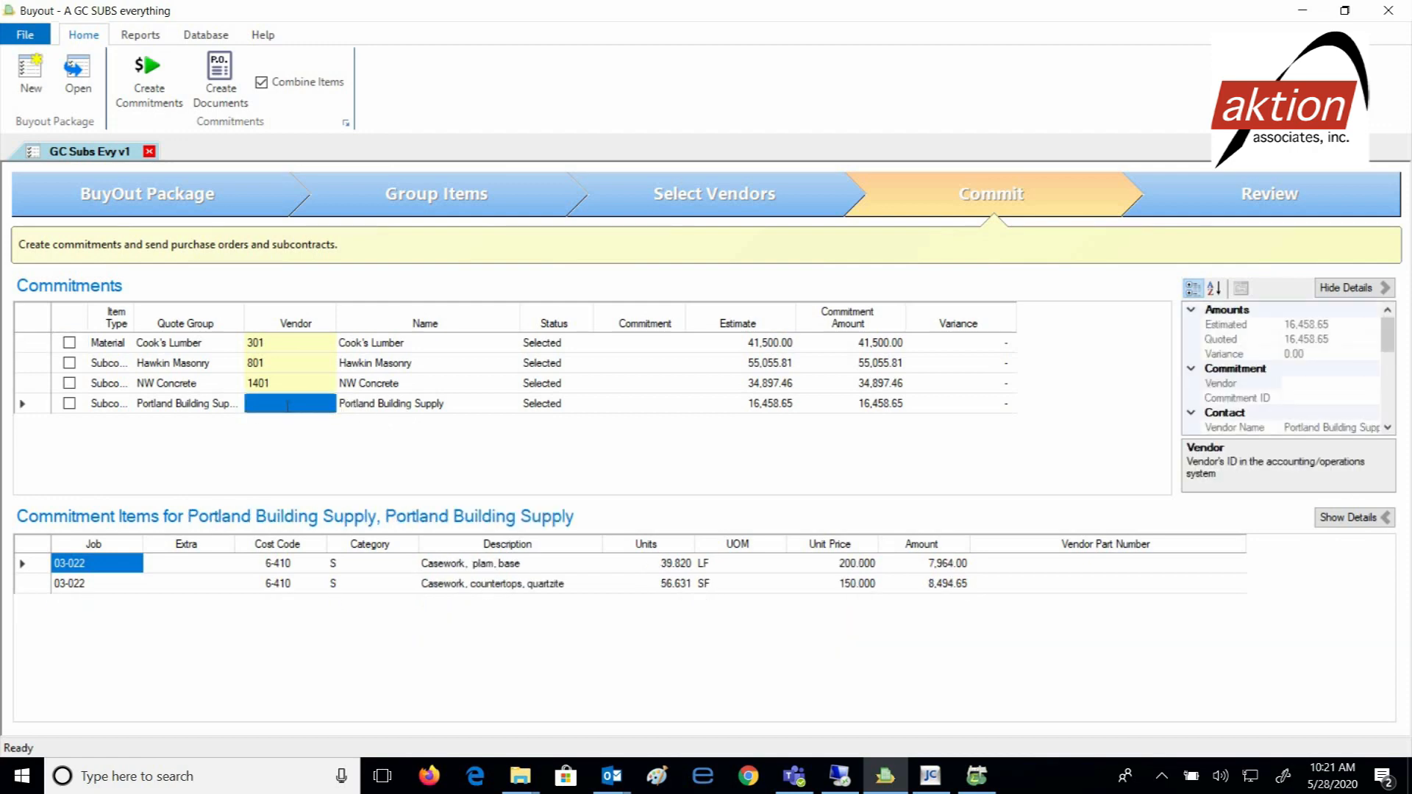
Link Portland Building Supply to Sage 300 vendor 1600 via the company browser search 'Port'.
{"action": "left_click", "coordinate": [326, 403]}
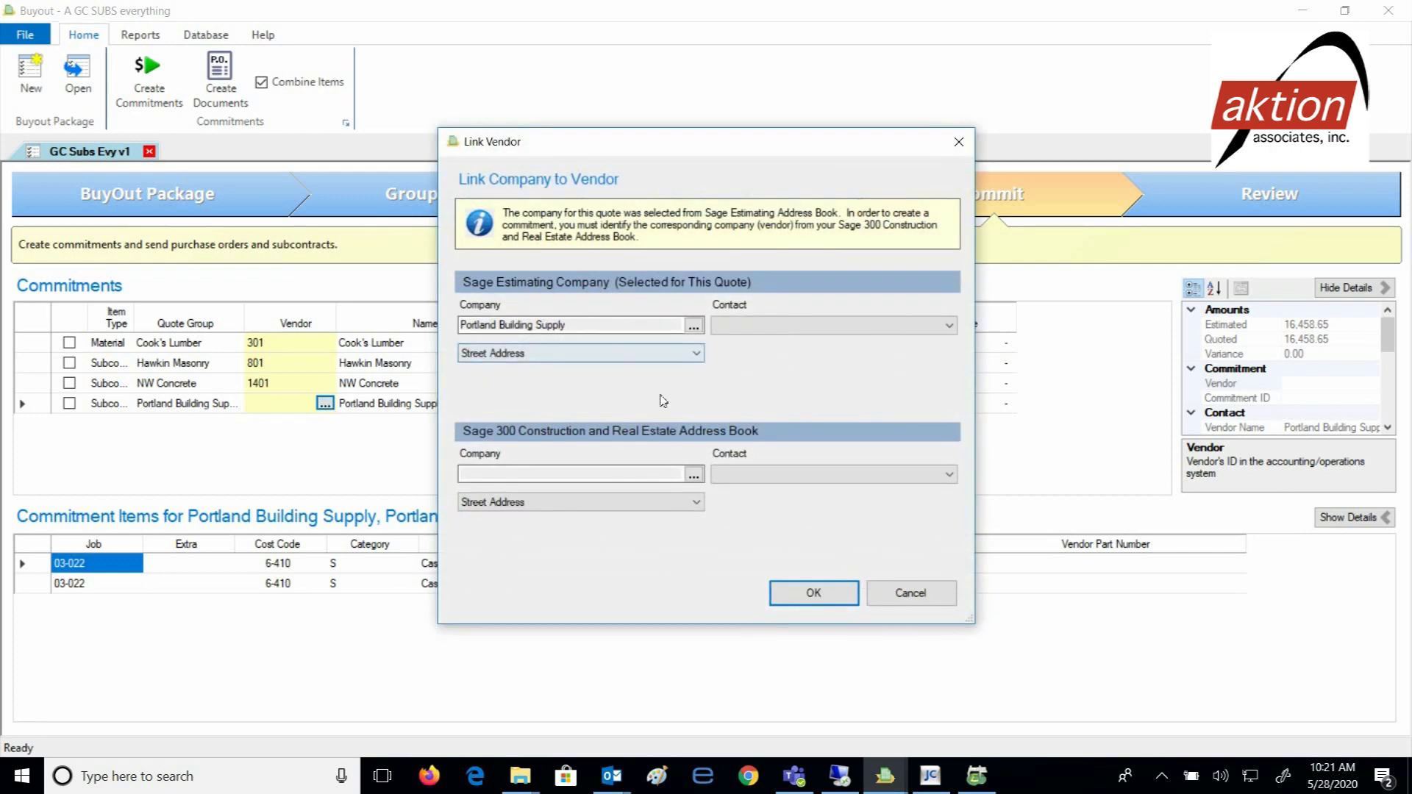
{"action": "left_click", "coordinate": [691, 474]}
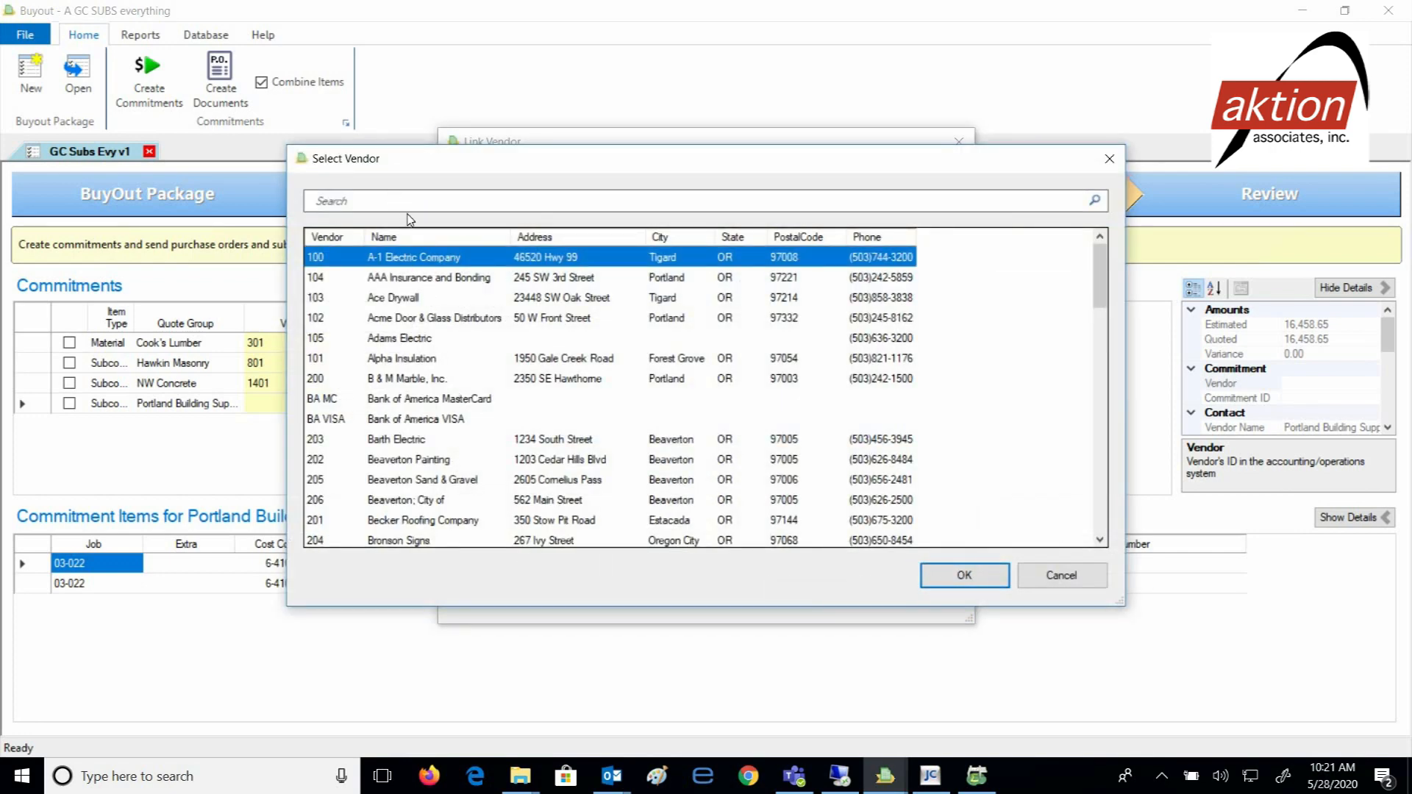
{"action": "type", "text": "Port"}
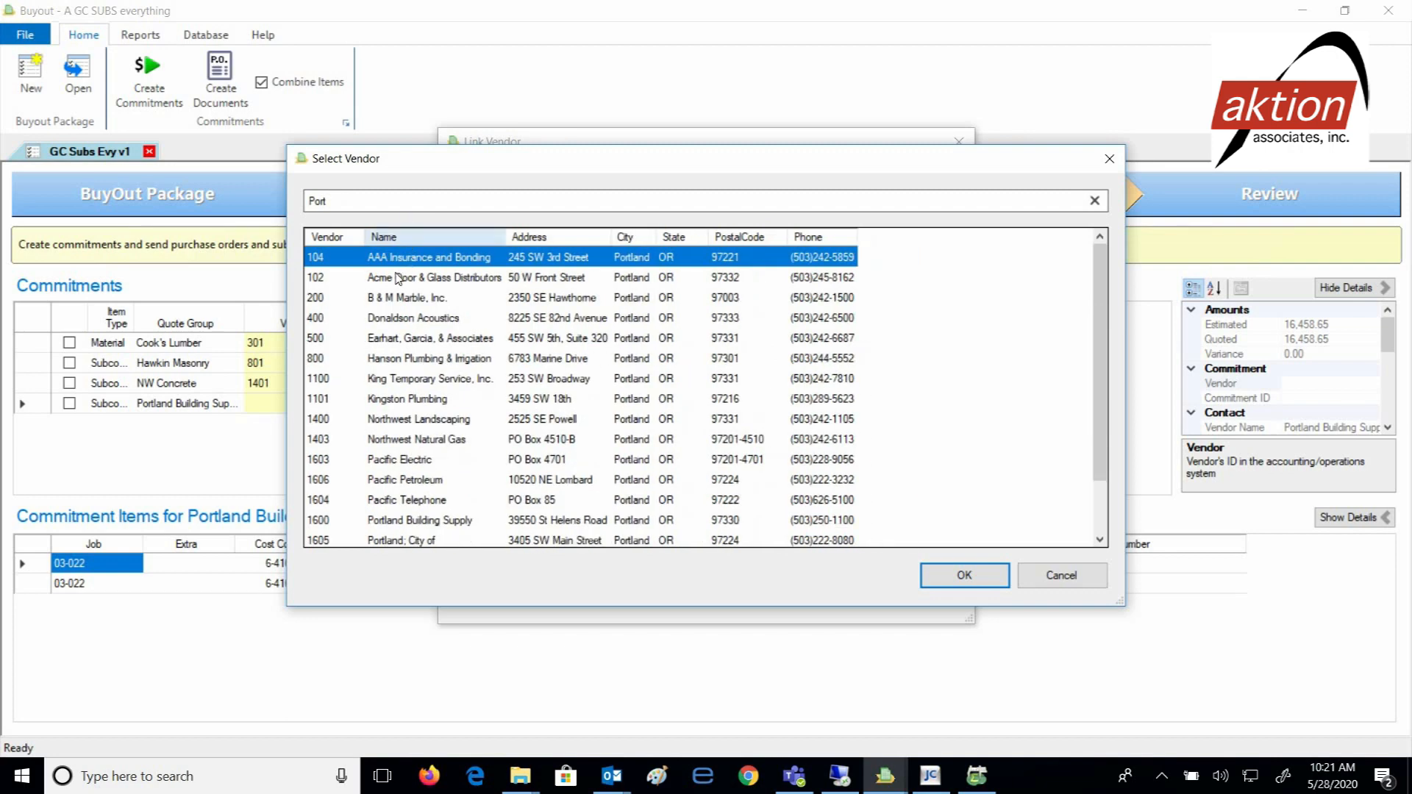
{"action": "mouse_move", "coordinate": [413, 526]}
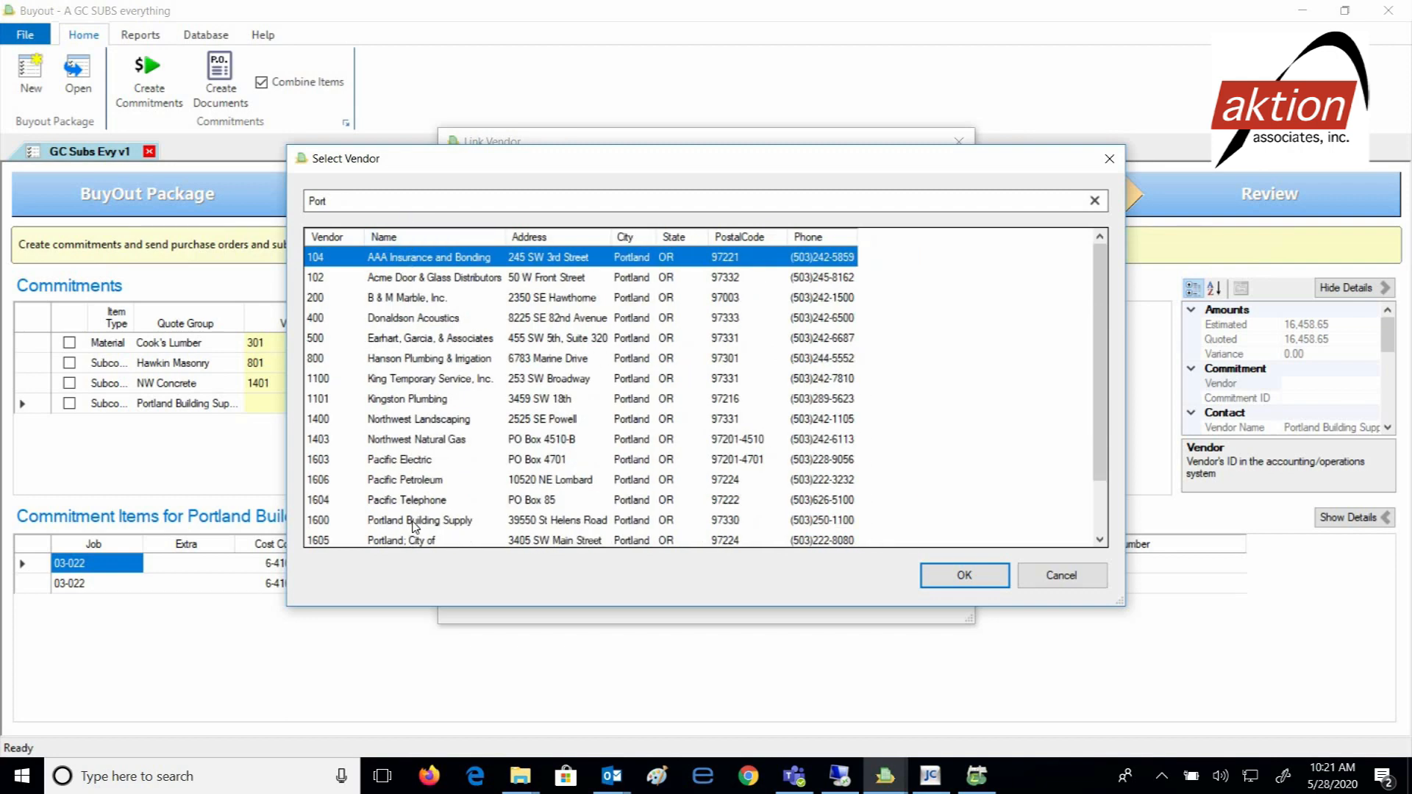
{"action": "left_click", "coordinate": [963, 574]}
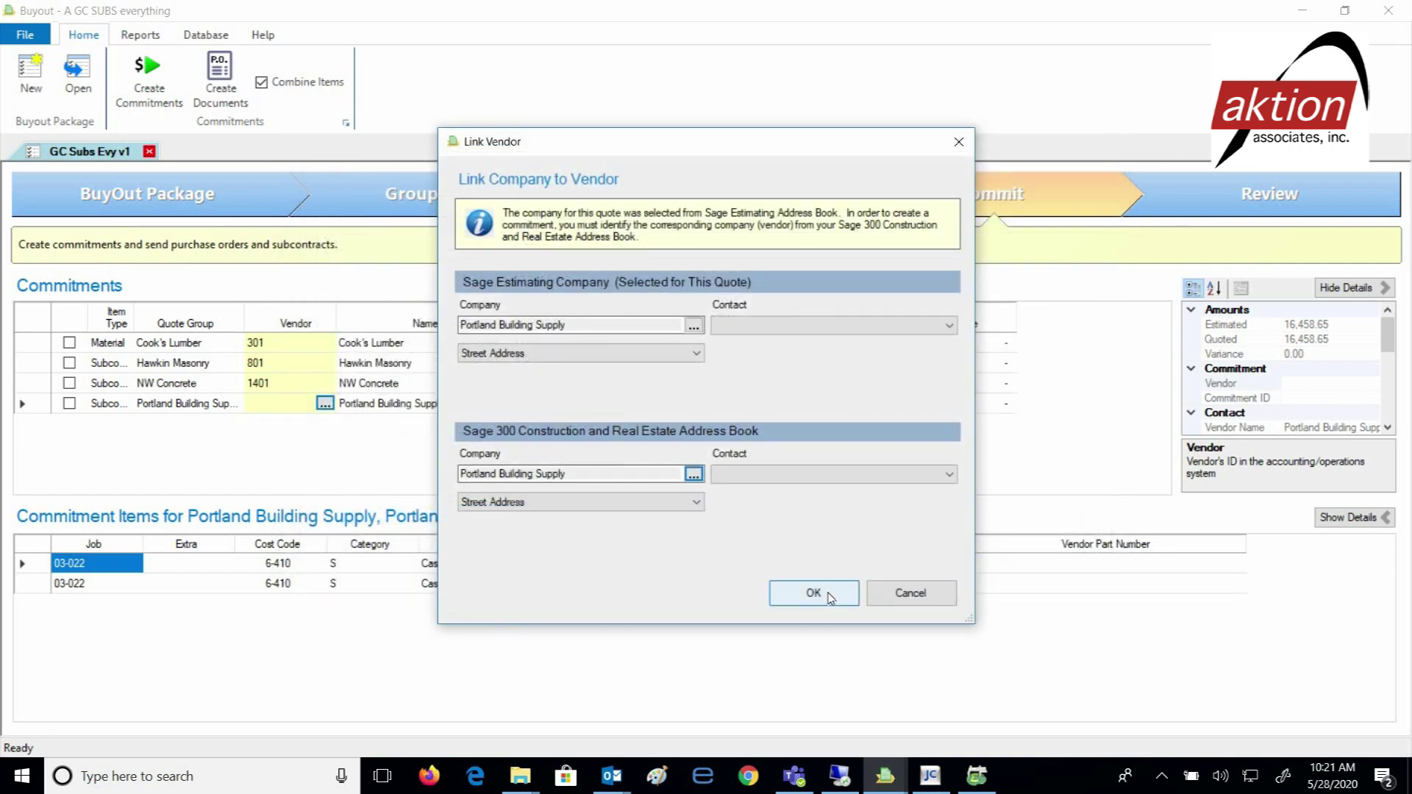
{"action": "left_click", "coordinate": [811, 593]}
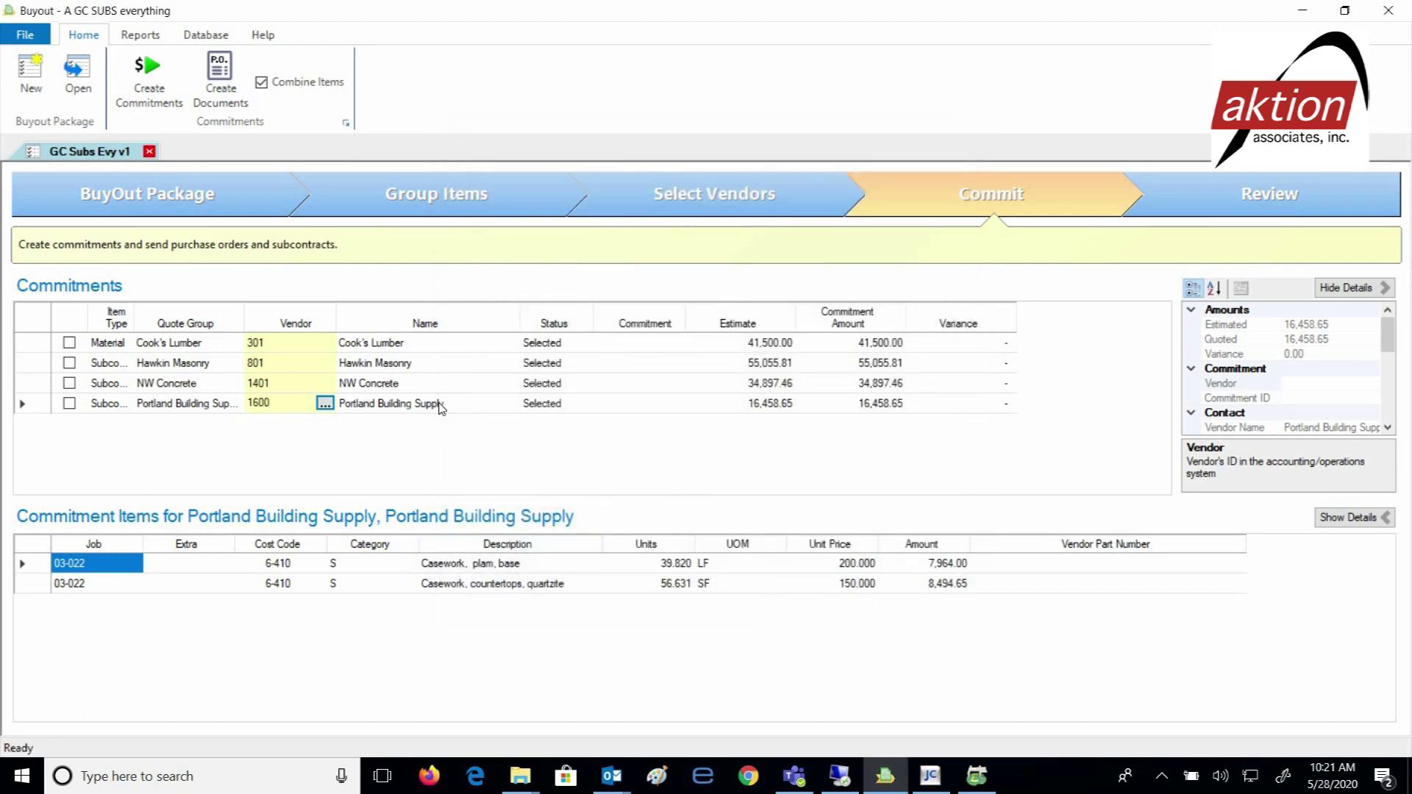
{"action": "mouse_move", "coordinate": [139, 34]}
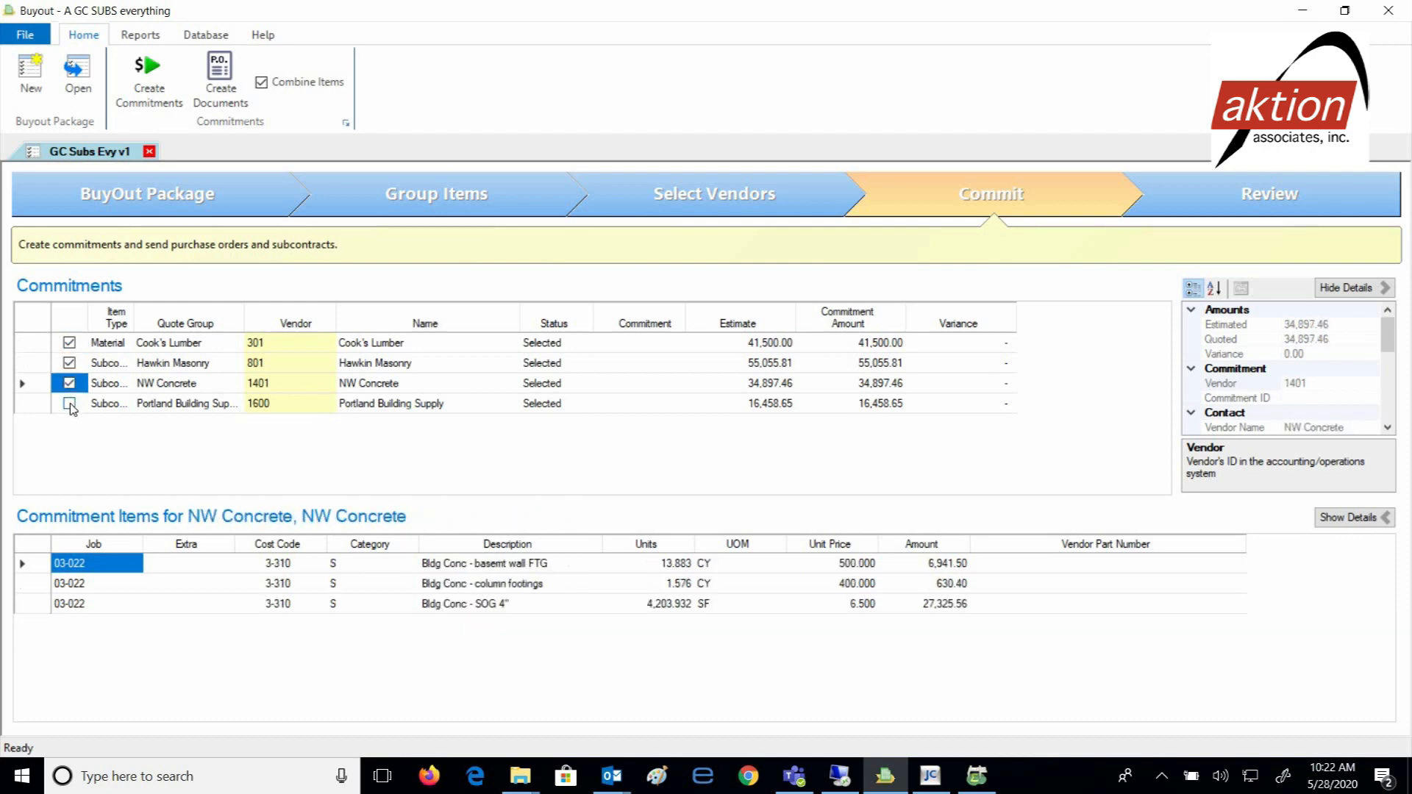
Create the four commitments for vendors 301, 801, 1401 and 1600 in job 03-022, confirming the prompt.
{"action": "left_click", "coordinate": [69, 404]}
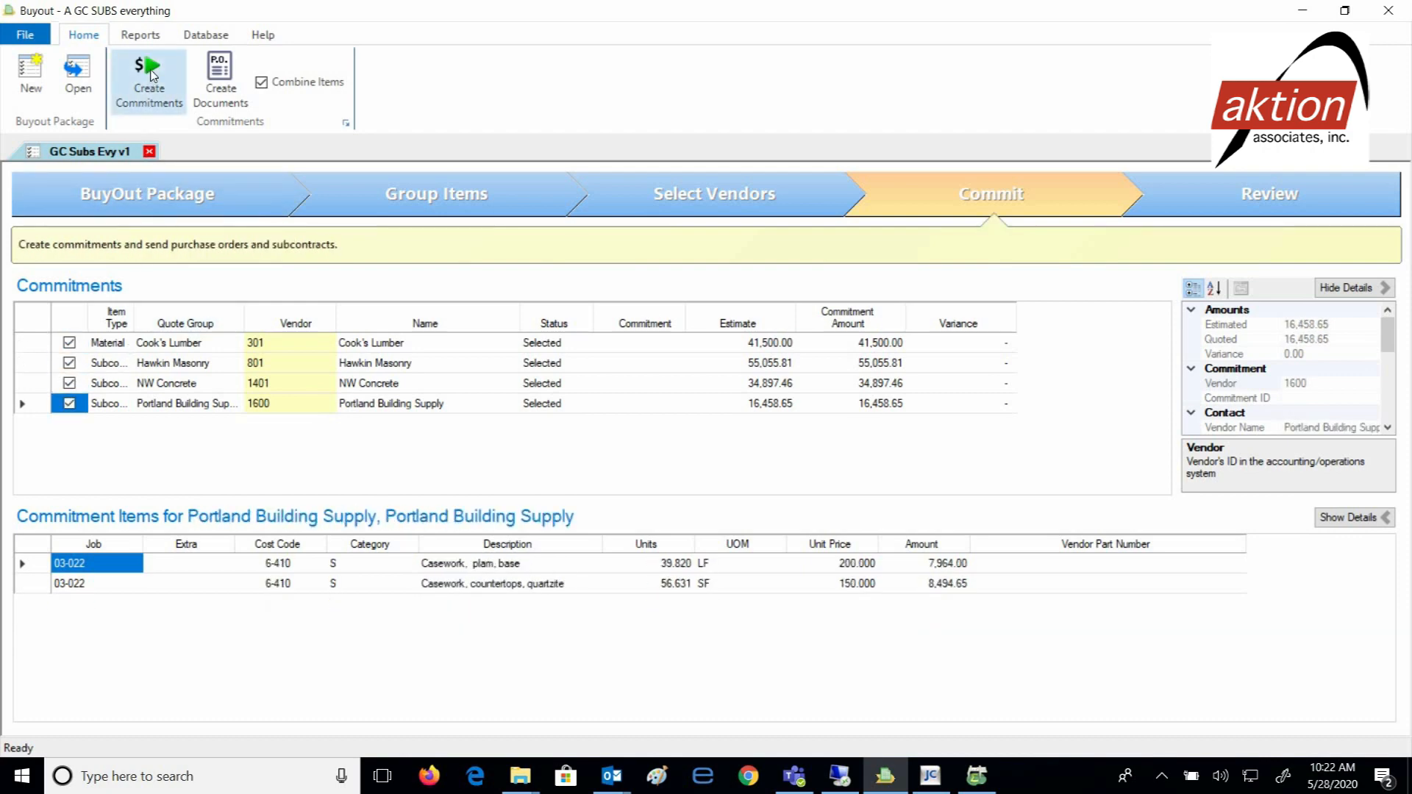
{"action": "left_click", "coordinate": [148, 81]}
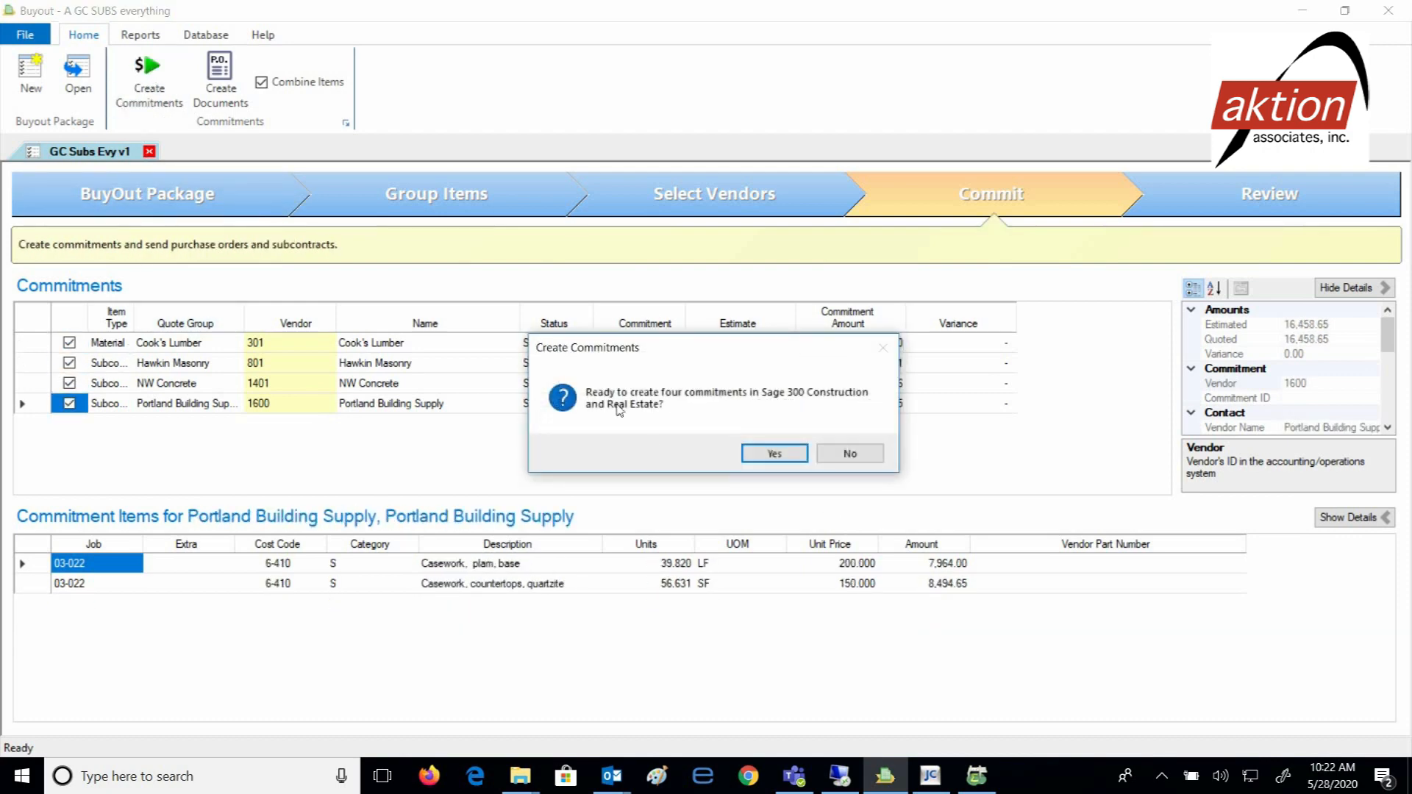
{"action": "left_click", "coordinate": [773, 453]}
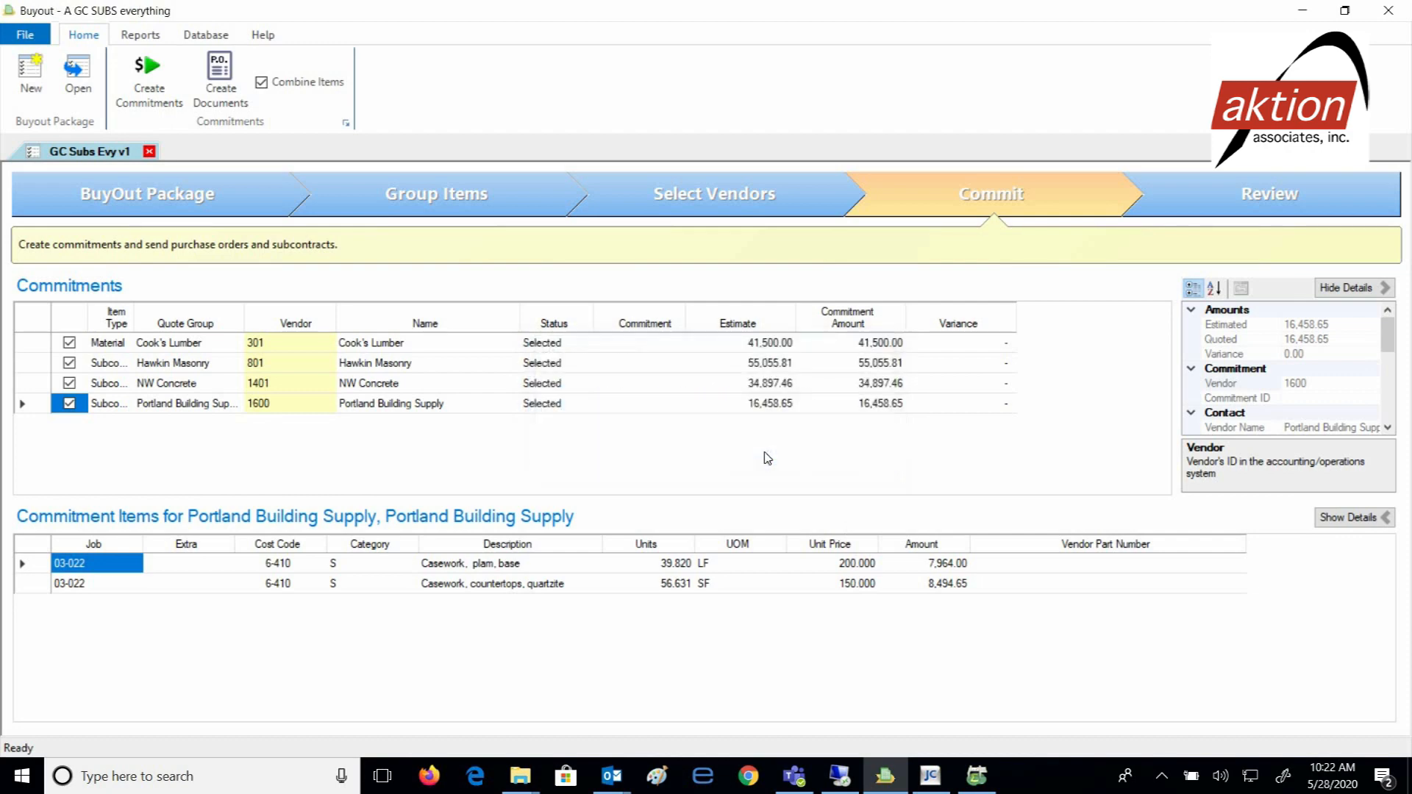
{"action": "left_click", "coordinate": [148, 72]}
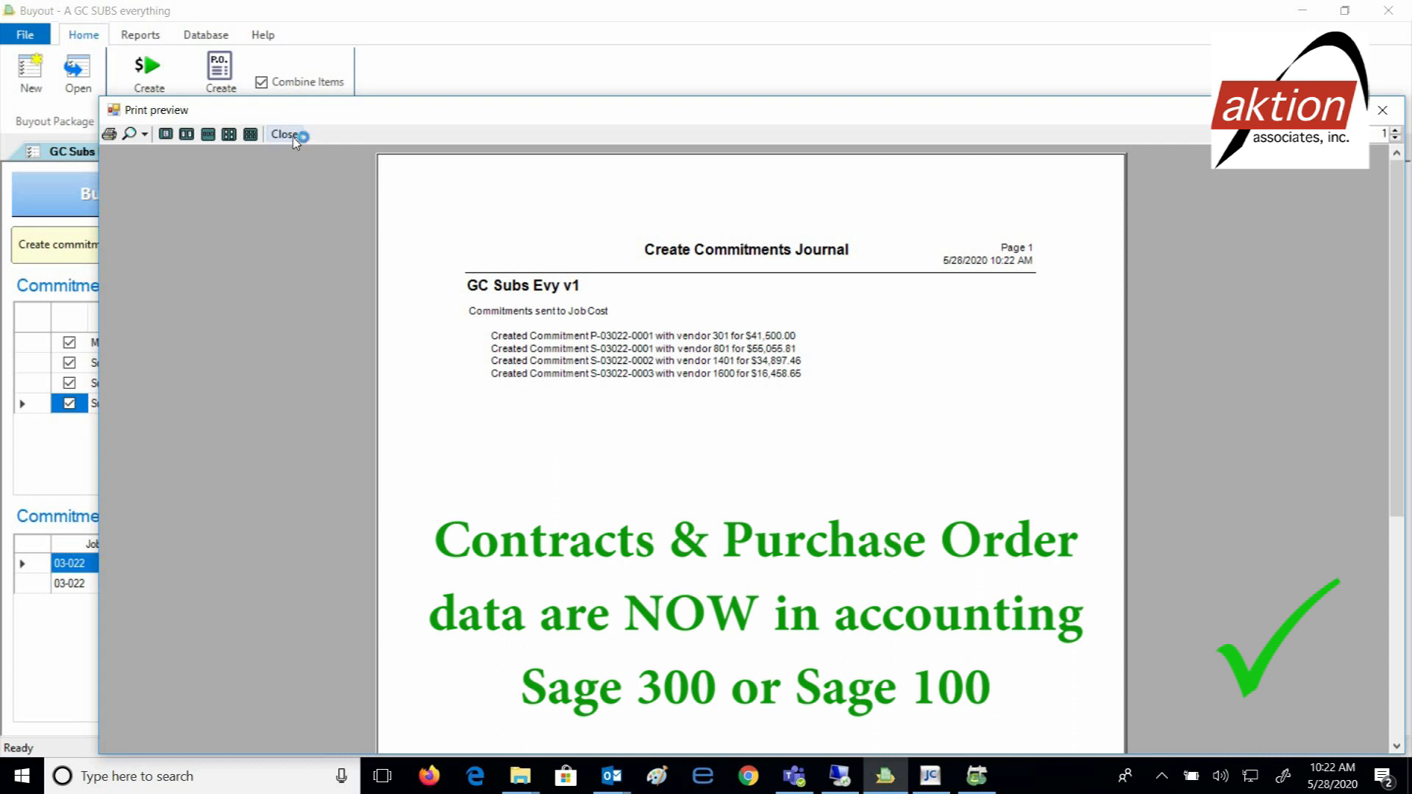
Close the Create Commitments Journal print preview.
{"action": "left_click", "coordinate": [286, 134]}
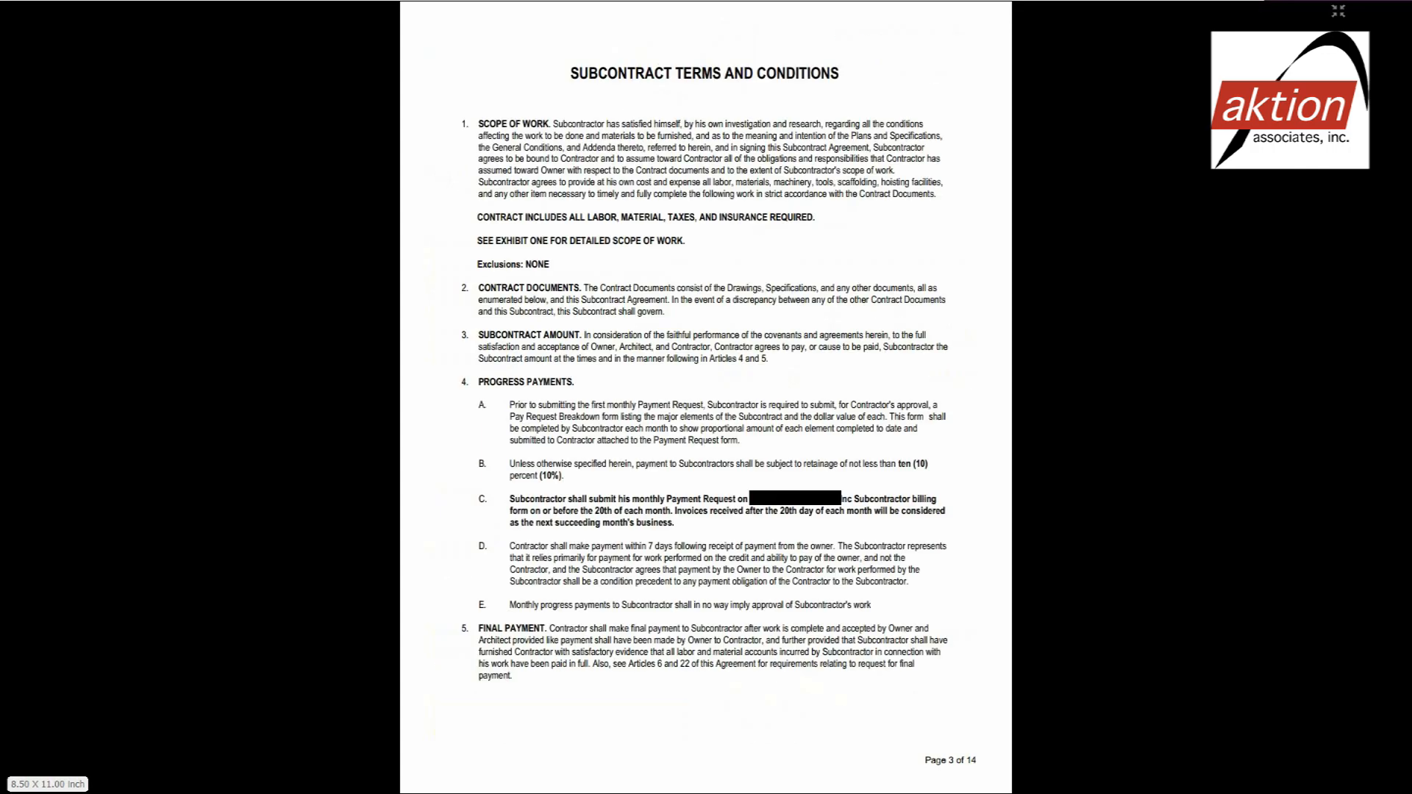
Scroll the subcontract PDF to page 11, Exhibit B-1 Subcontractor Application for Payment.
{"action": "scroll", "scroll_direction": "down", "scroll_amount": 3}
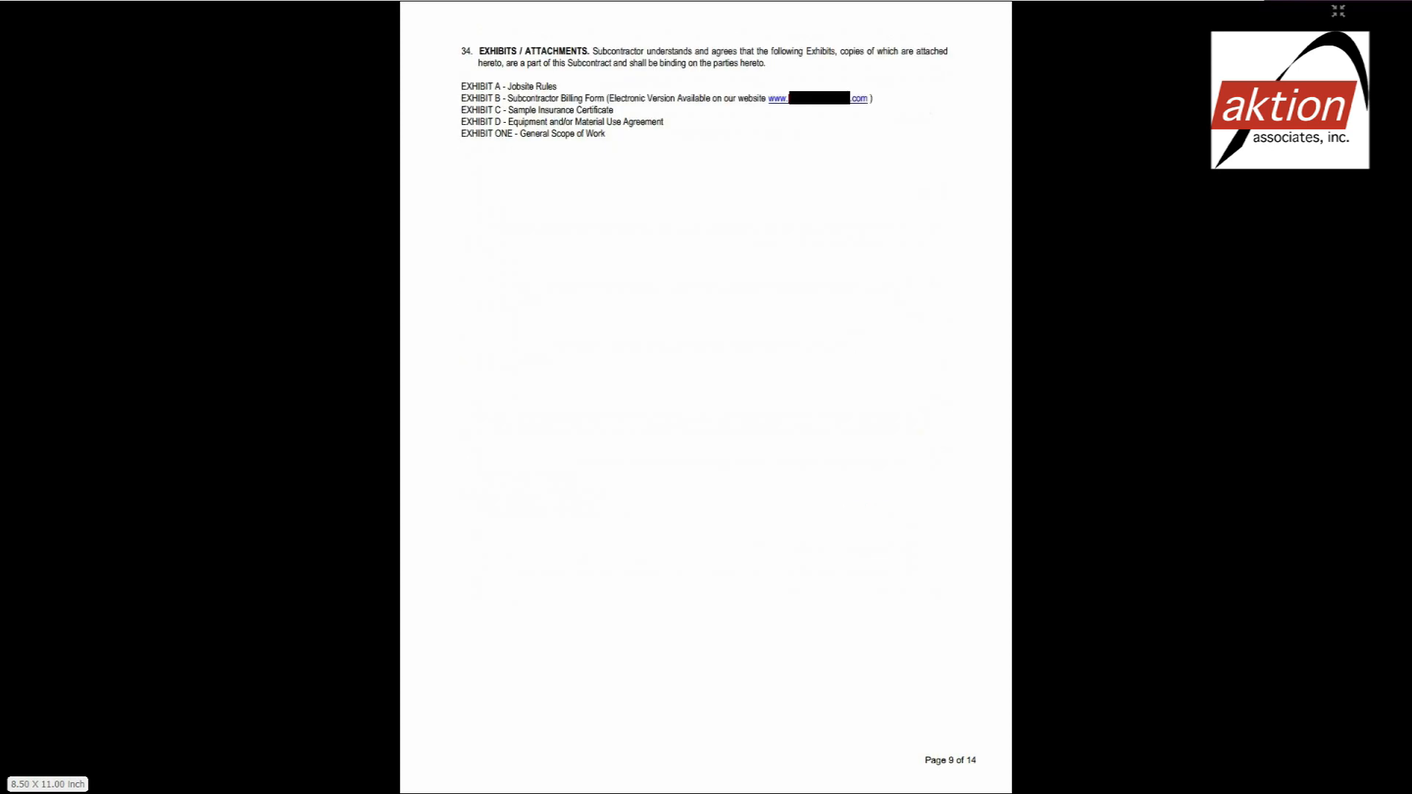
{"action": "scroll", "scroll_direction": "down", "scroll_amount": 3}
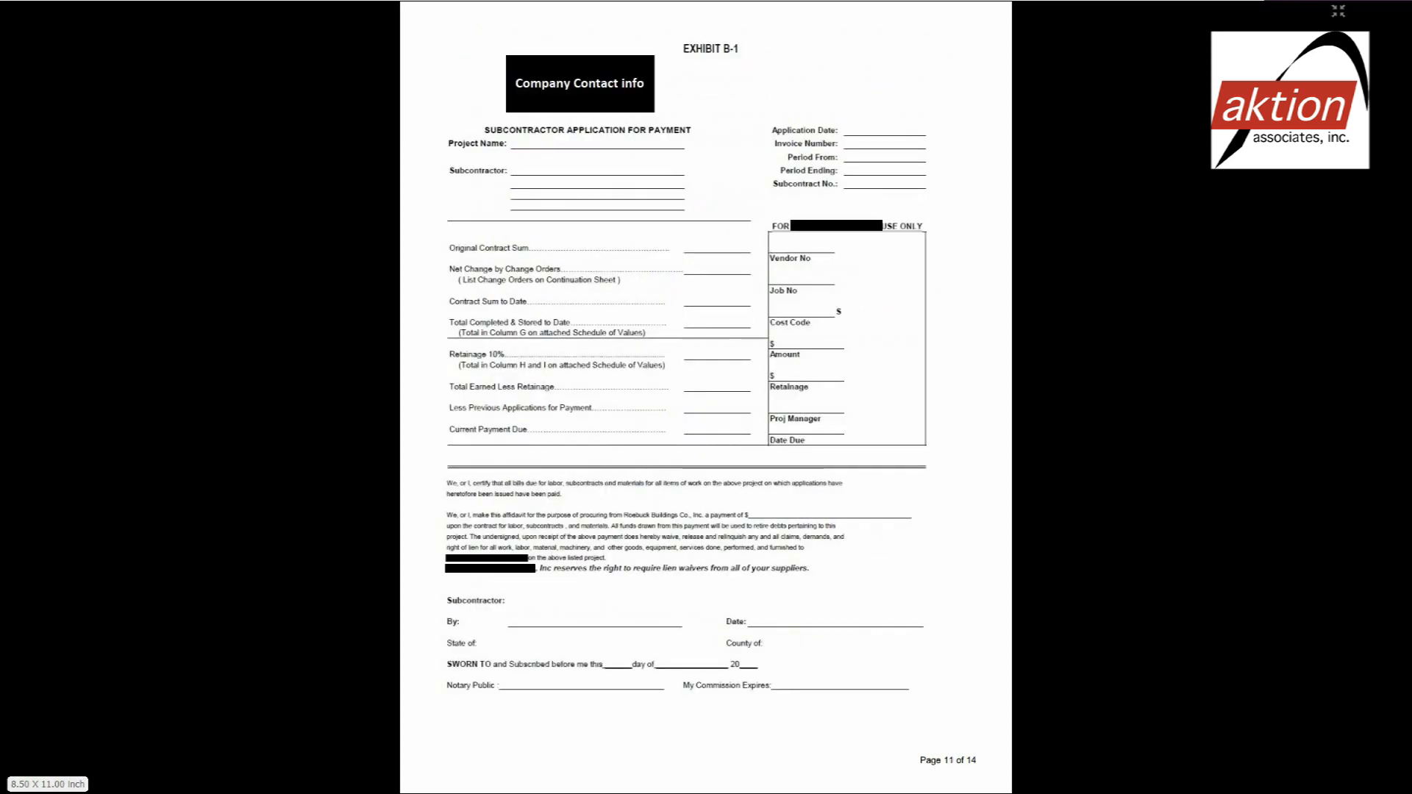